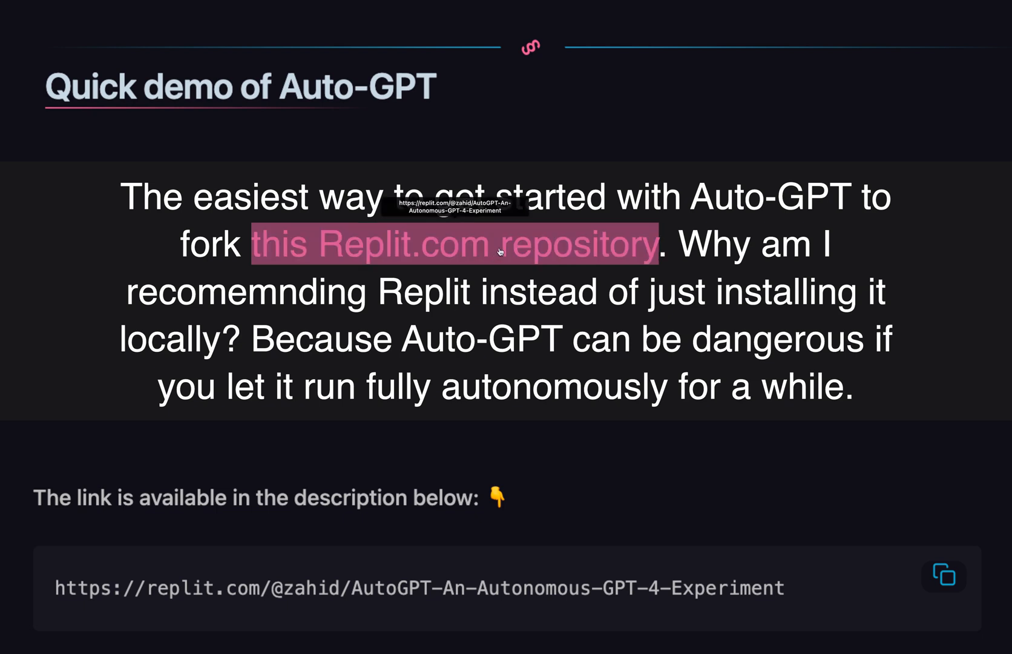
mouse_move(503, 308)
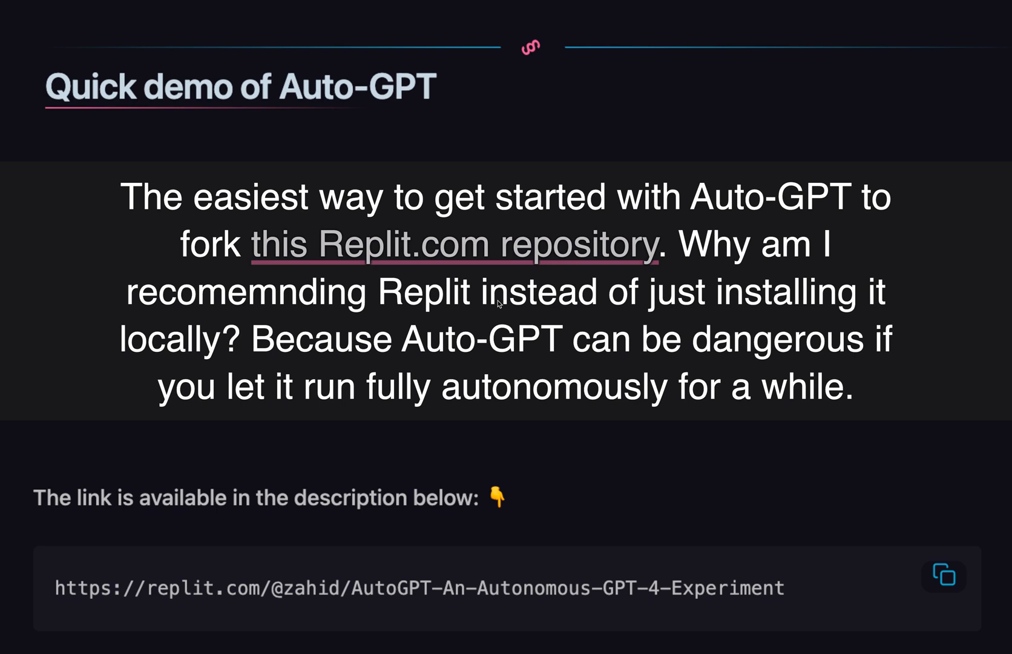
mouse_move(500, 303)
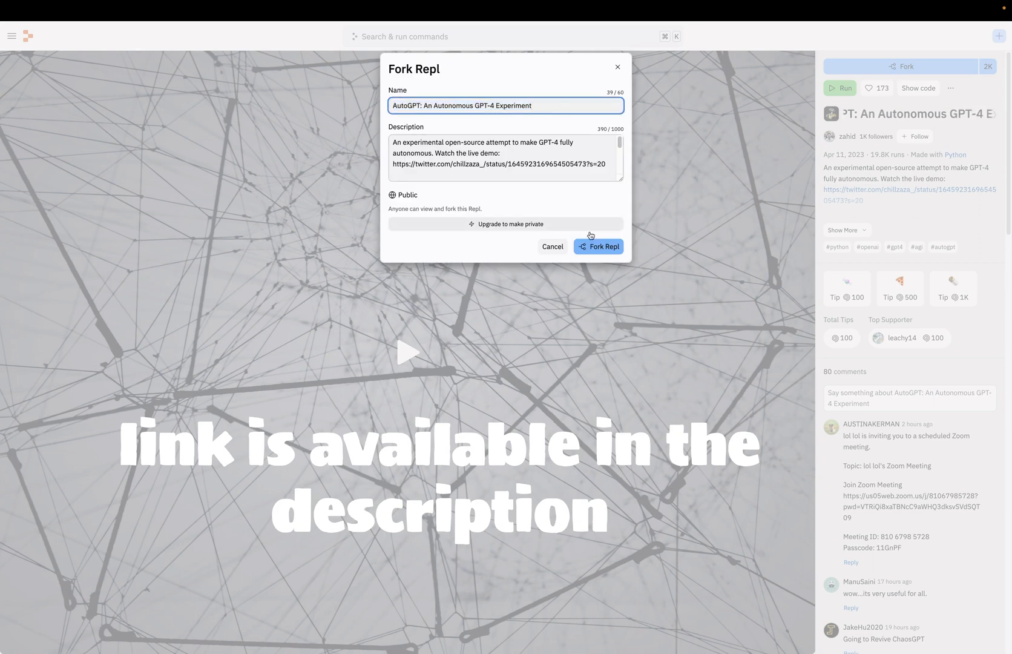
Confirm the fork so the AutoGPT repl becomes your own copy
left_click(597, 246)
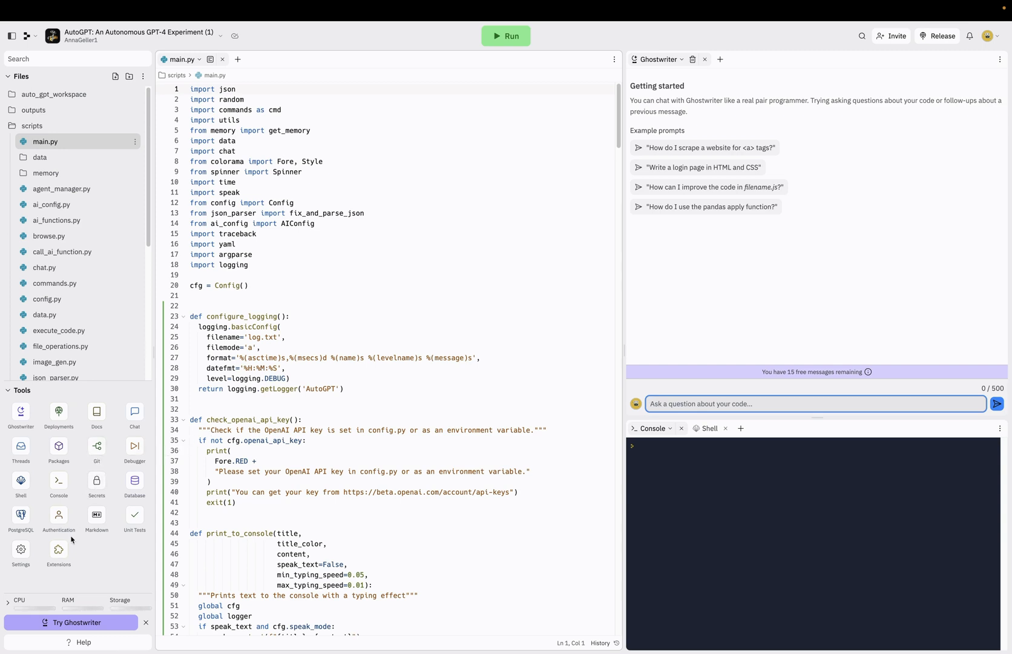
Generate and copy a new OpenAI secret key named 'demo', then dismiss the notice
left_click(96, 481)
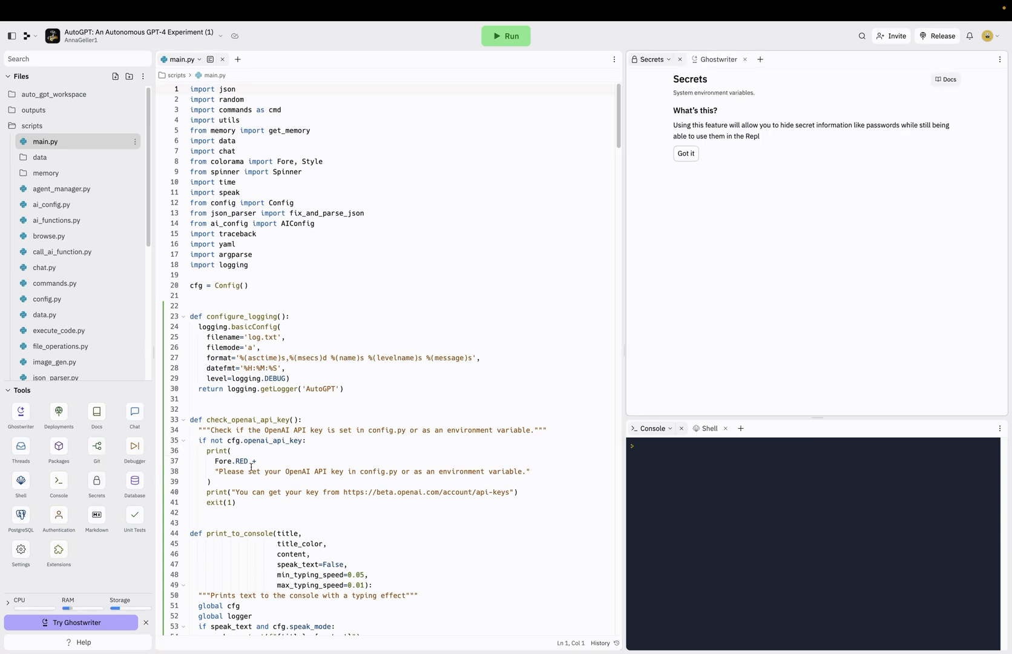
mouse_move(801, 284)
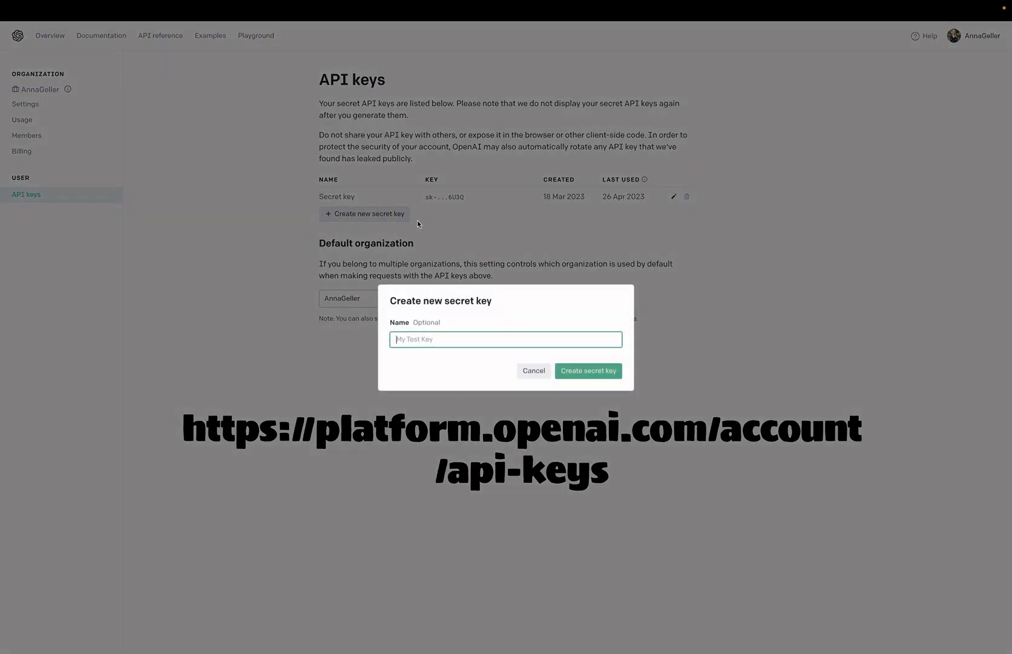
type("dem")
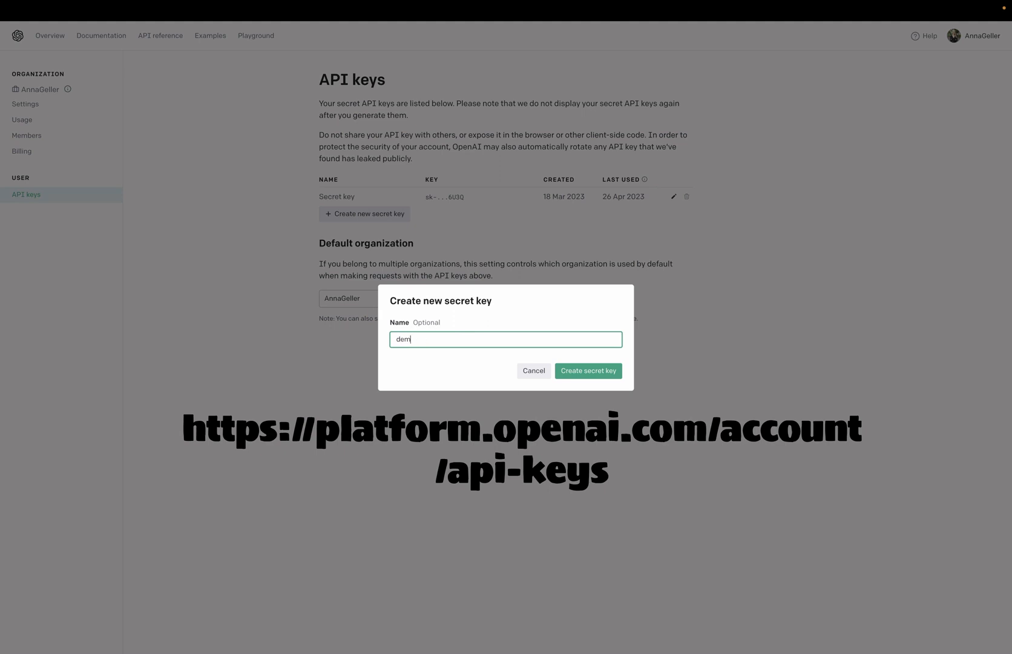
left_click(587, 370)
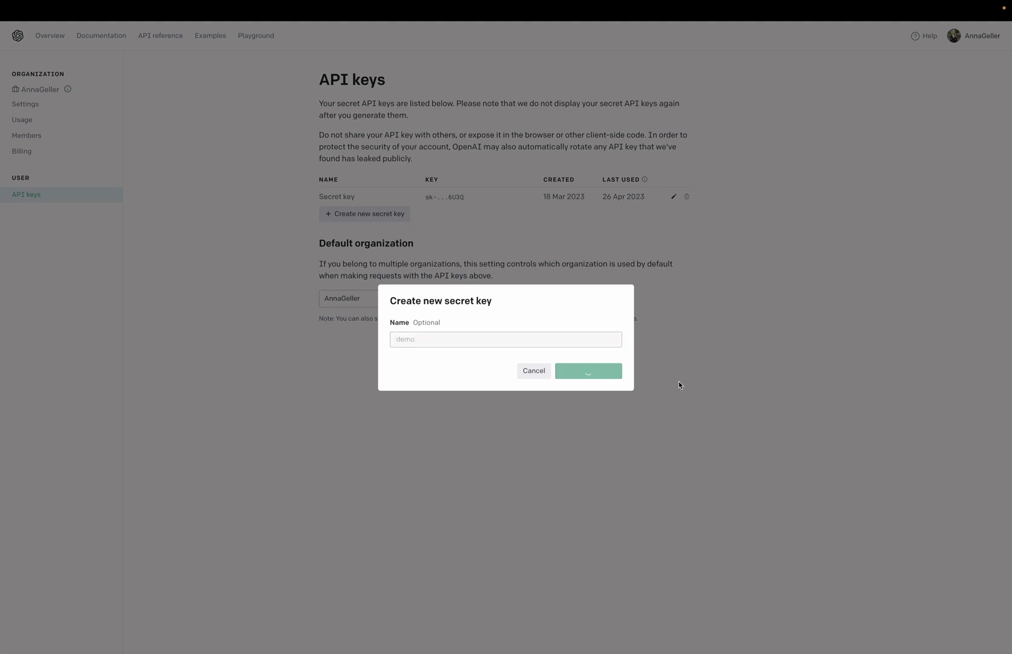
left_click(587, 371)
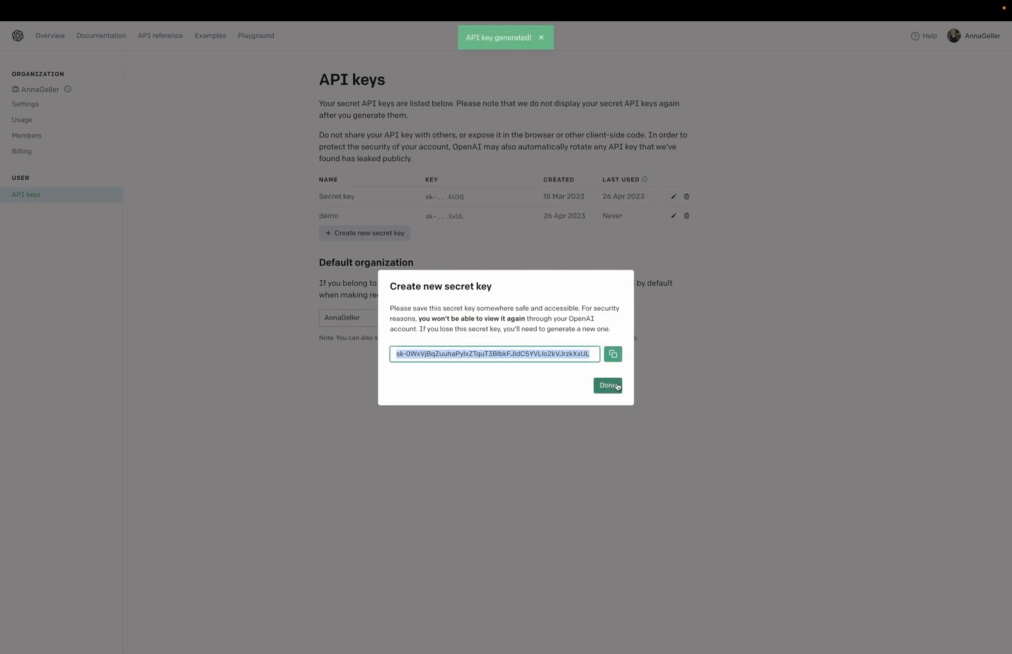
left_click(607, 385)
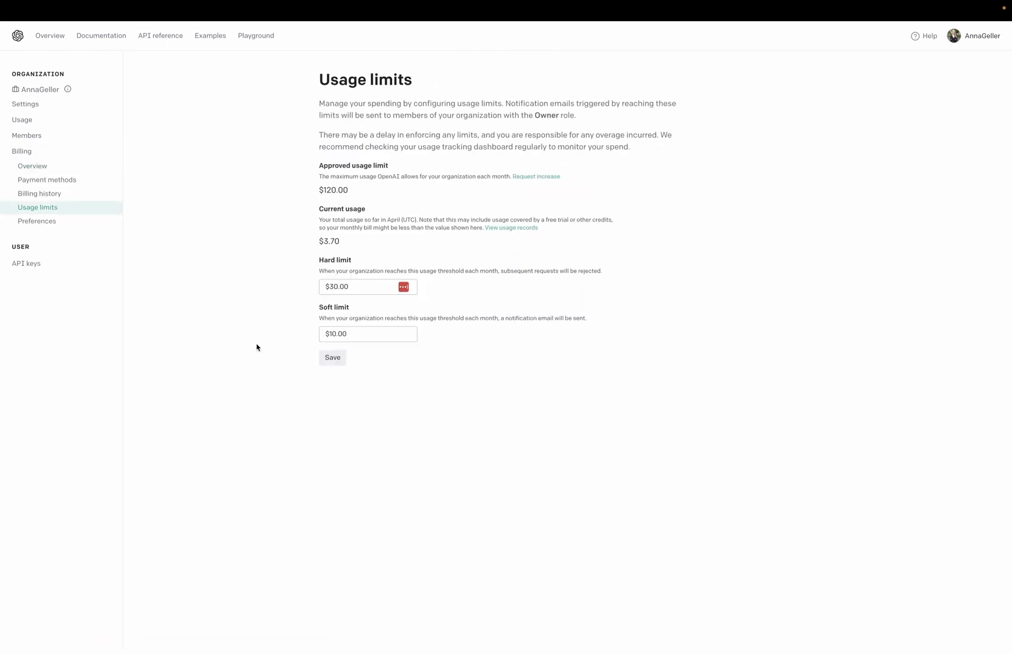
mouse_move(253, 348)
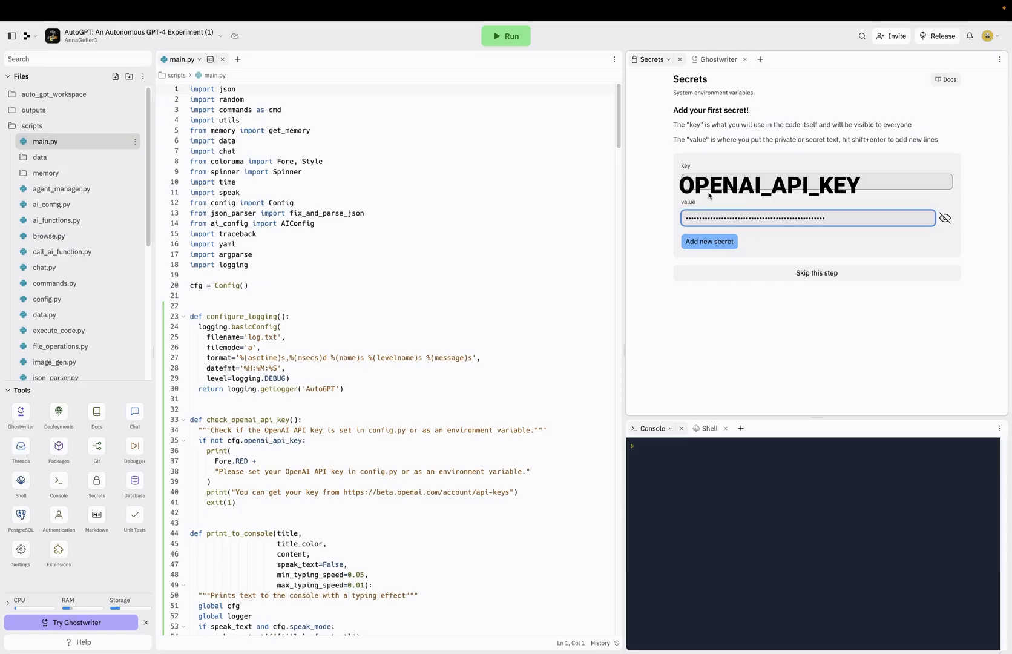
Add the copied key as repl secret OPENAI_API_KEY and run the repl
left_click(709, 241)
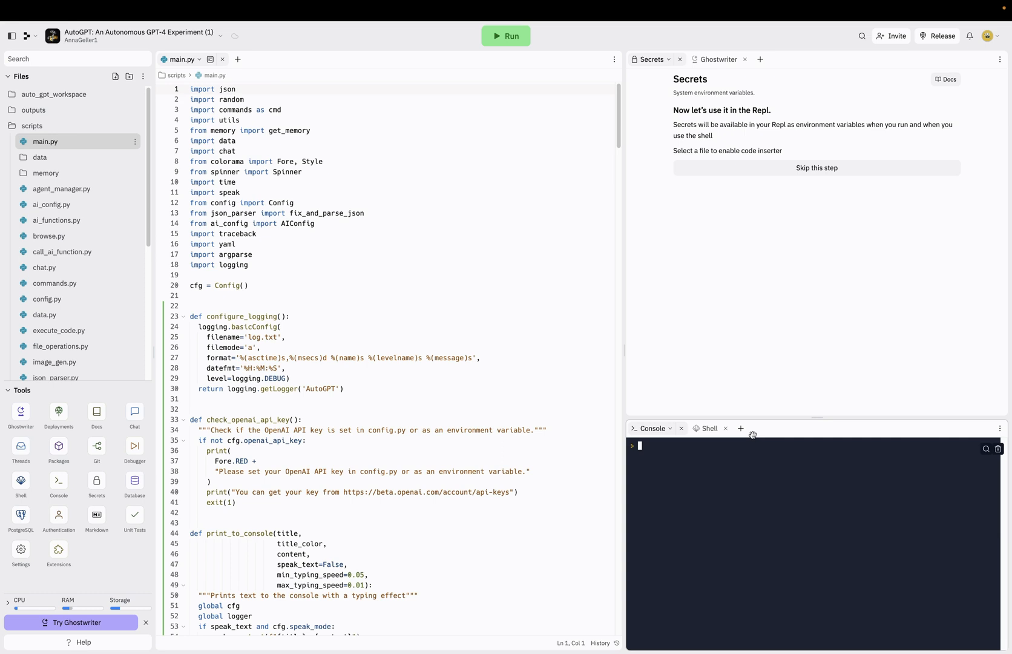
left_click(505, 36)
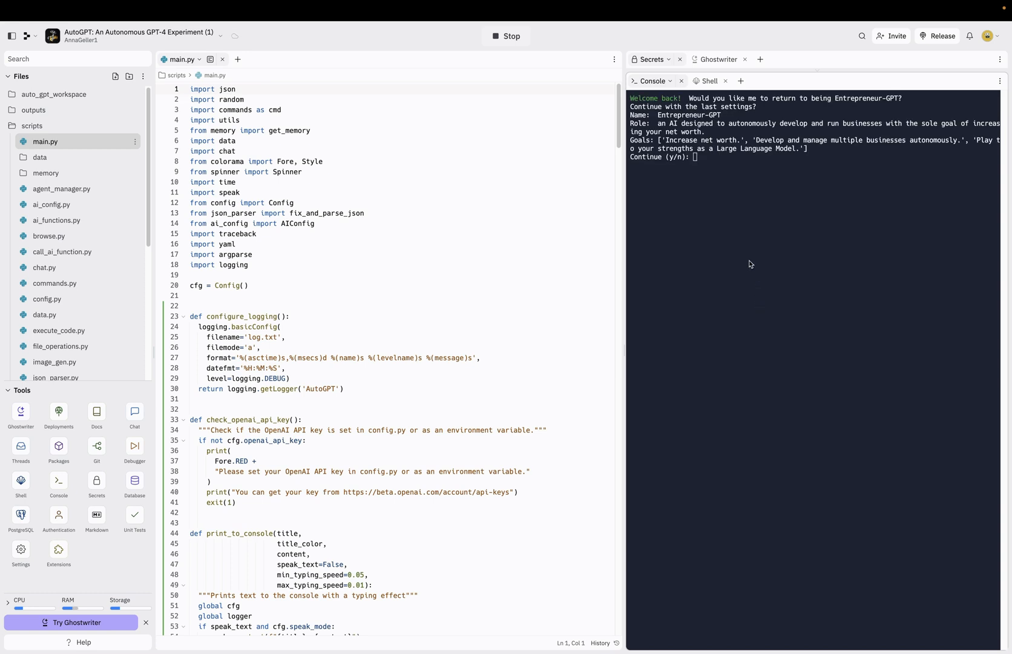
Answer n and set the goal 'Write a script for a YouTube video explaining what is Auto-GPT.'
type("n")
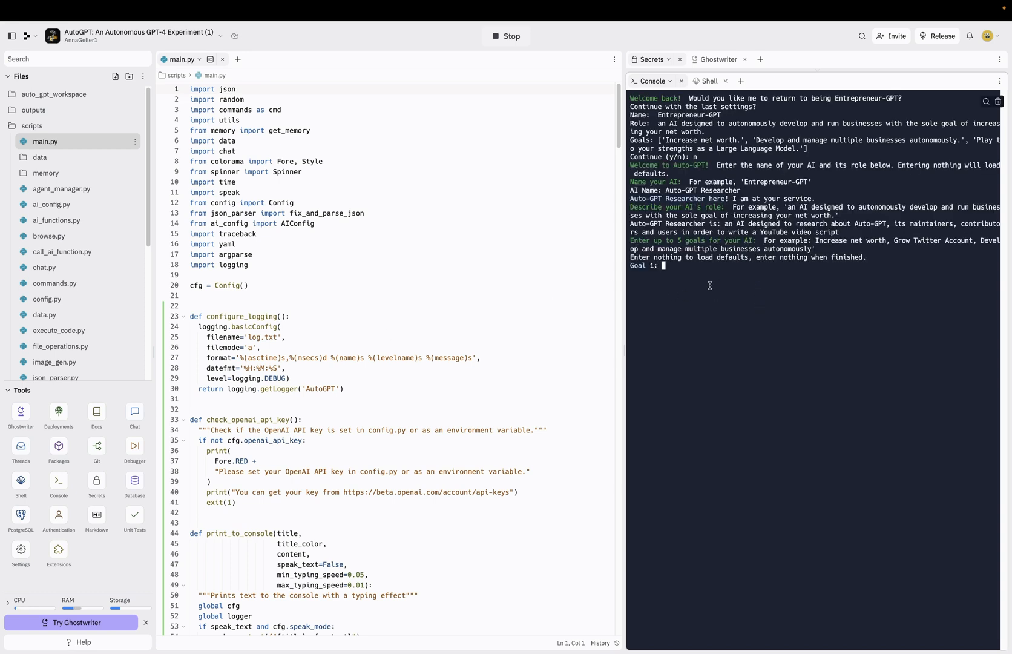
type("Write a script for a YouTube video explaining what is Auto-GPT.")
type("y -10")
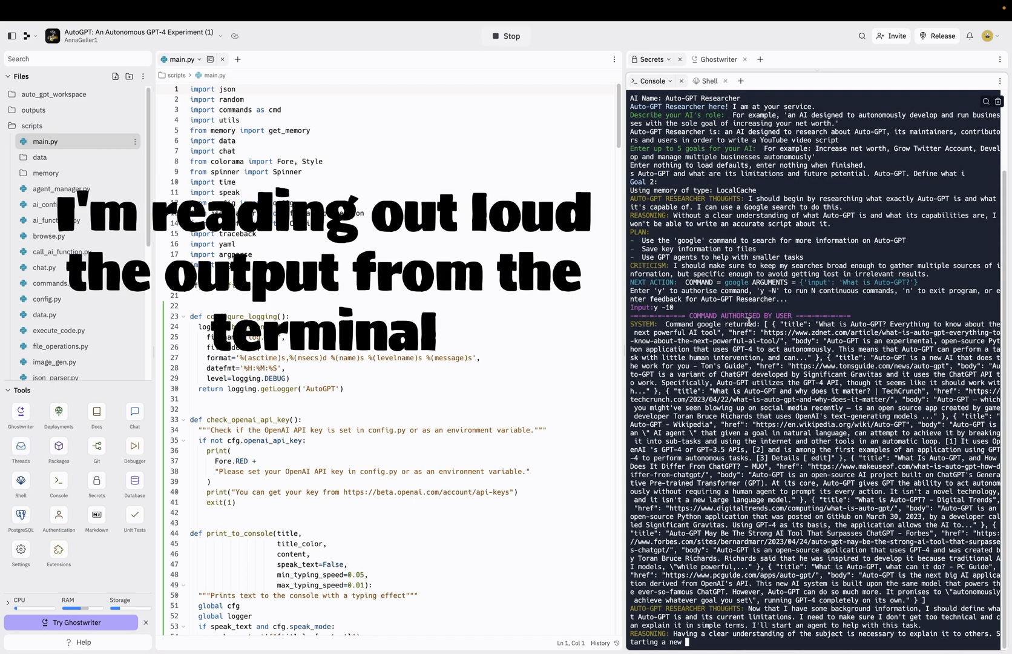
scroll("down", 3)
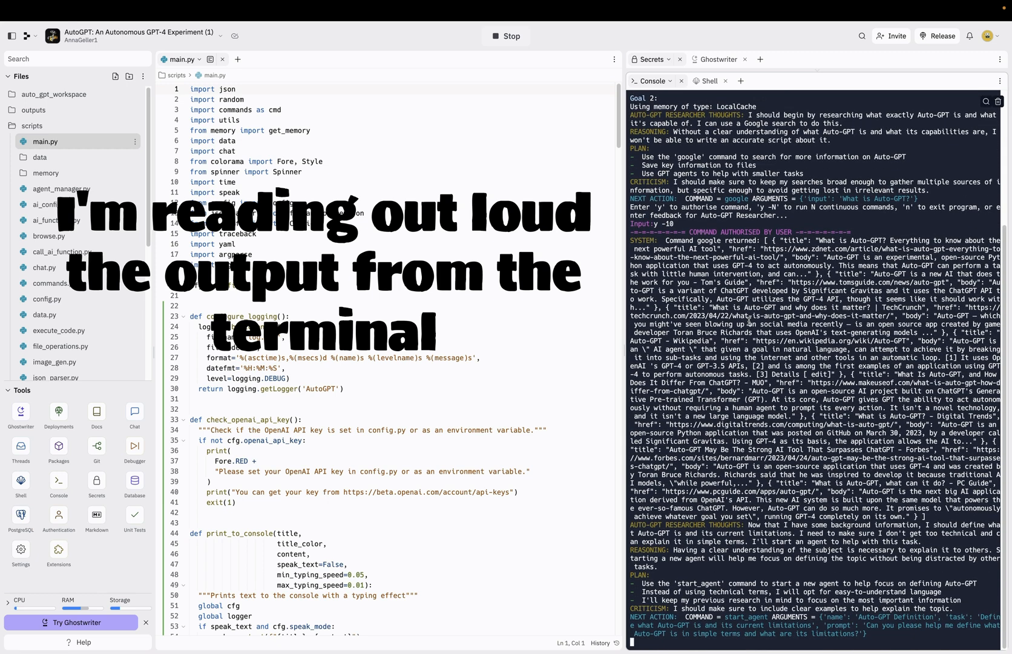
scroll("down", 3)
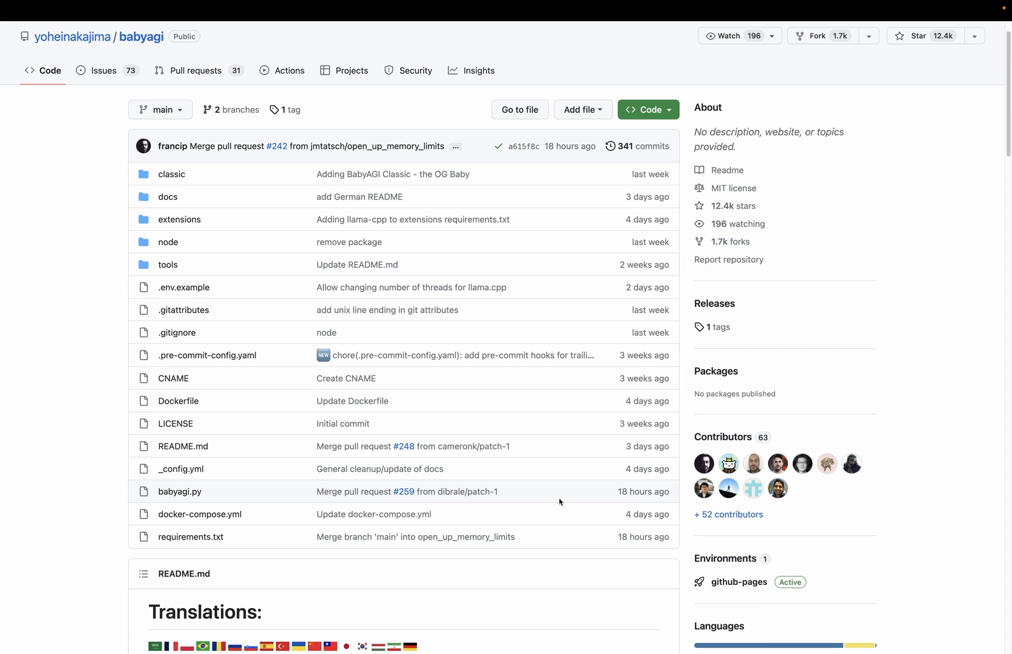
scroll("down", 3)
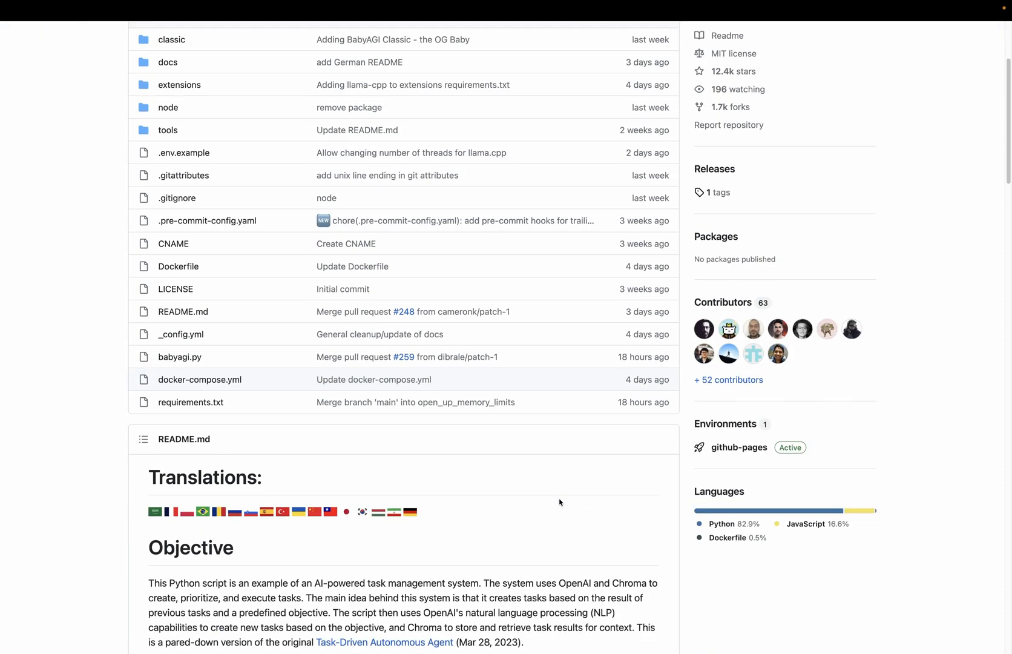
scroll("down", 3)
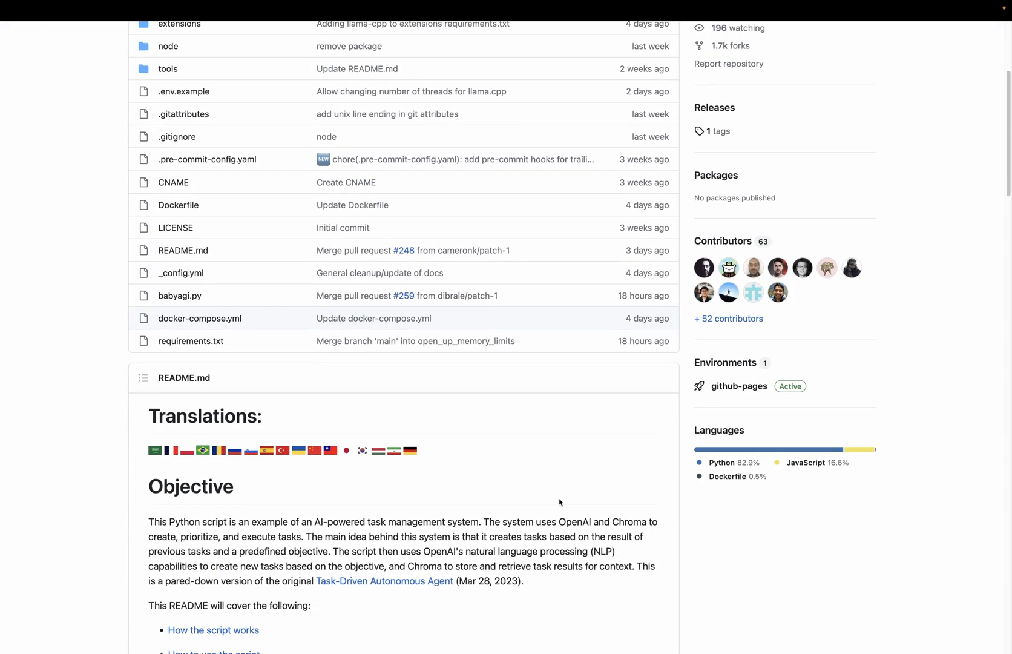
scroll("down", 3)
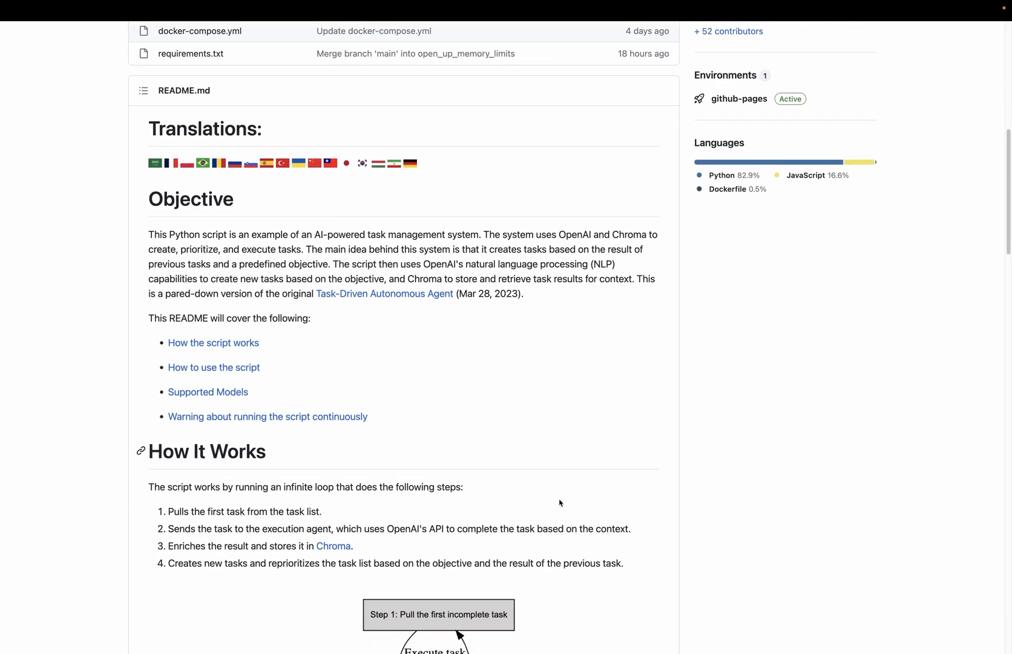
scroll("down", 3)
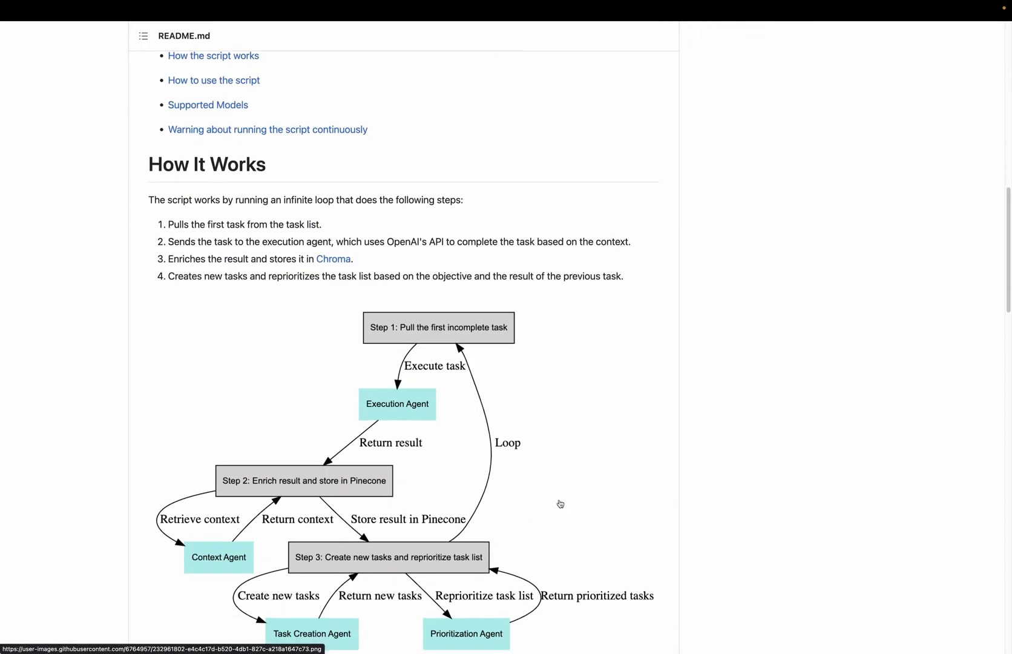
scroll("down", 3)
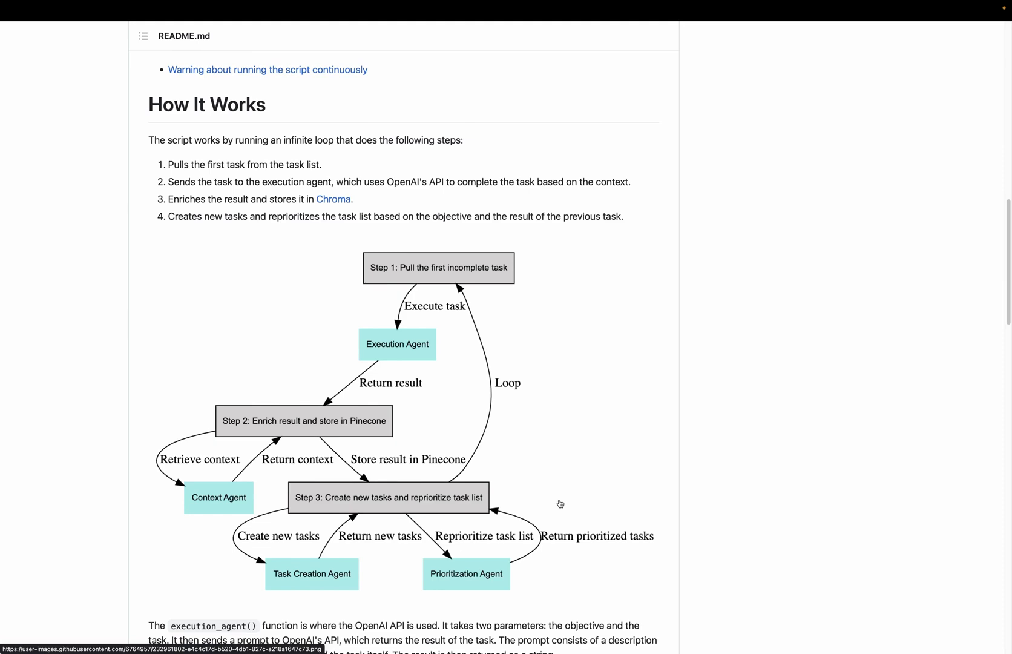
scroll("down", 3)
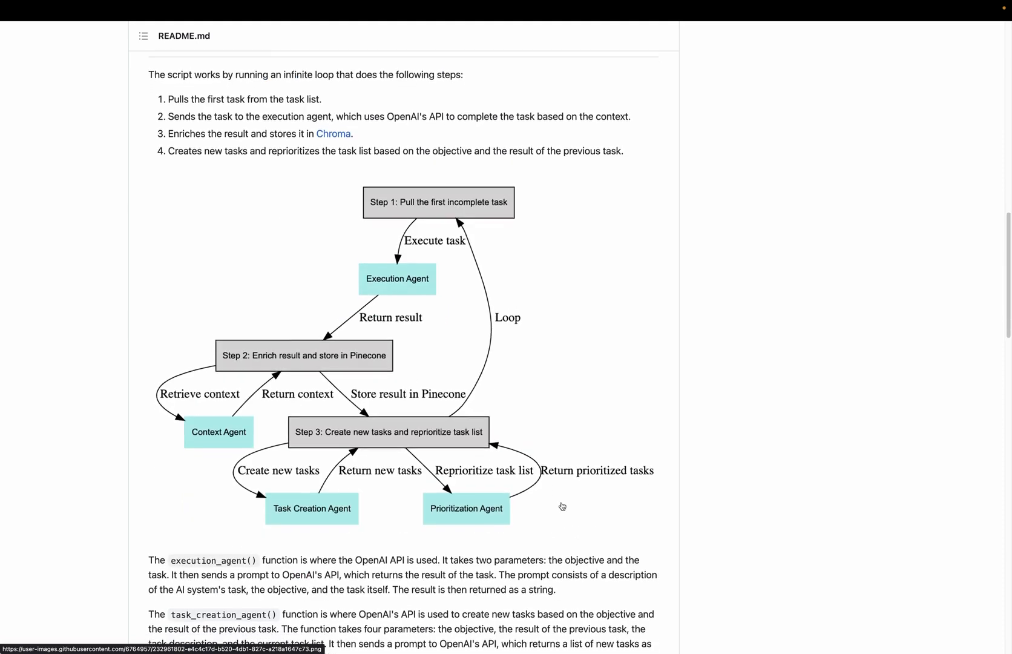
scroll("down", 3)
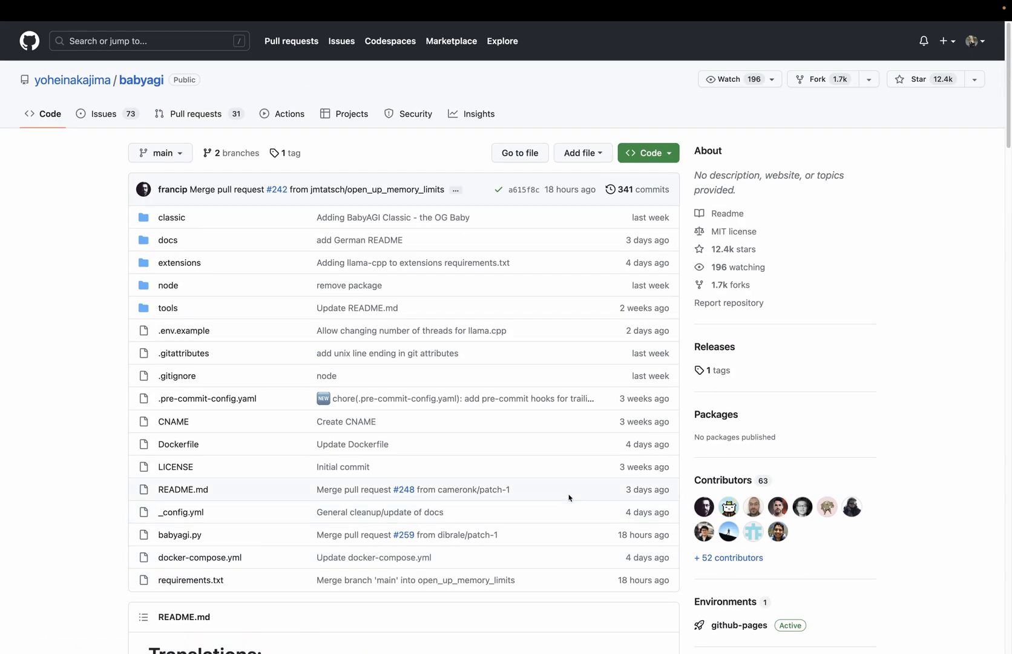
mouse_move(147, 95)
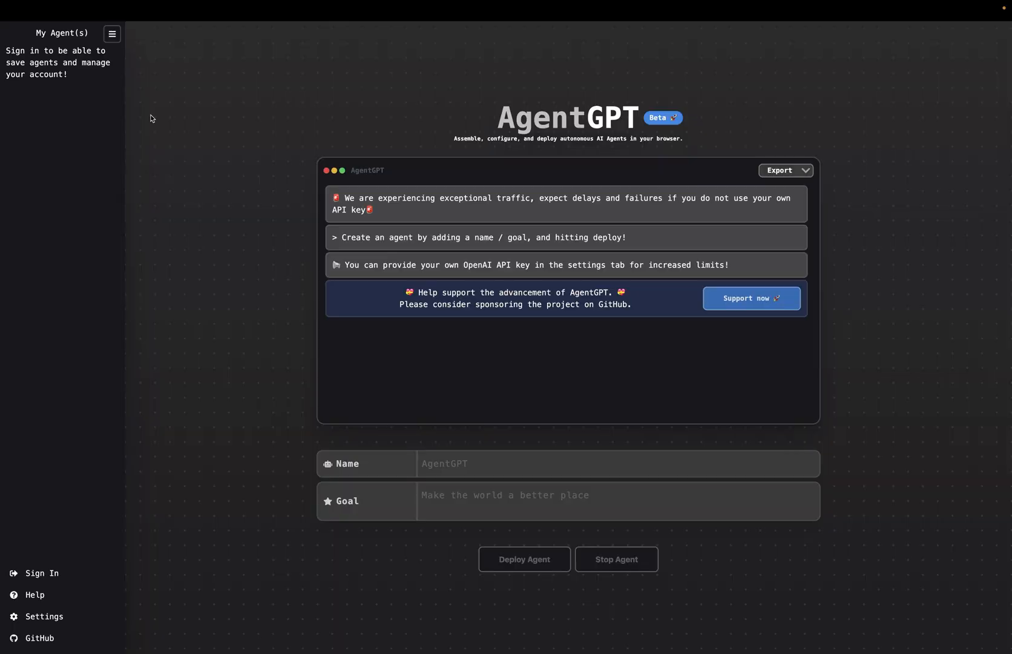
mouse_move(334, 299)
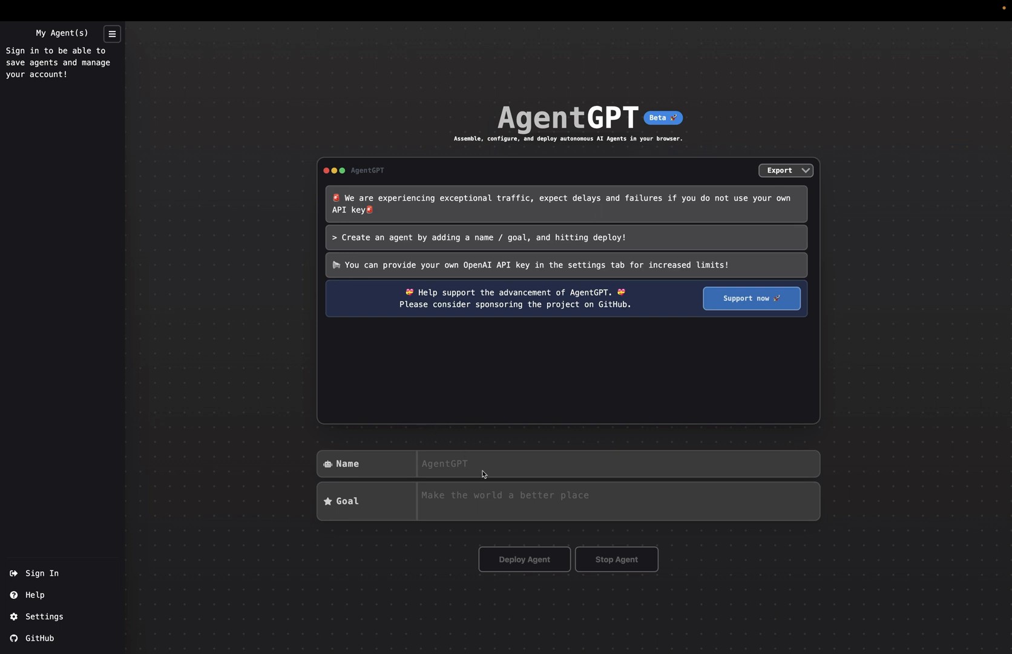
Name the agent 'Auto-GPT Researcher' and deploy it on the YouTube-script goal
type("Auto-GPT Researcher")
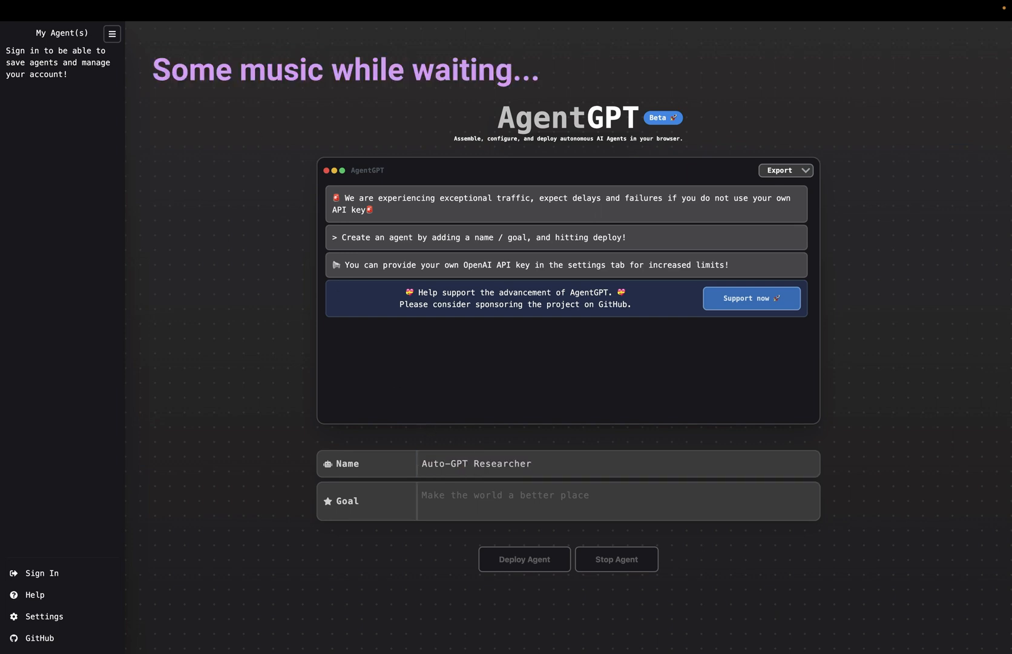
left_click(524, 559)
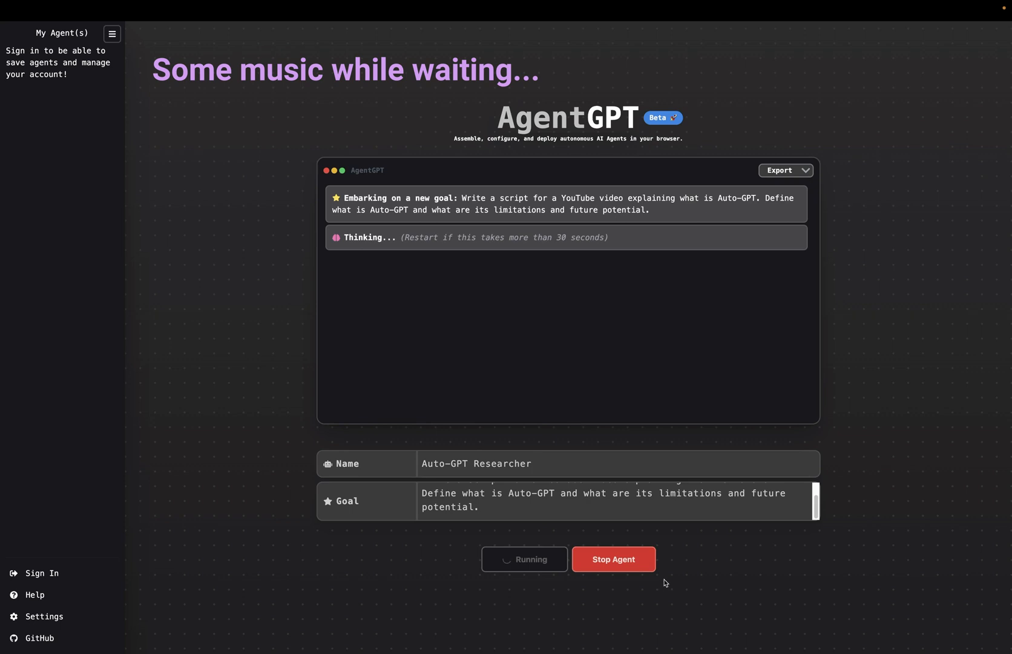
mouse_move(442, 284)
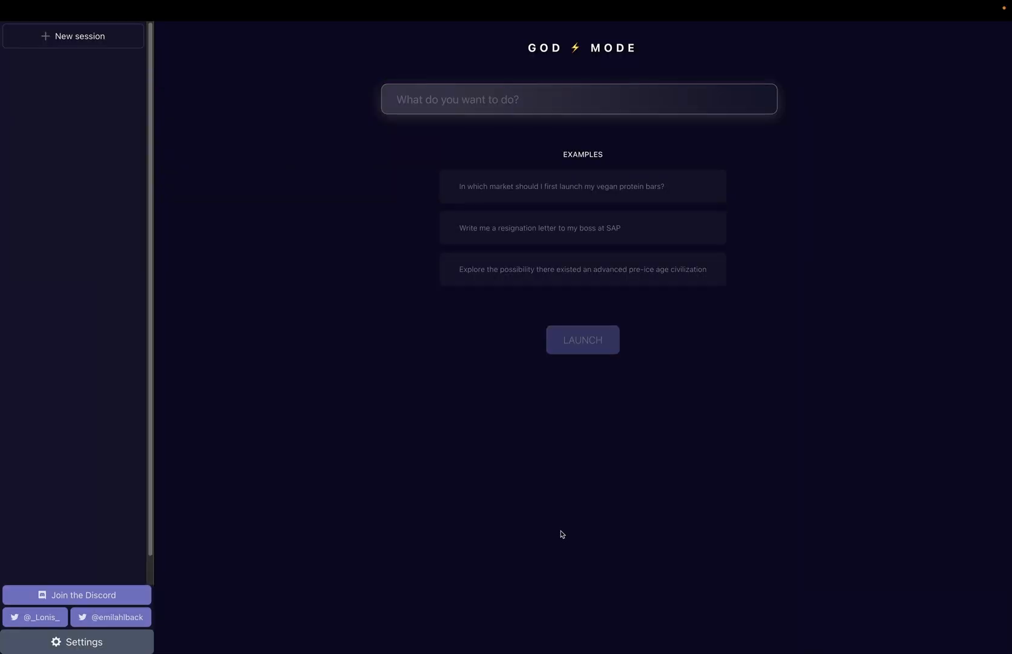
mouse_move(495, 196)
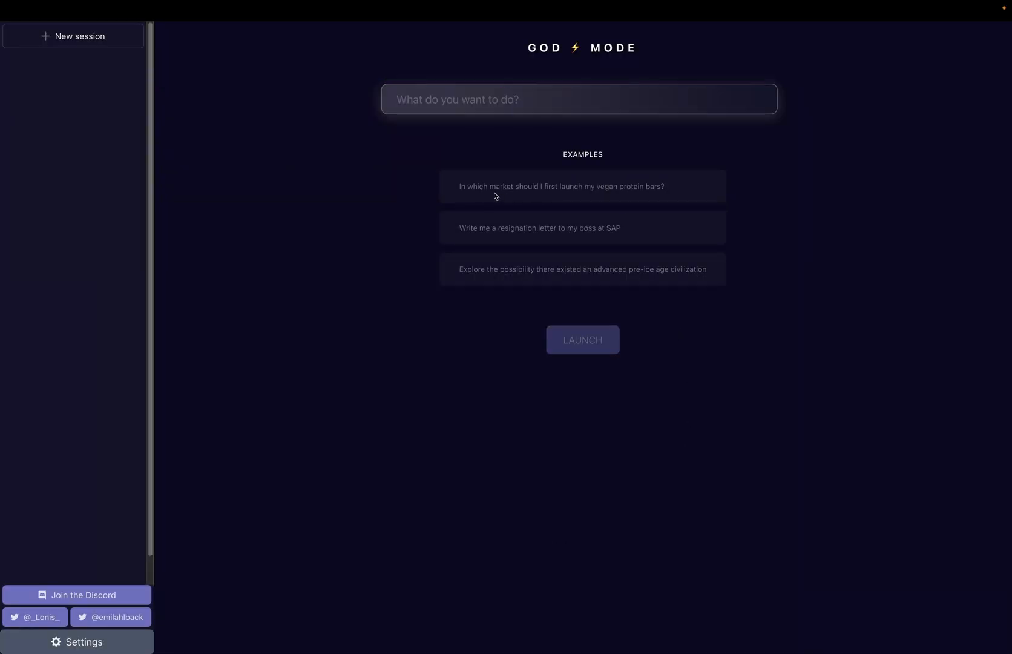
mouse_move(605, 208)
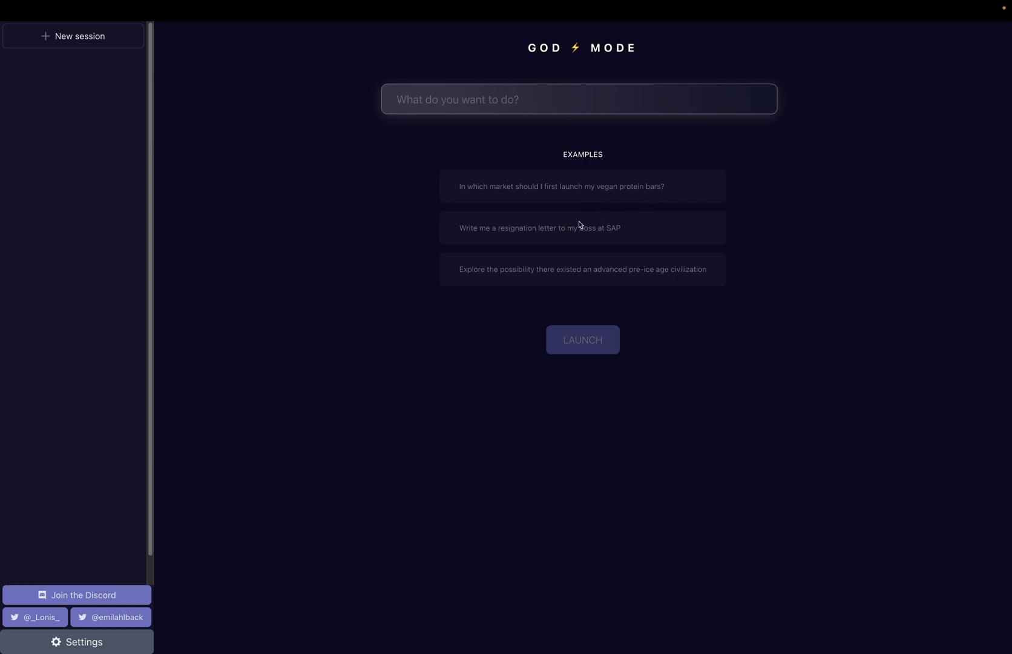
mouse_move(616, 240)
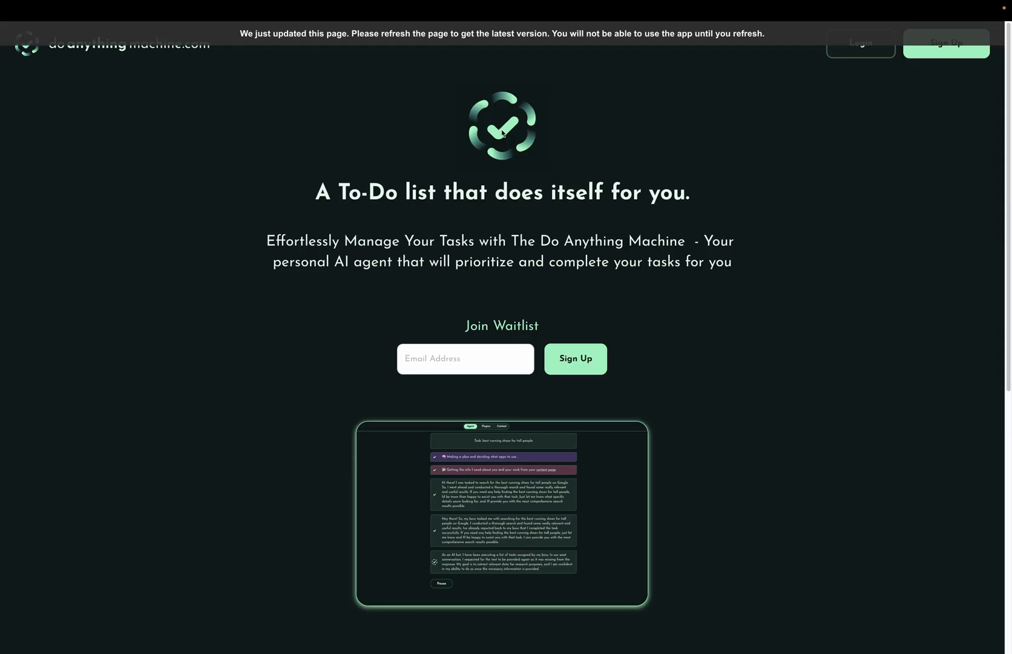
mouse_move(227, 226)
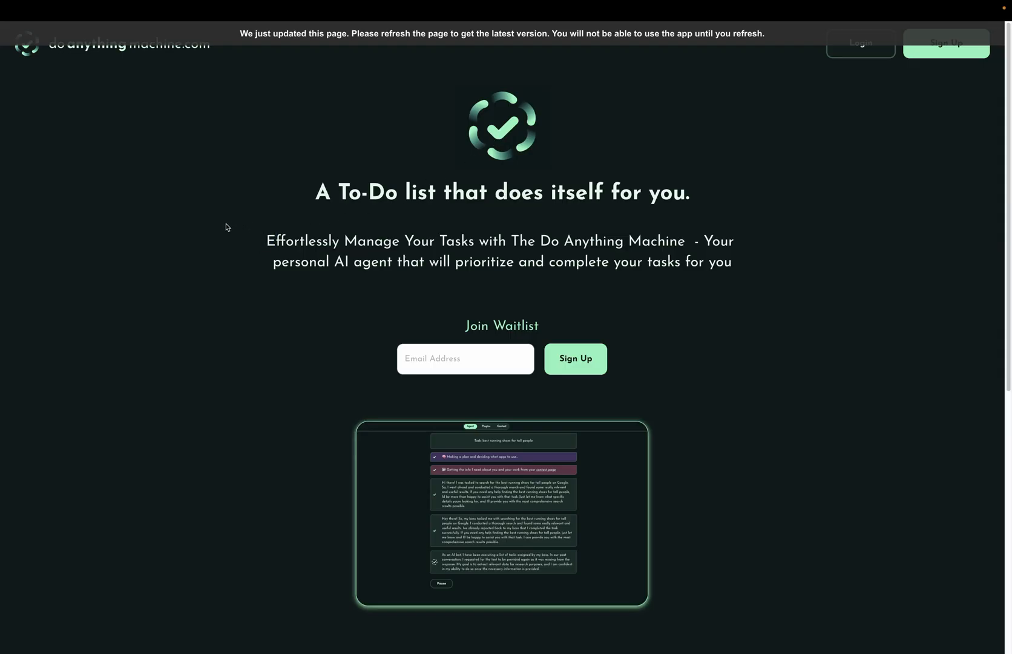
mouse_move(626, 192)
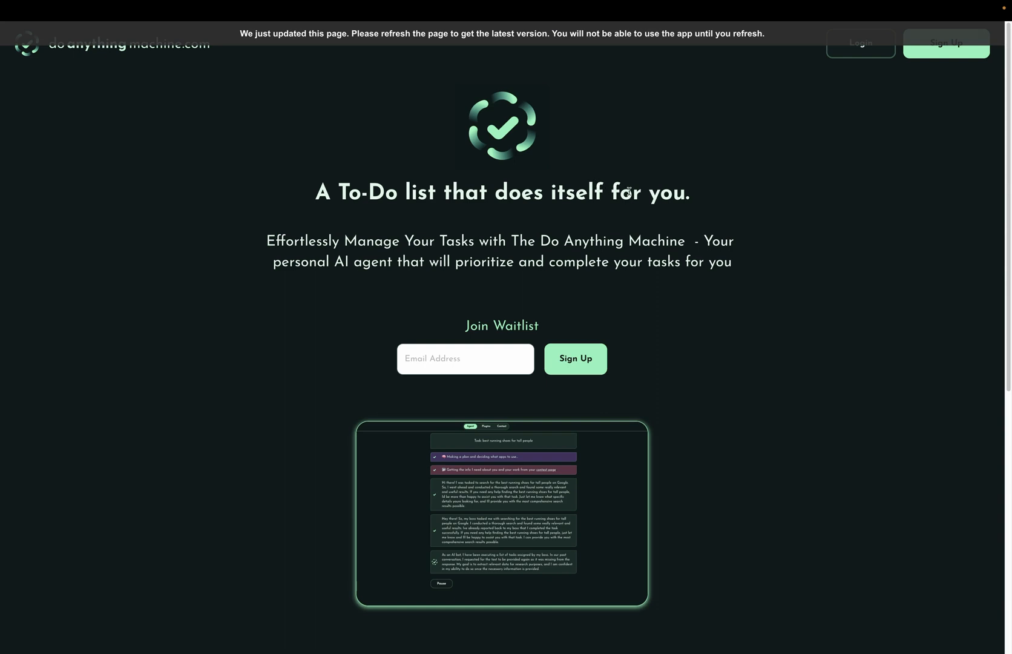
mouse_move(614, 185)
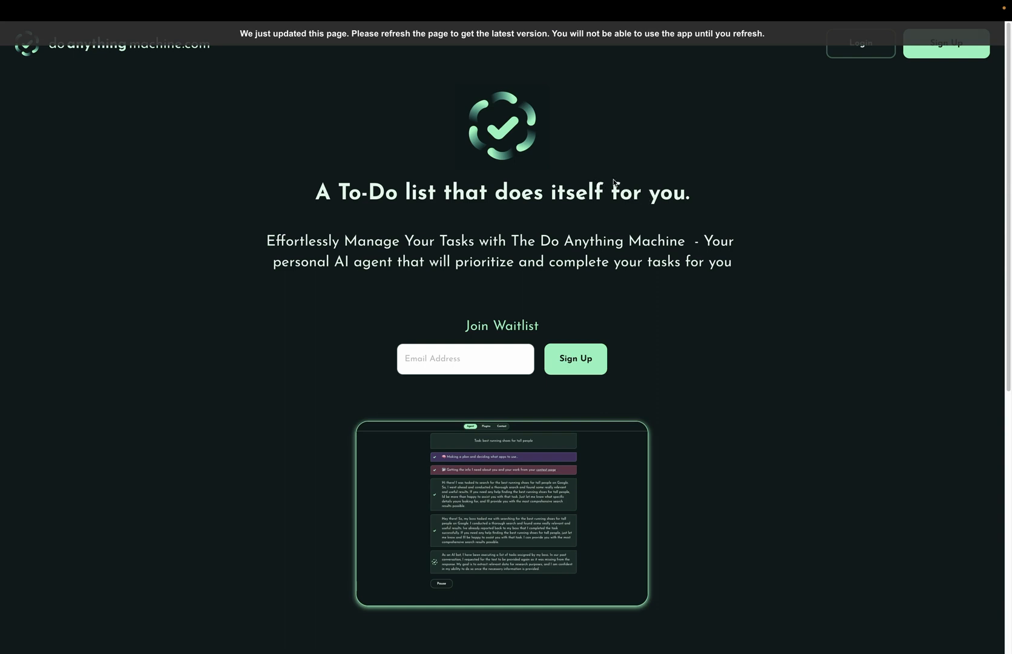
mouse_move(558, 149)
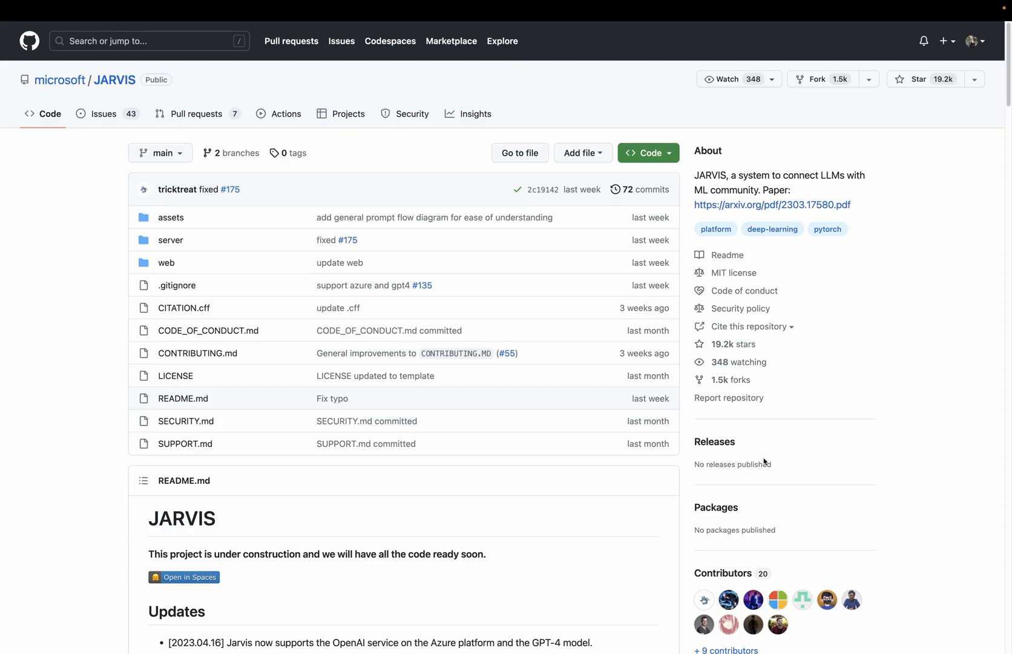
Scroll down the microsoft/JARVIS repository page
scroll("down", 3)
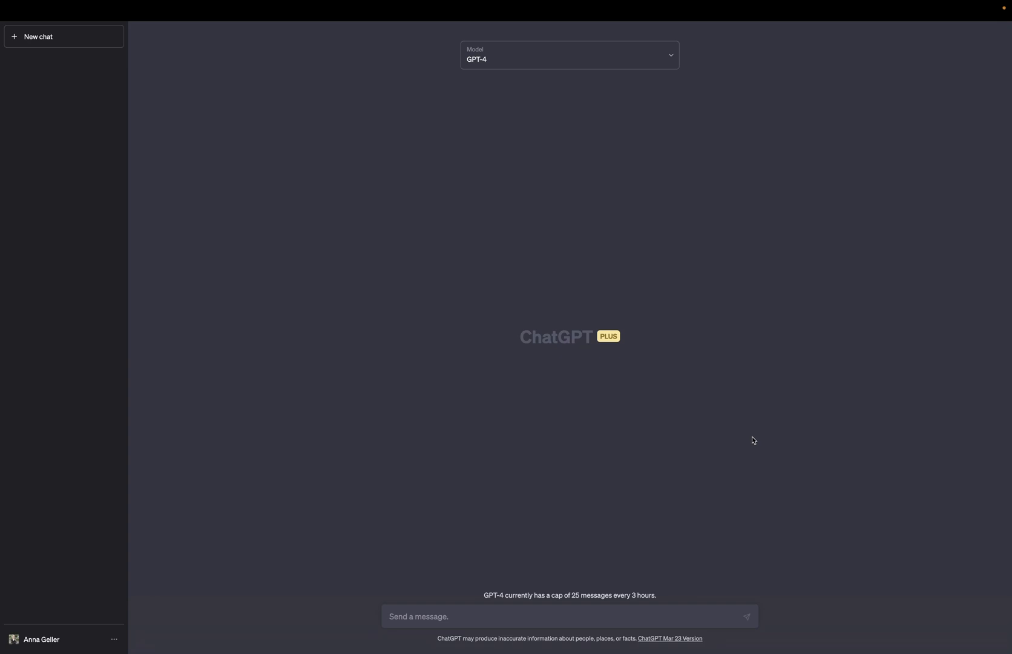
mouse_move(450, 611)
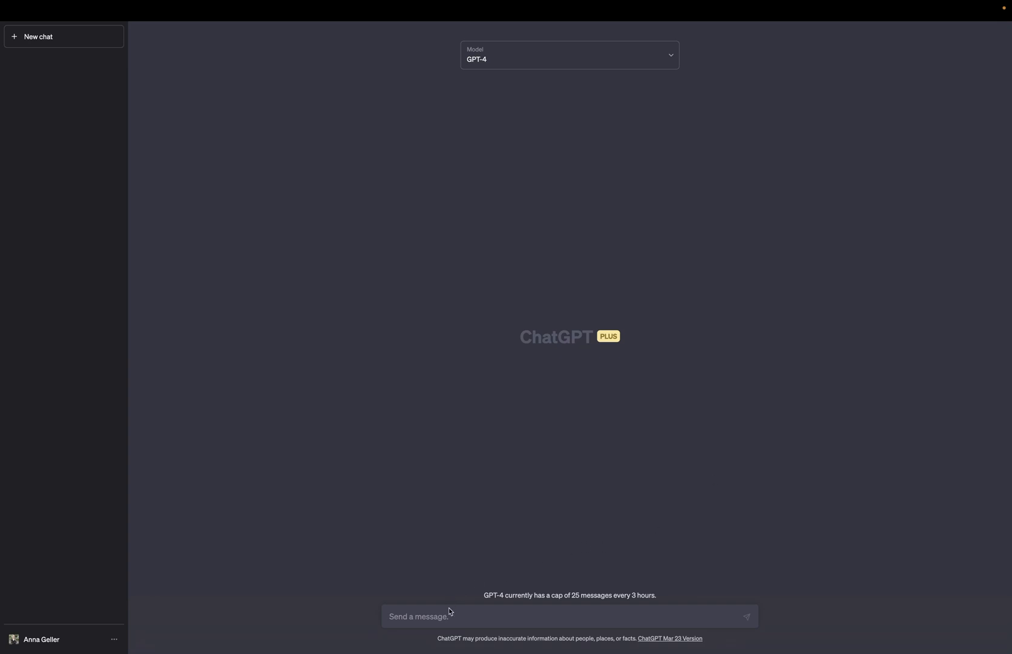
Enter 'explain what is auto-GPT' in the GPT-4 chat message box
type("explain what is auto-GPT")
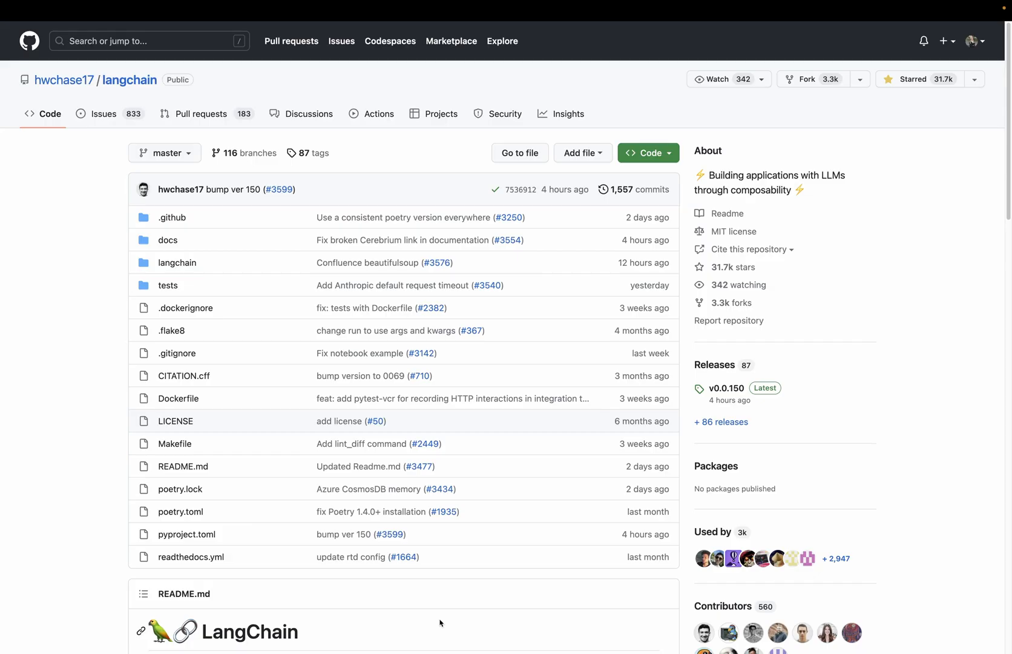
Scroll down the LangChain README to its example applications
scroll("down", 3)
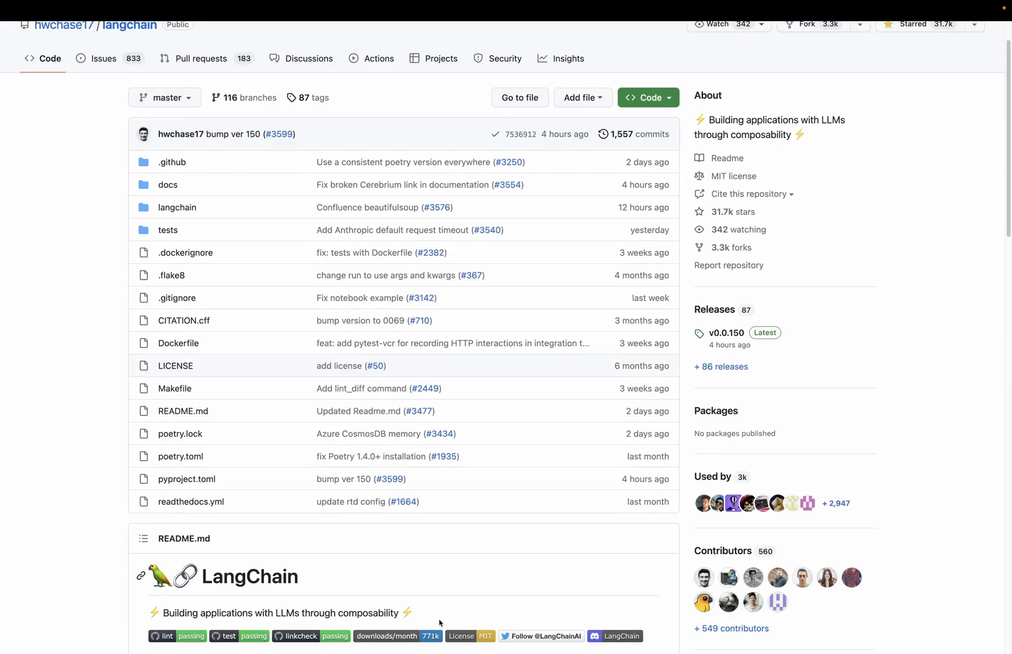
scroll("down", 3)
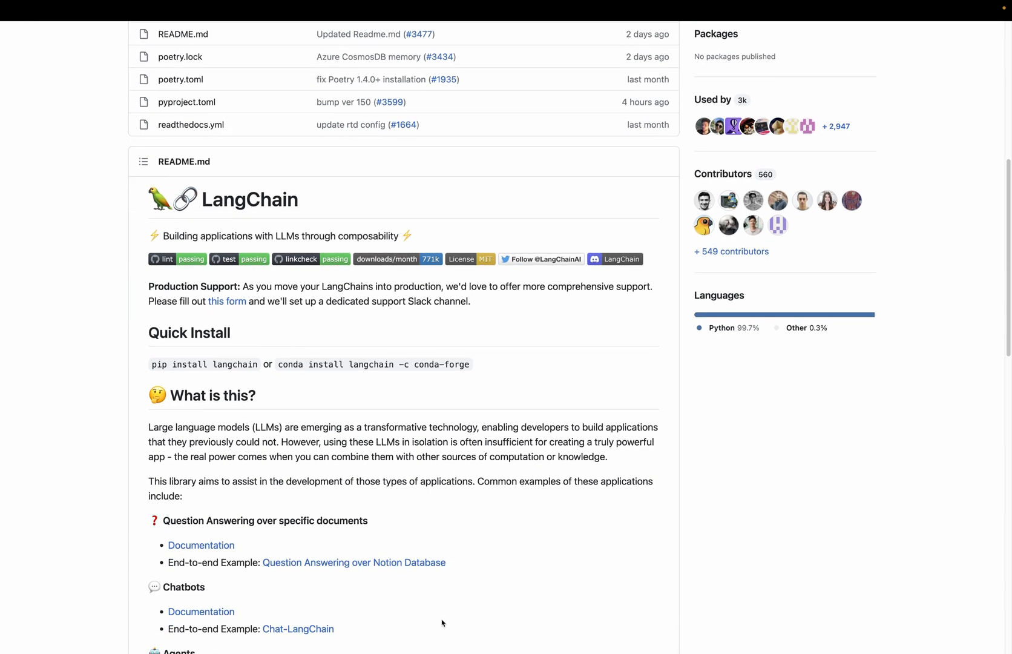
scroll("down", 3)
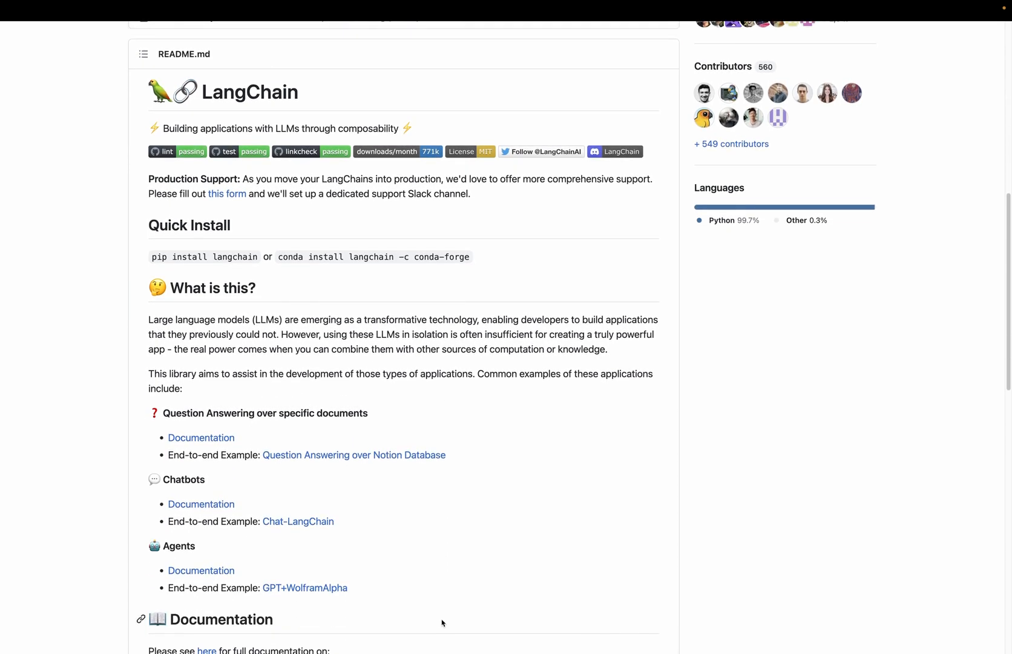
scroll("down", 3)
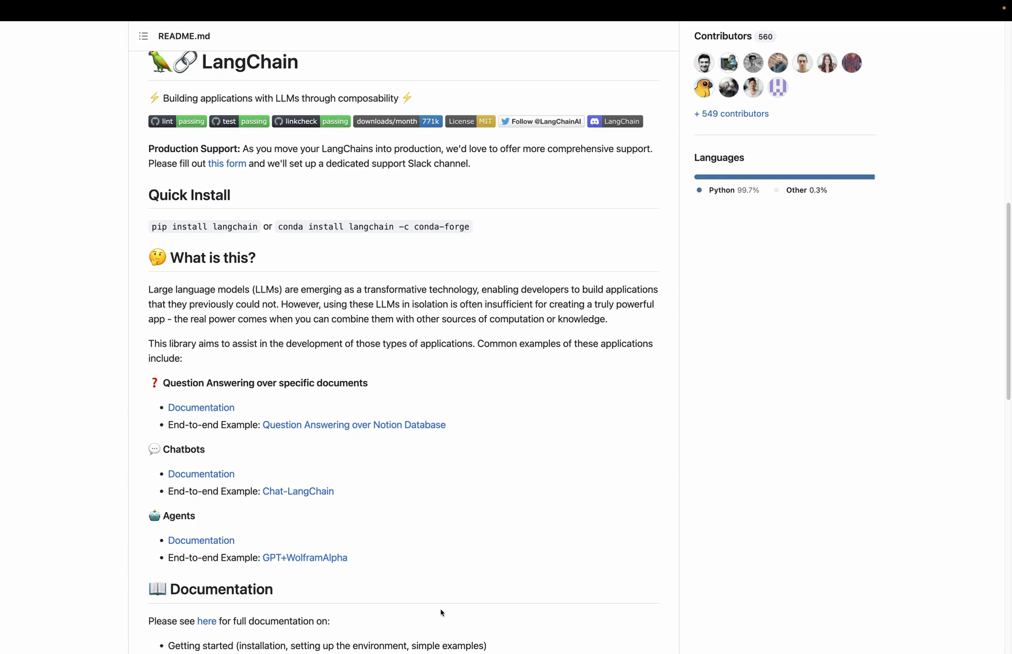
scroll("down", 3)
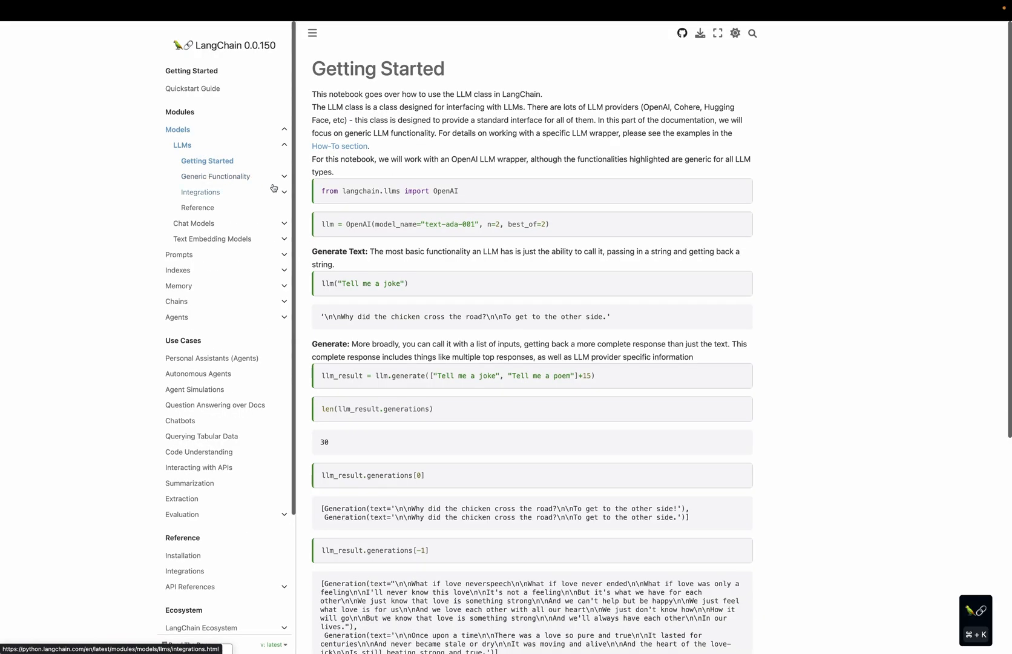
Switch to the LangChain LLMs Getting Started documentation tab
left_click(699, 32)
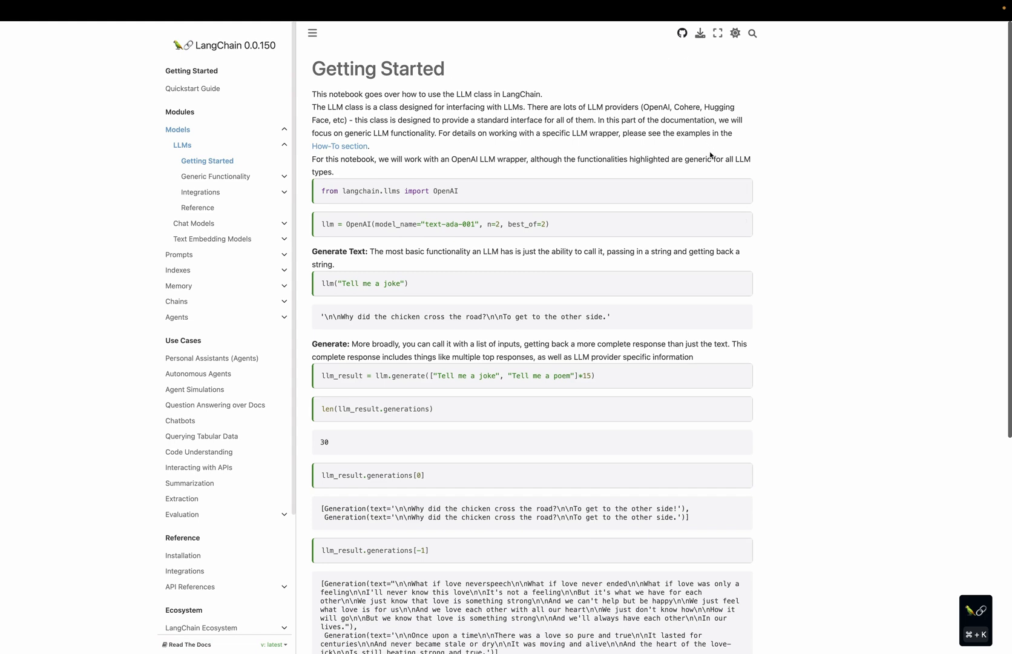
mouse_move(710, 168)
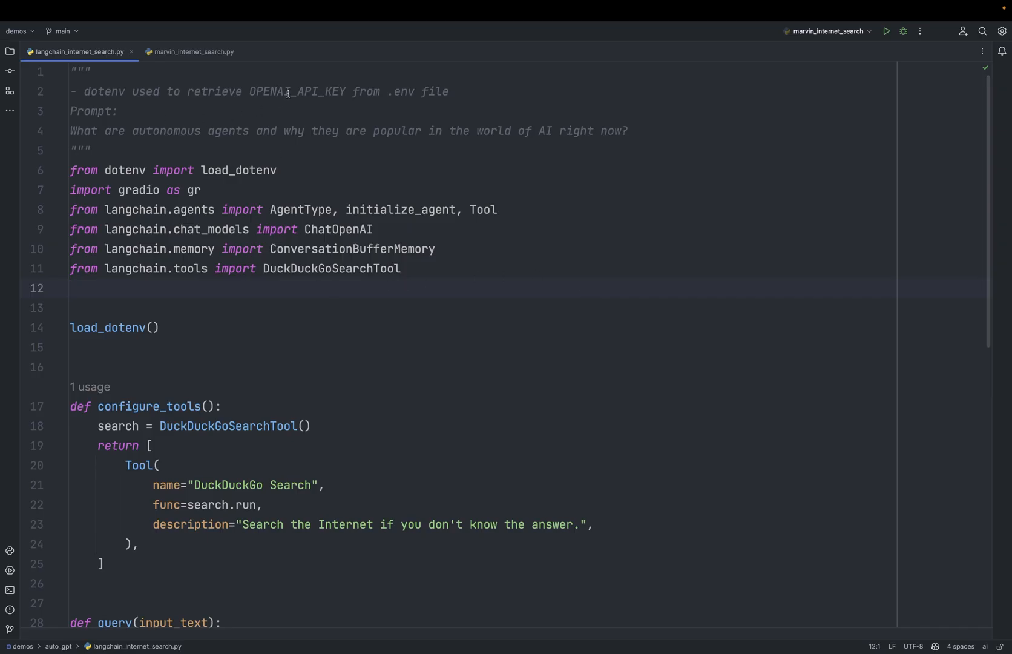
Open langchain_internet_search.py and inspect the load_dotenv import
left_click(75, 288)
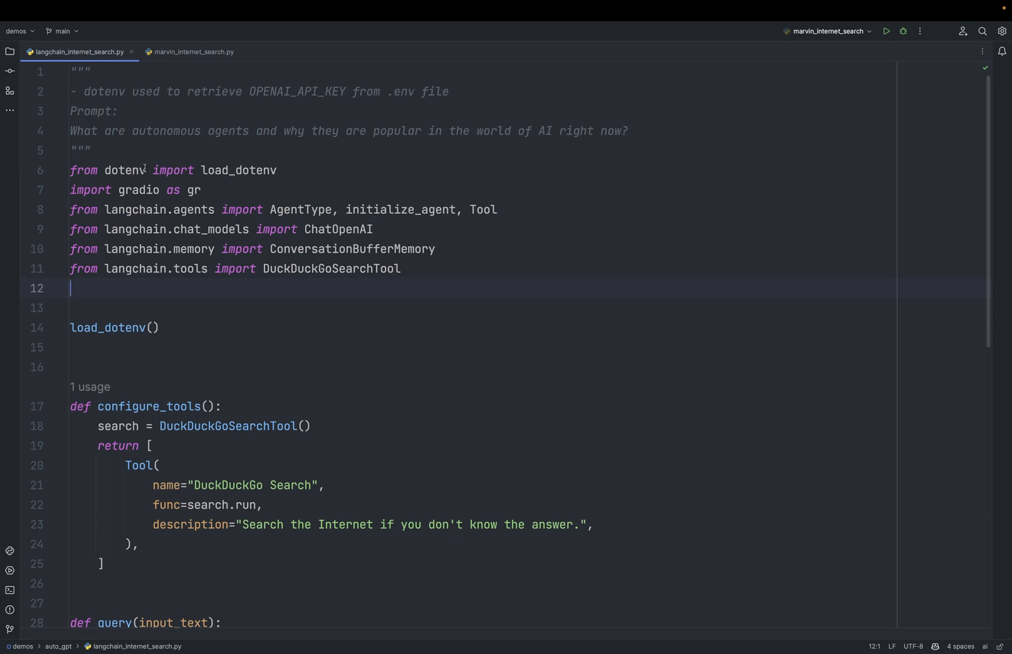
double_click(237, 170)
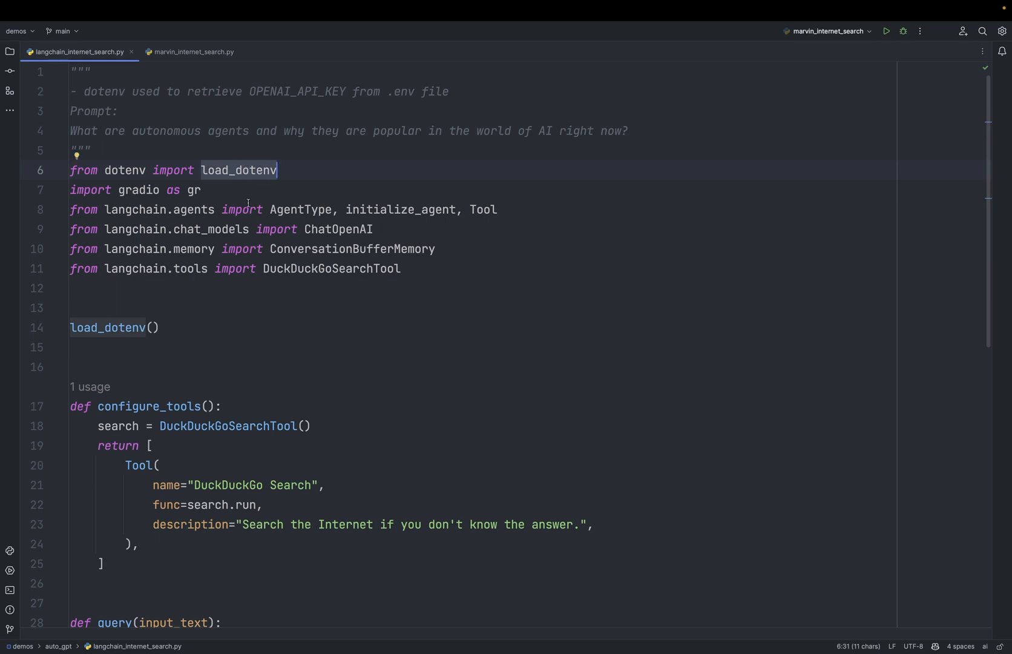
left_click(215, 209)
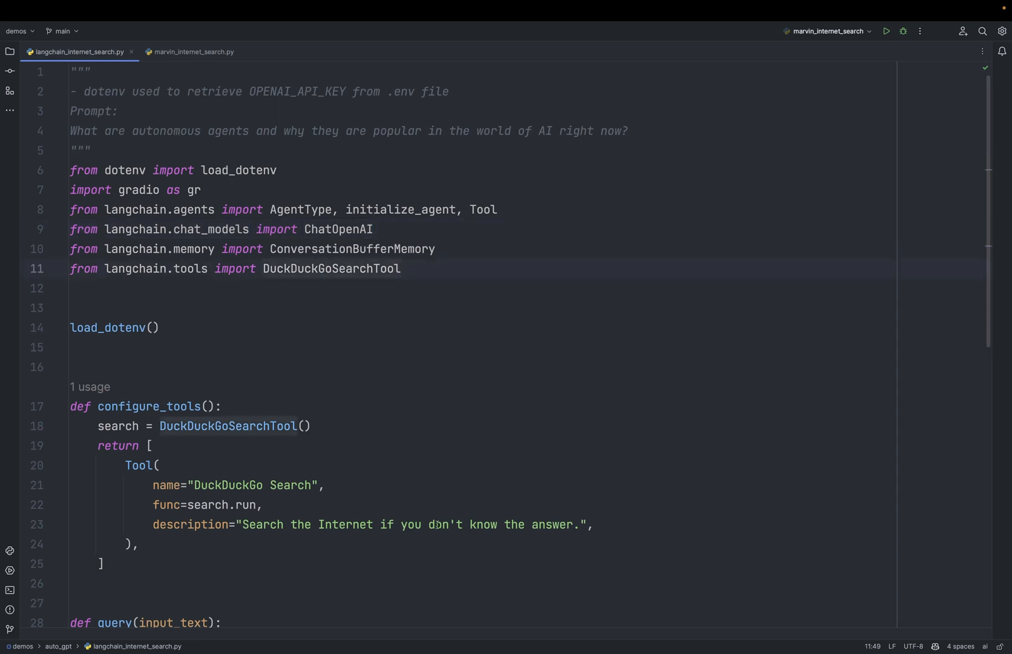
Scroll through the script to the __main__ block and run it
scroll("down", 3)
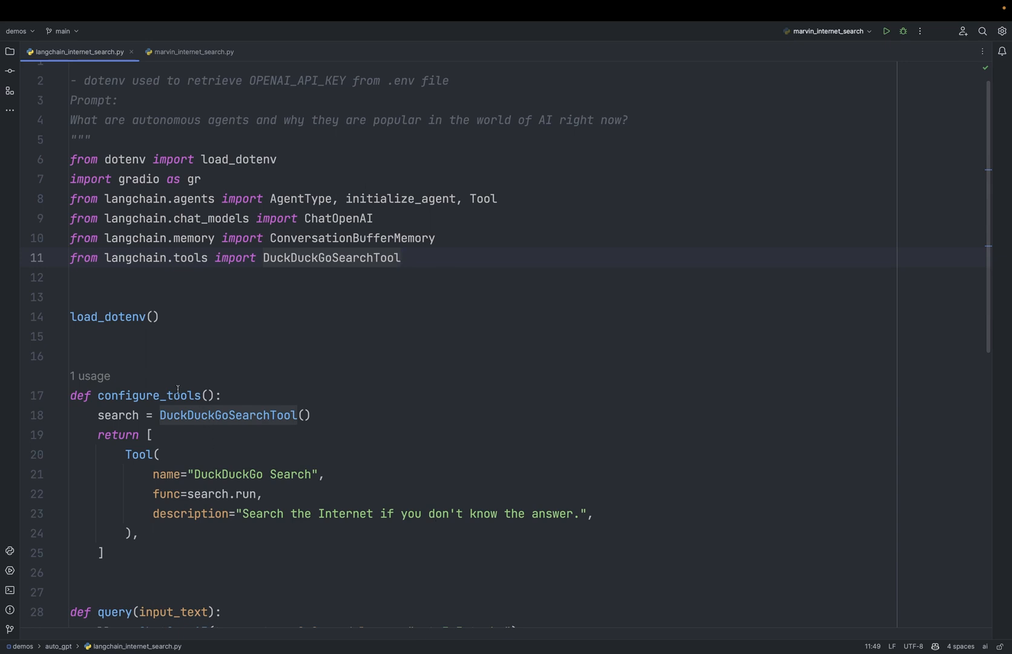
scroll("down", 3)
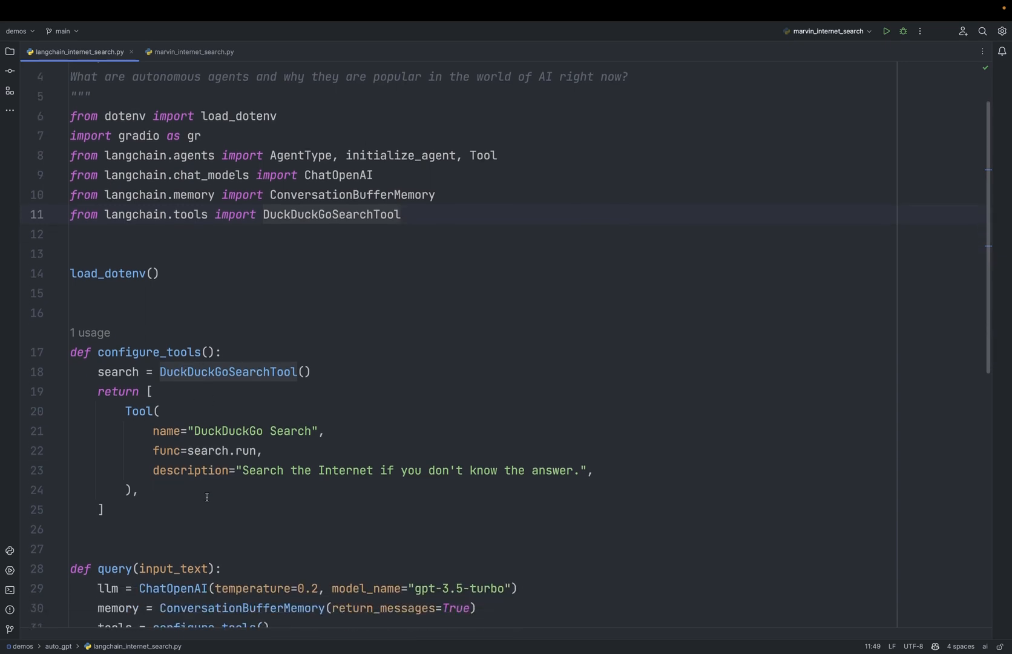
scroll("down", 3)
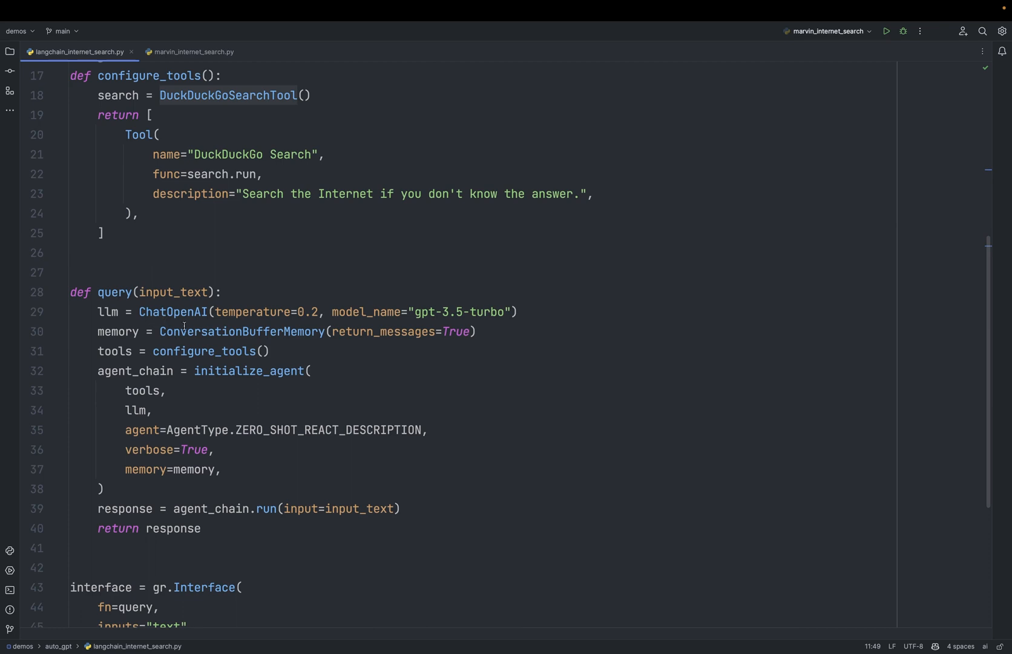
mouse_move(201, 388)
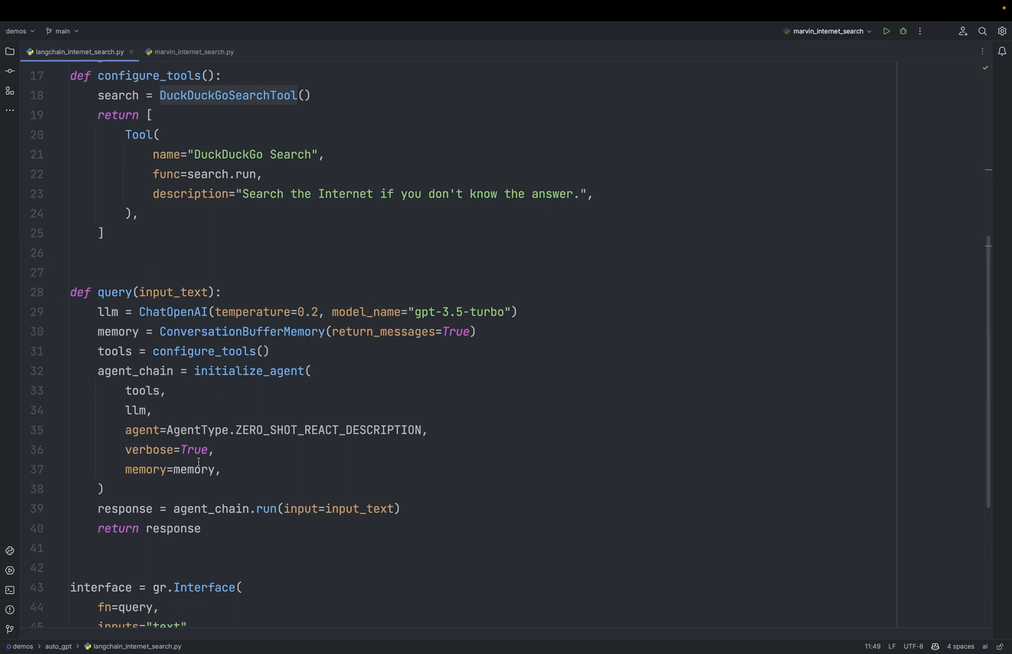
scroll("down", 3)
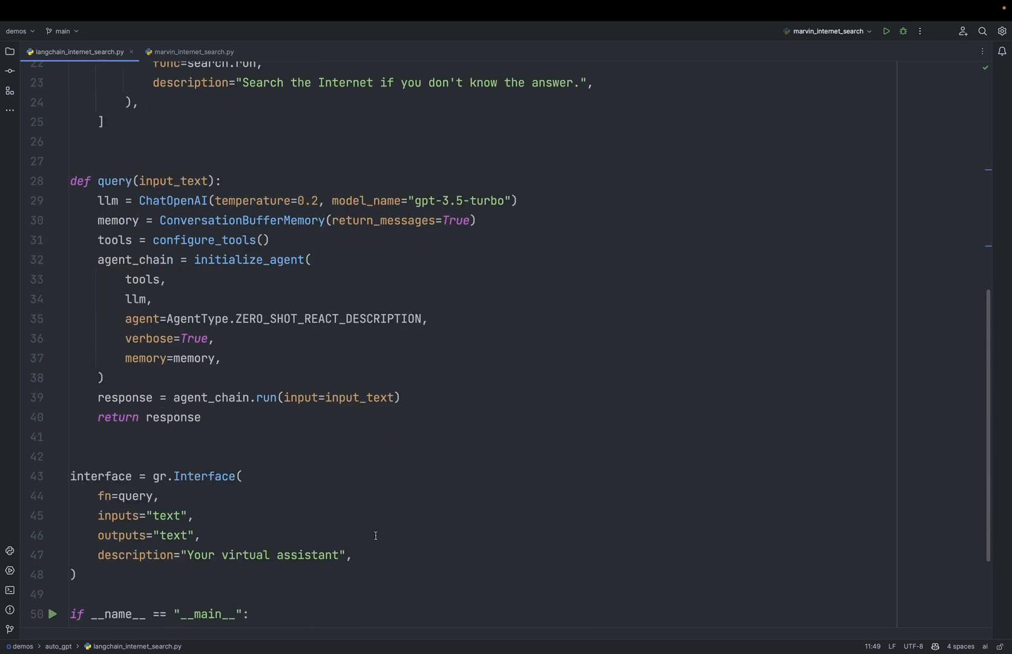
scroll("down", 3)
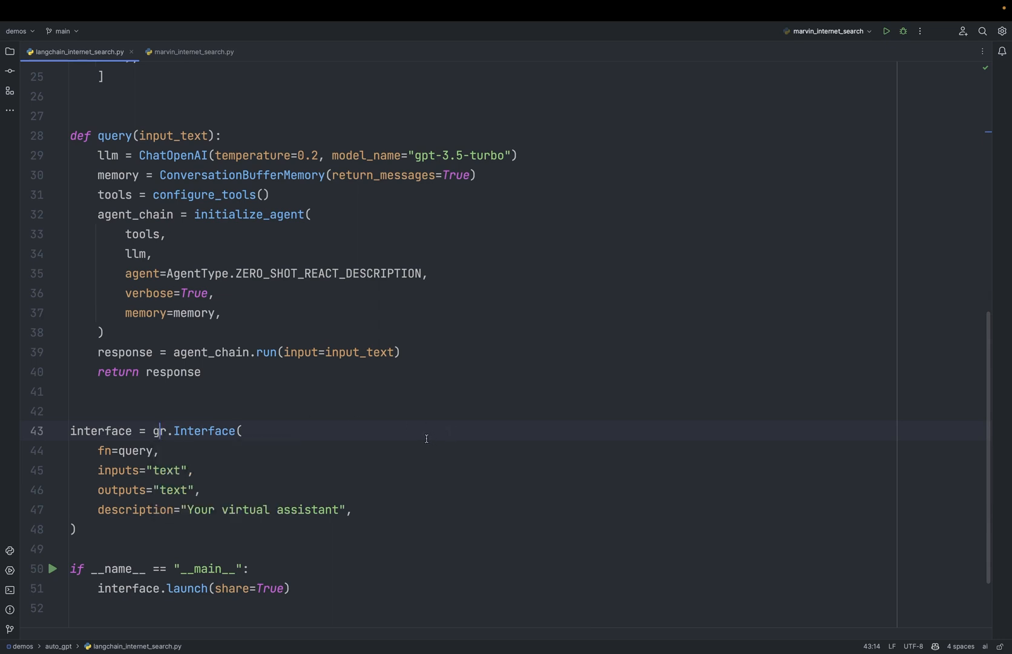
mouse_move(58, 153)
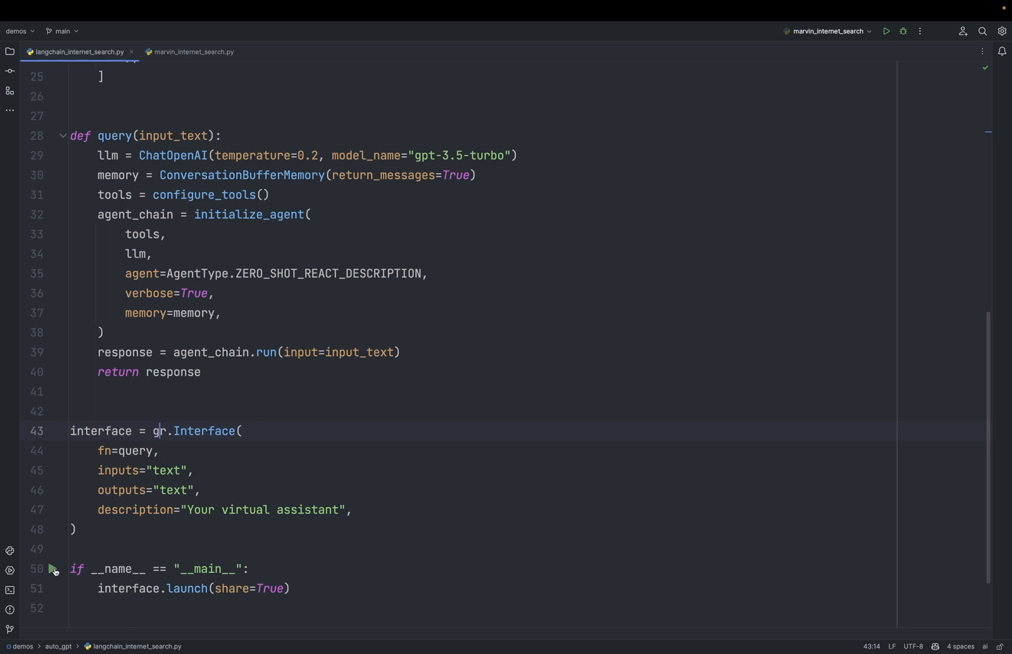
left_click(887, 31)
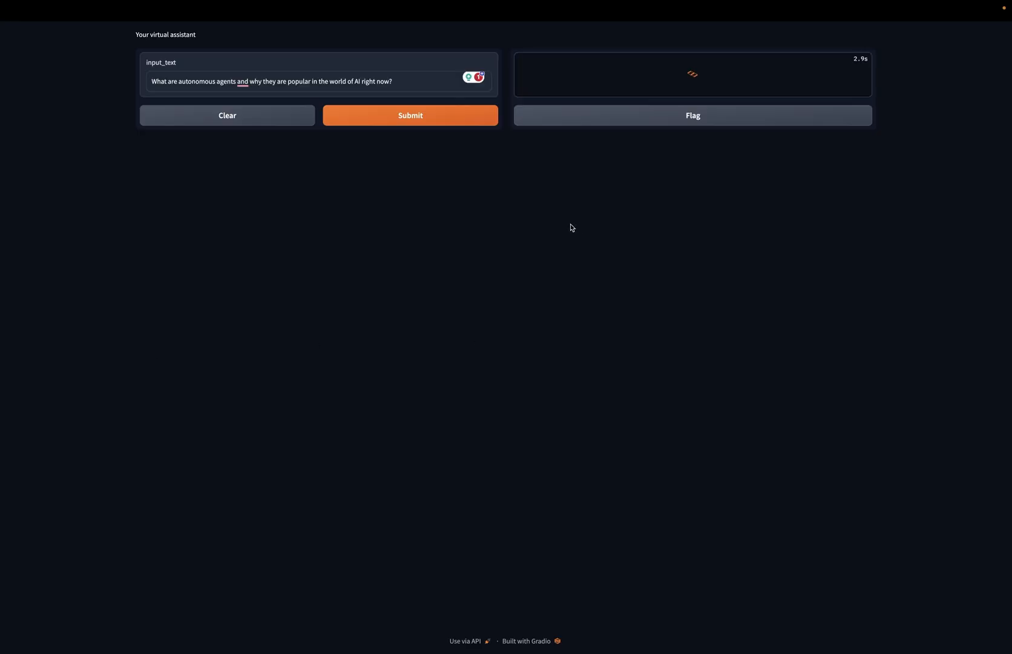
mouse_move(561, 227)
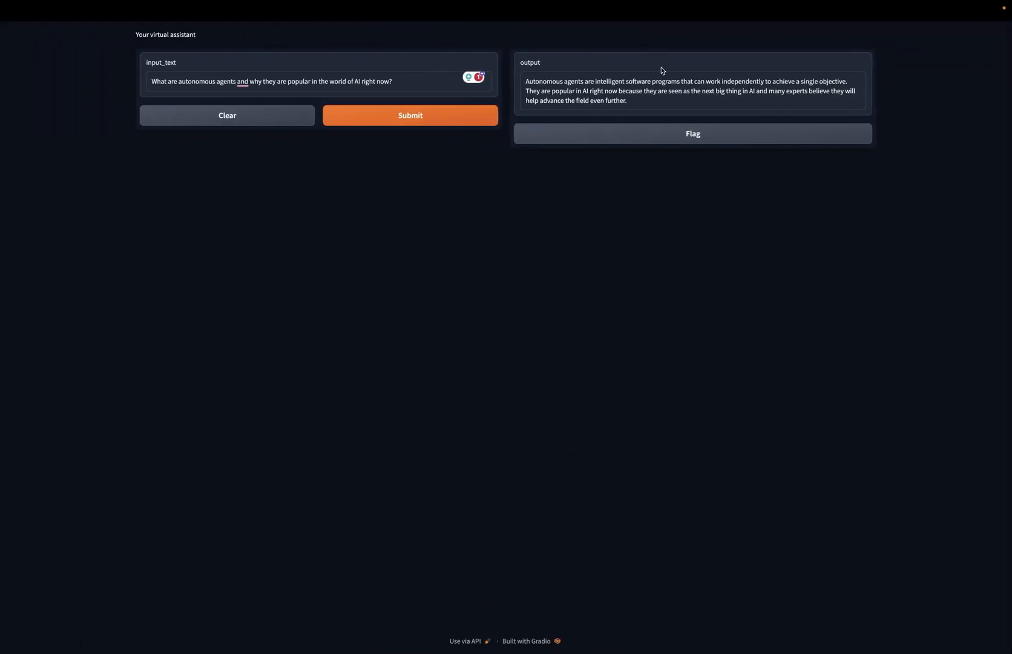
mouse_move(788, 117)
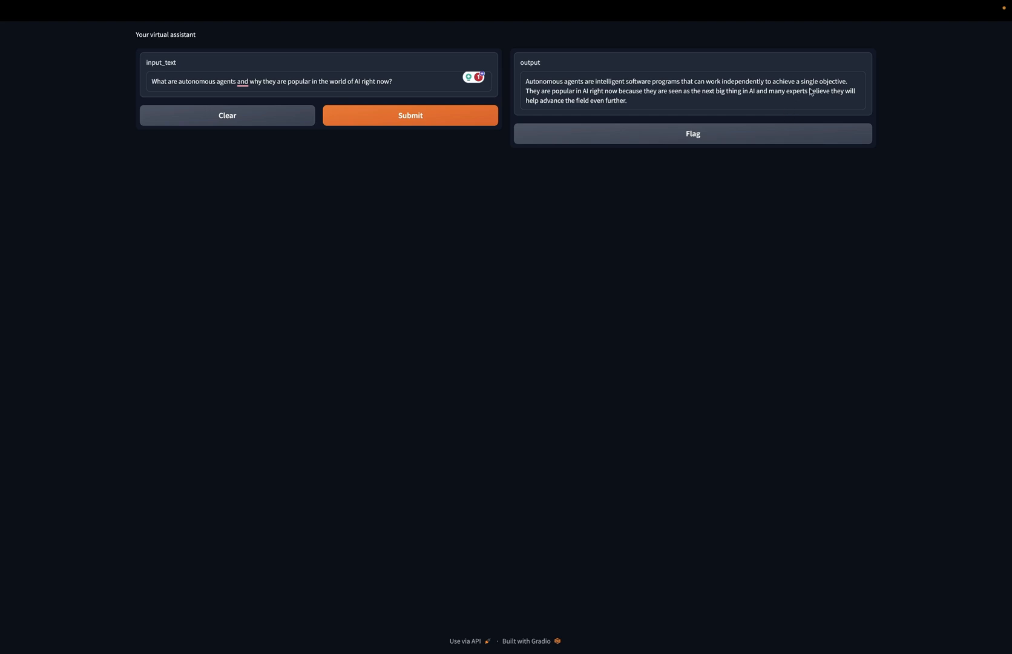
mouse_move(787, 90)
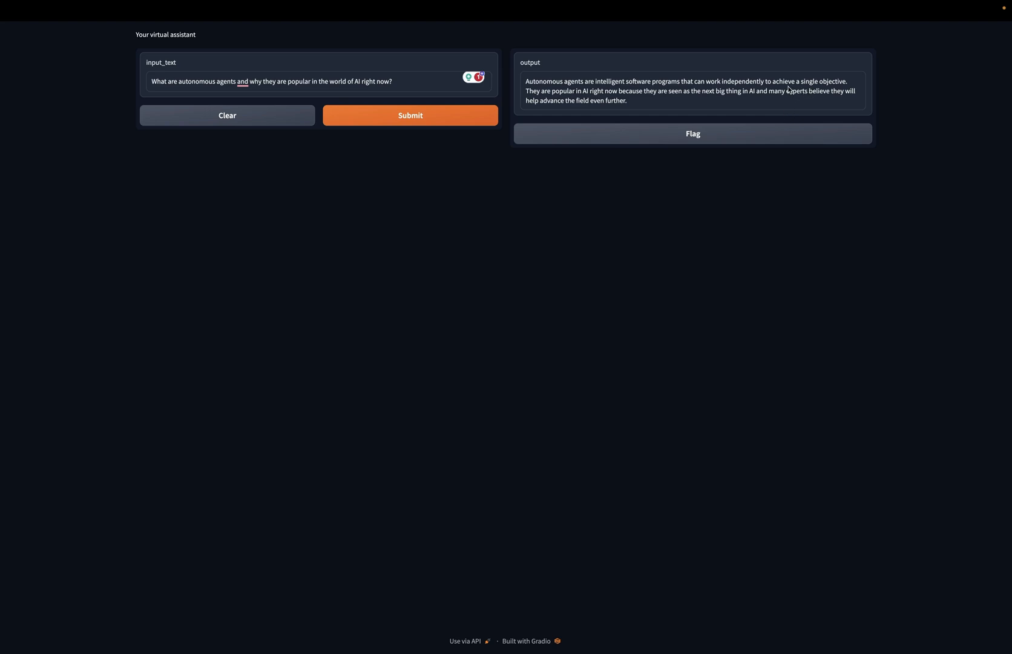
mouse_move(744, 109)
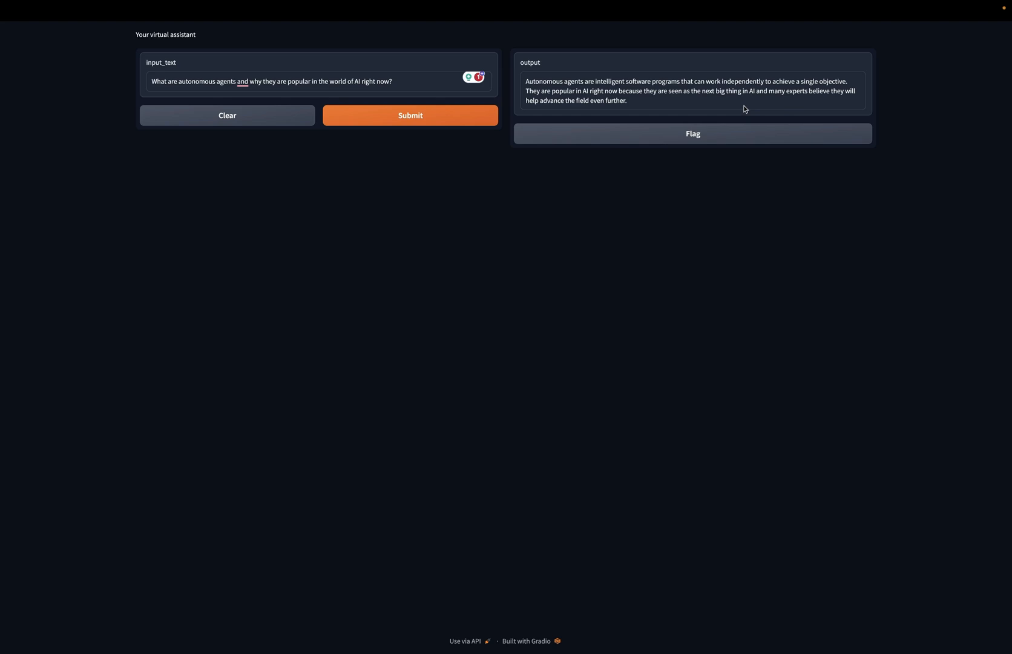
mouse_move(828, 99)
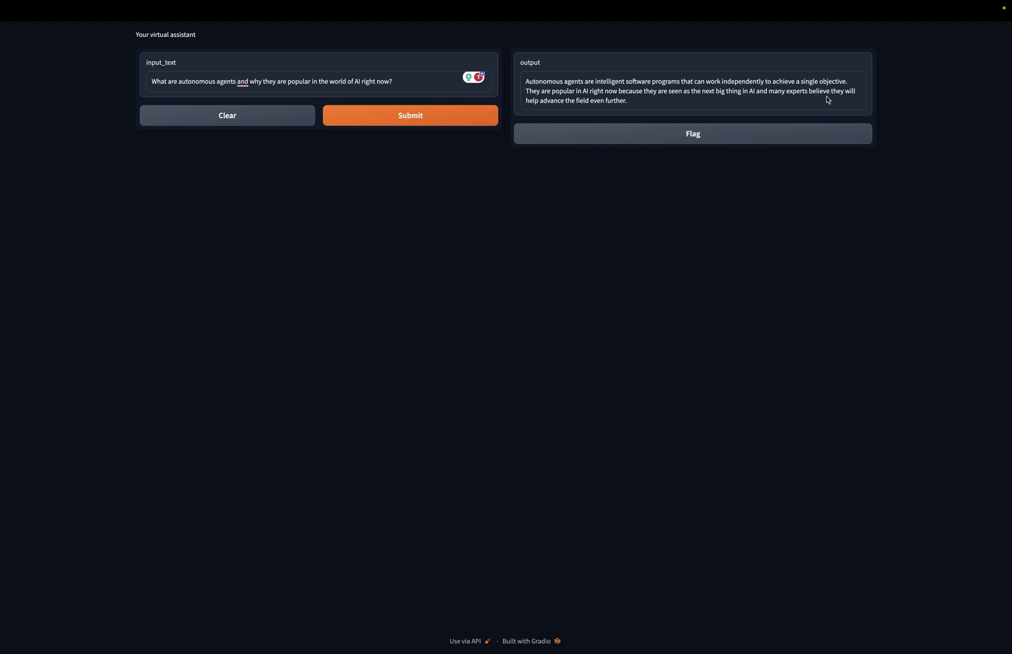
mouse_move(826, 118)
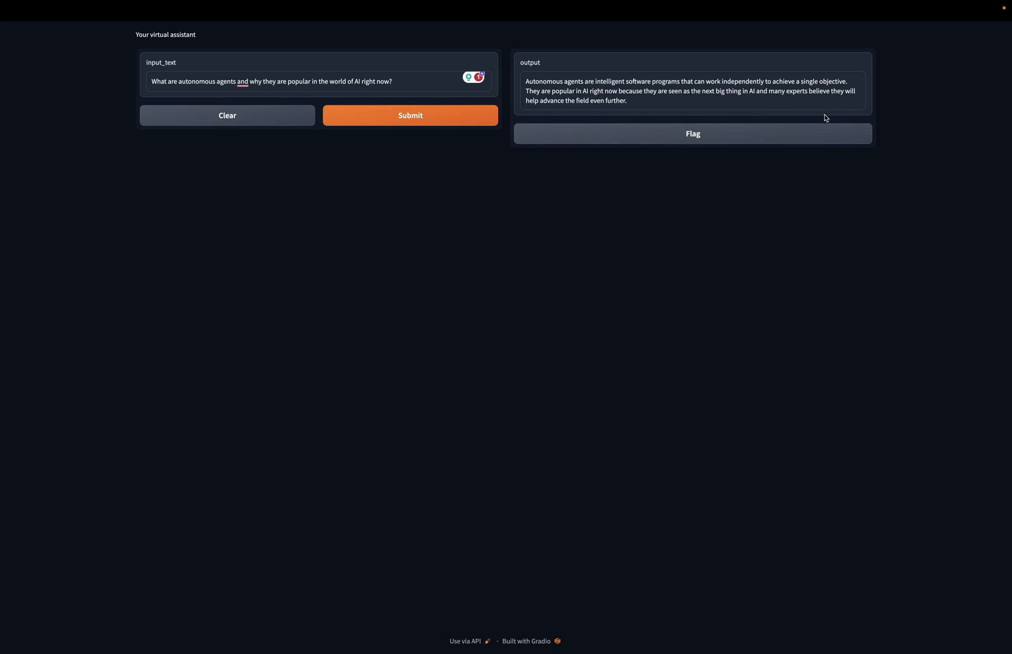
mouse_move(793, 230)
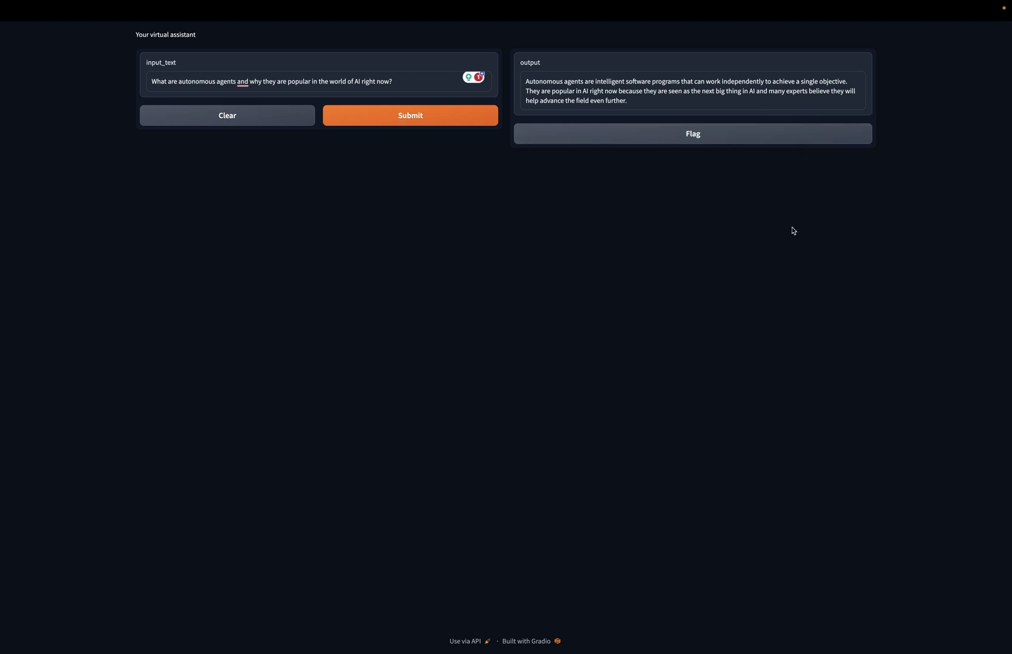
mouse_move(669, 268)
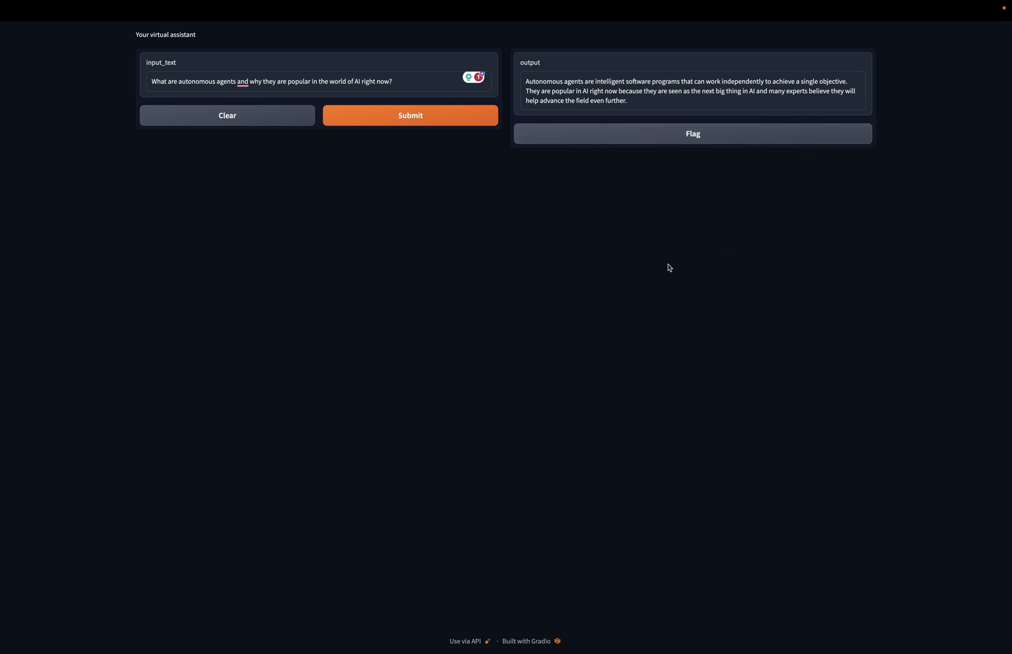
mouse_move(747, 389)
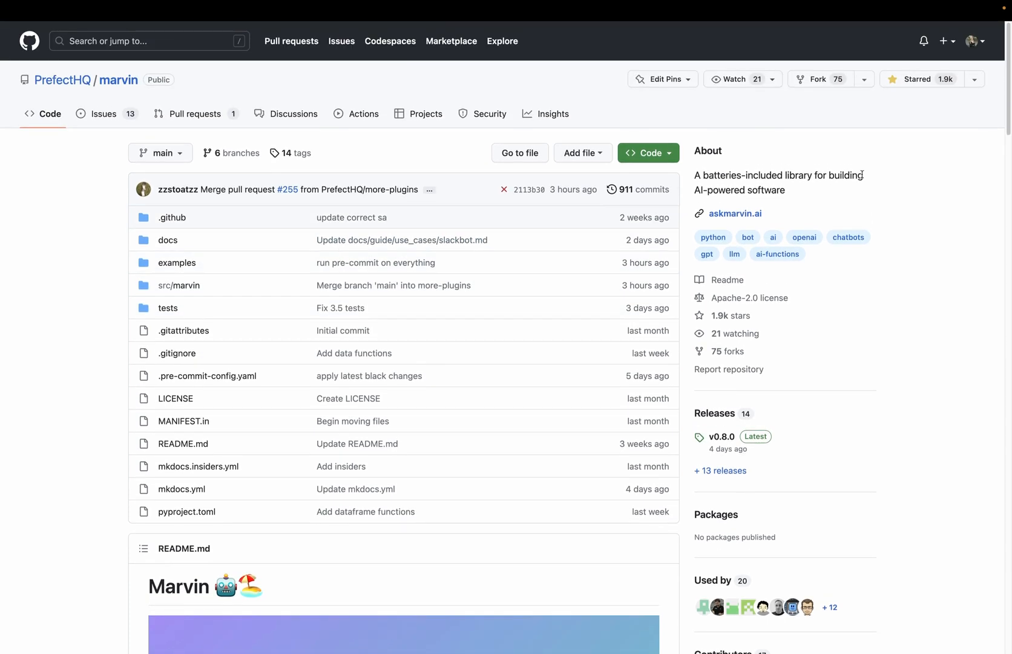
mouse_move(809, 198)
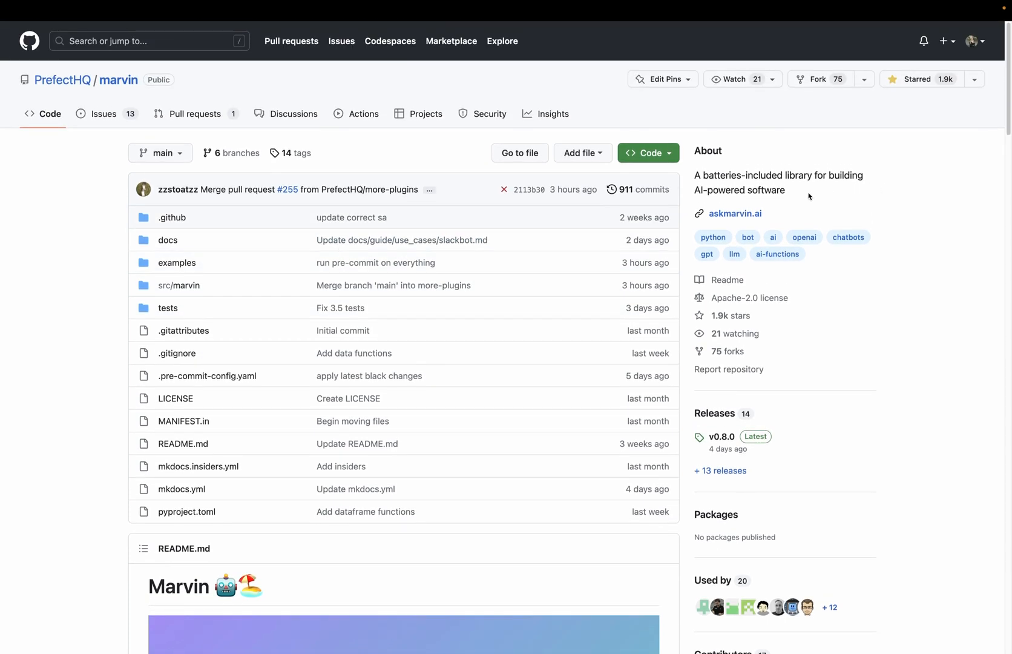
scroll("down", 3)
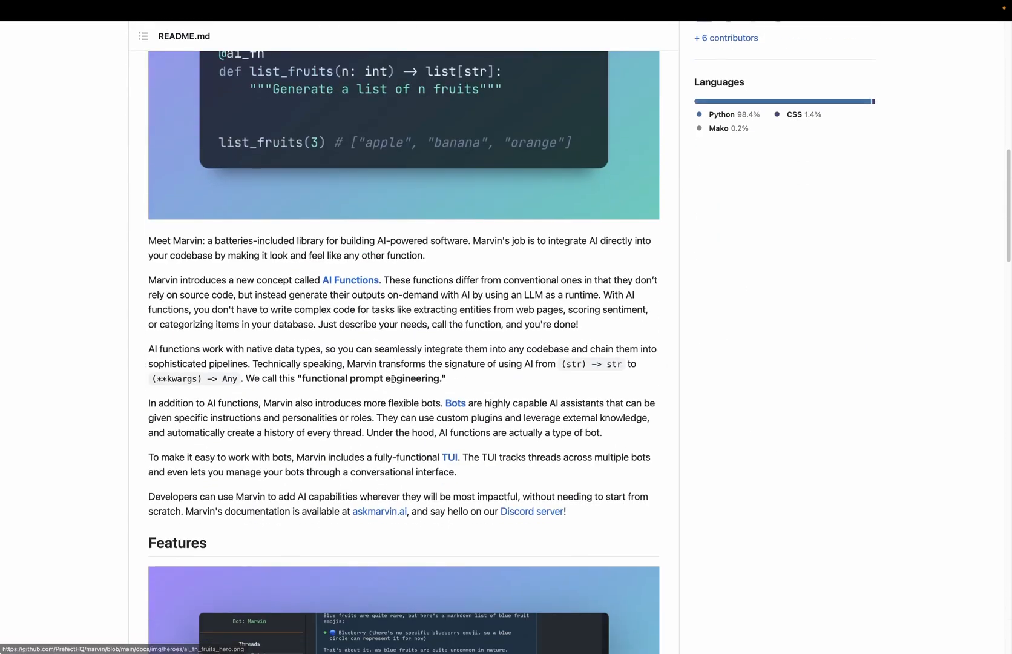
scroll("down", 3)
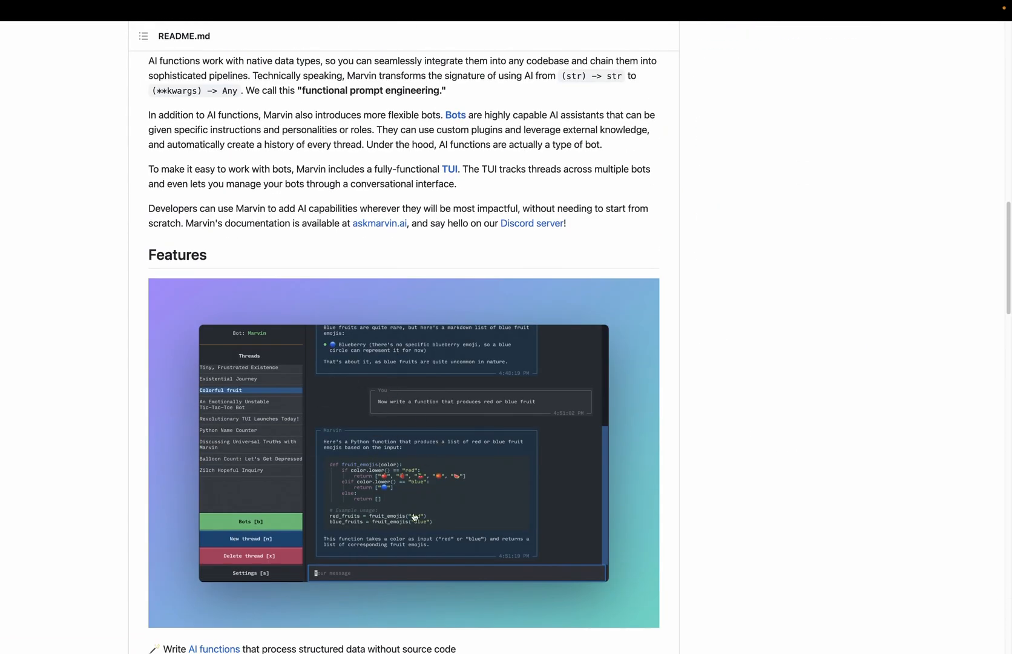
mouse_move(427, 497)
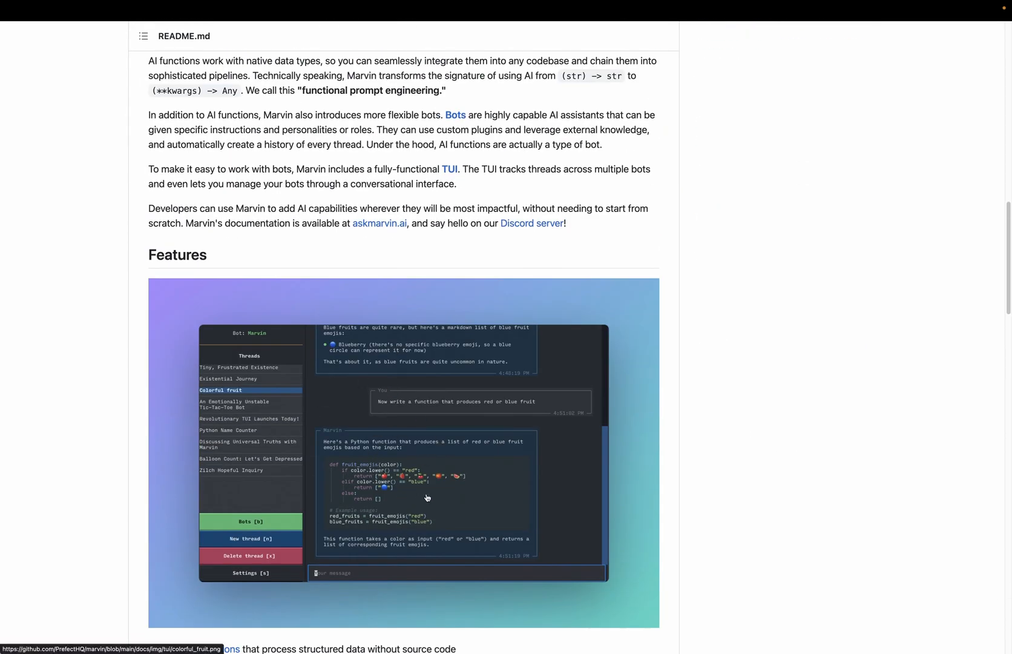
mouse_move(344, 426)
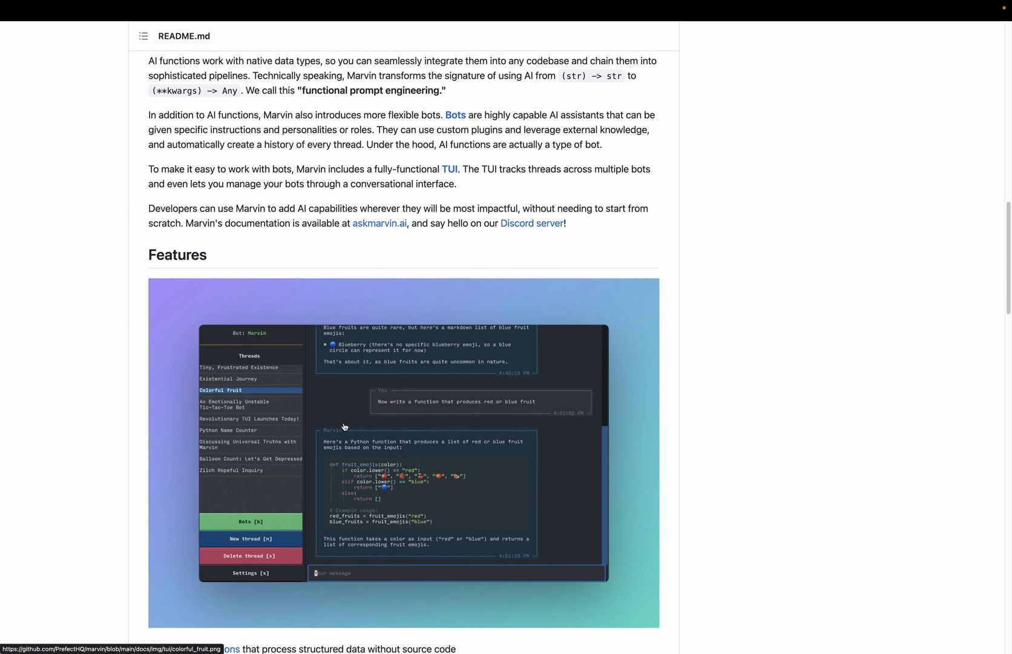
mouse_move(399, 535)
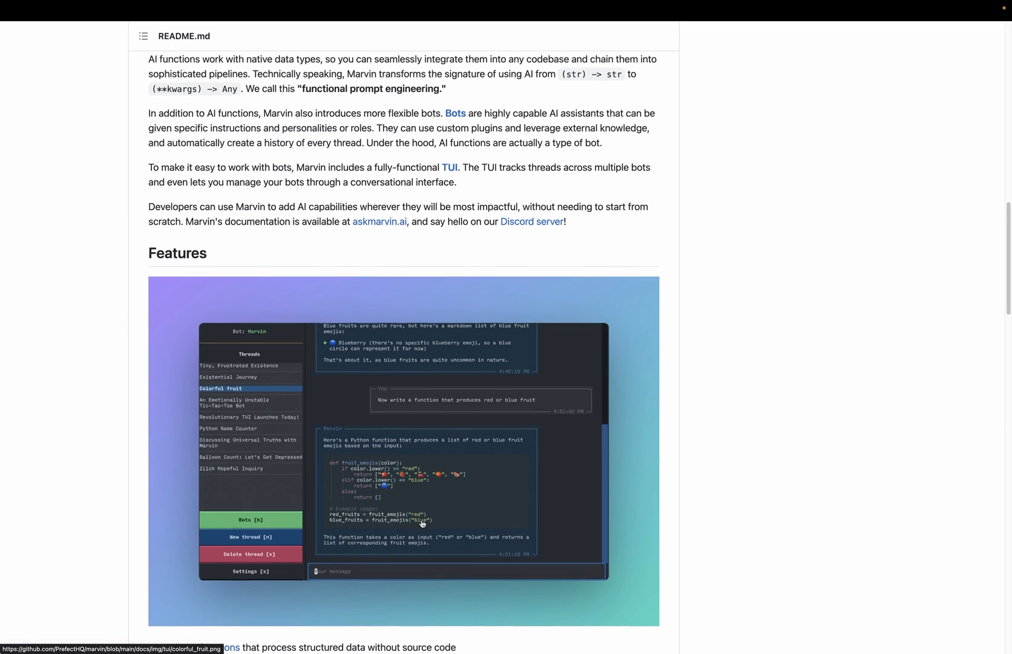
scroll("down", 3)
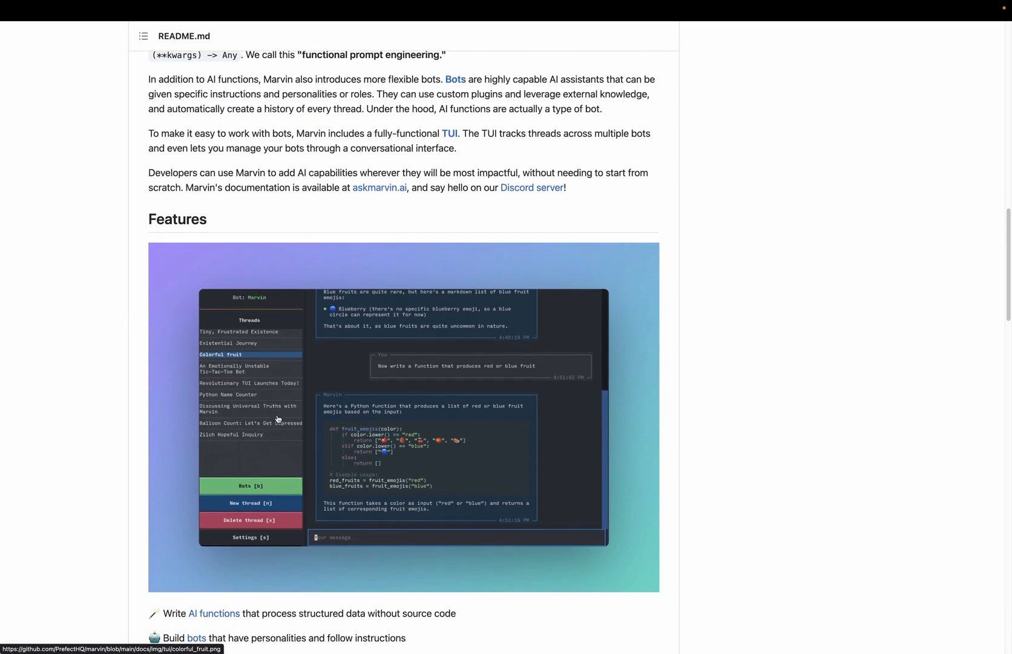
mouse_move(304, 380)
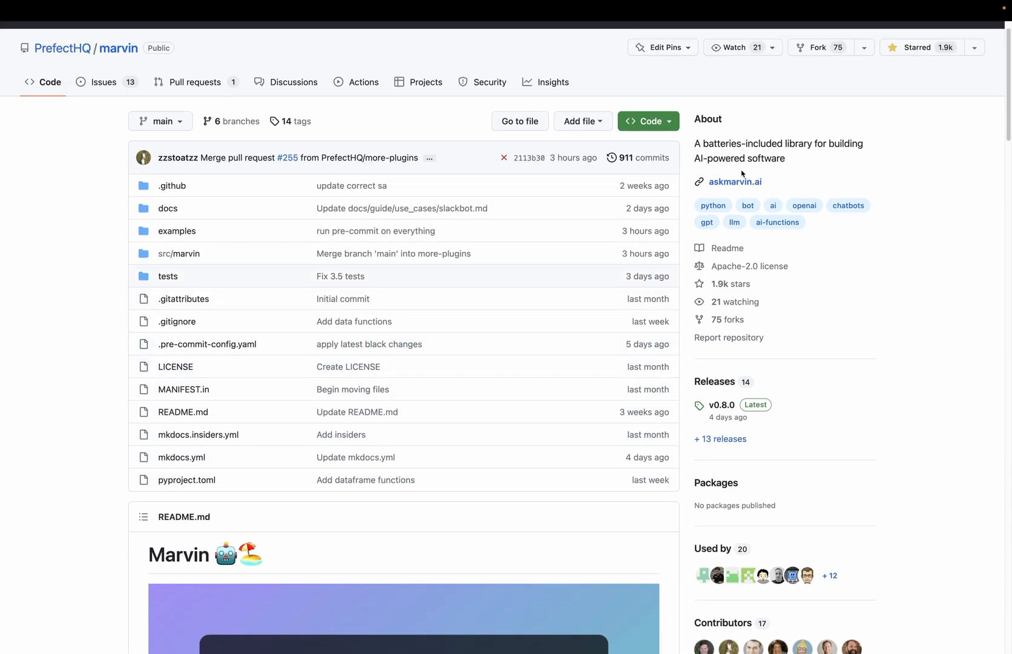
Browse Marvin docs from askmarvin.ai through Installation to the Guide and a Concepts sidebar page
left_click(736, 181)
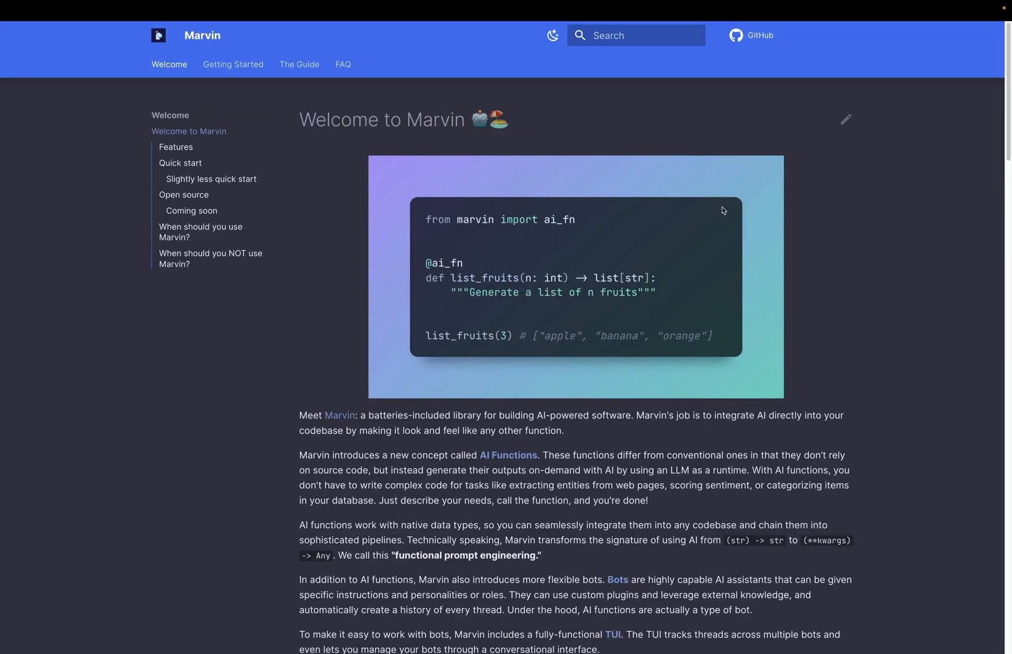
left_click(233, 64)
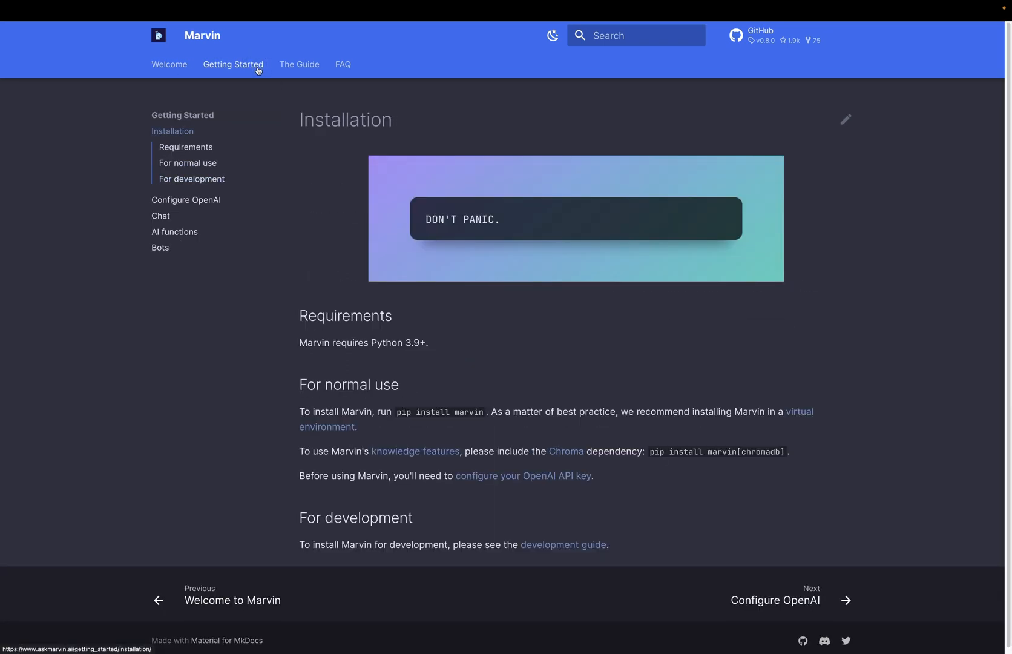
left_click(302, 64)
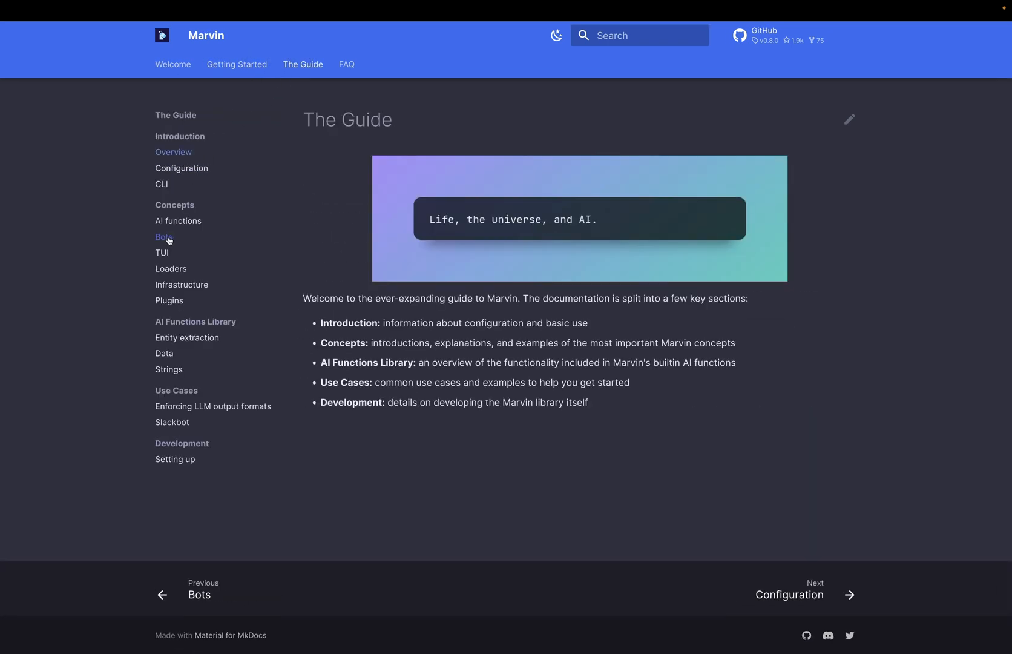
mouse_move(163, 312)
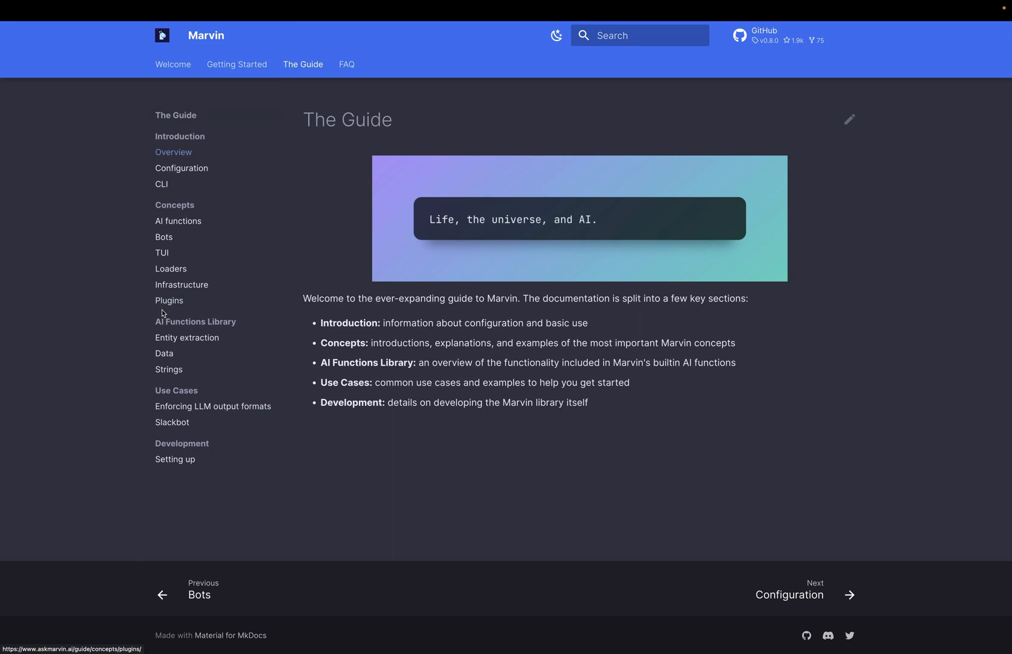
left_click(171, 269)
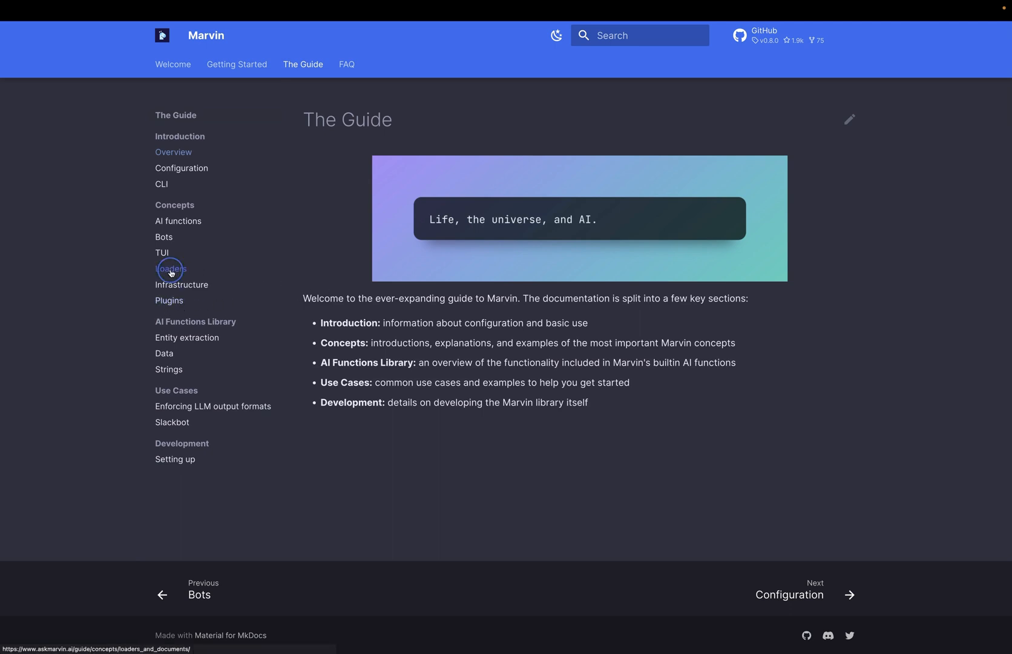
left_click(171, 269)
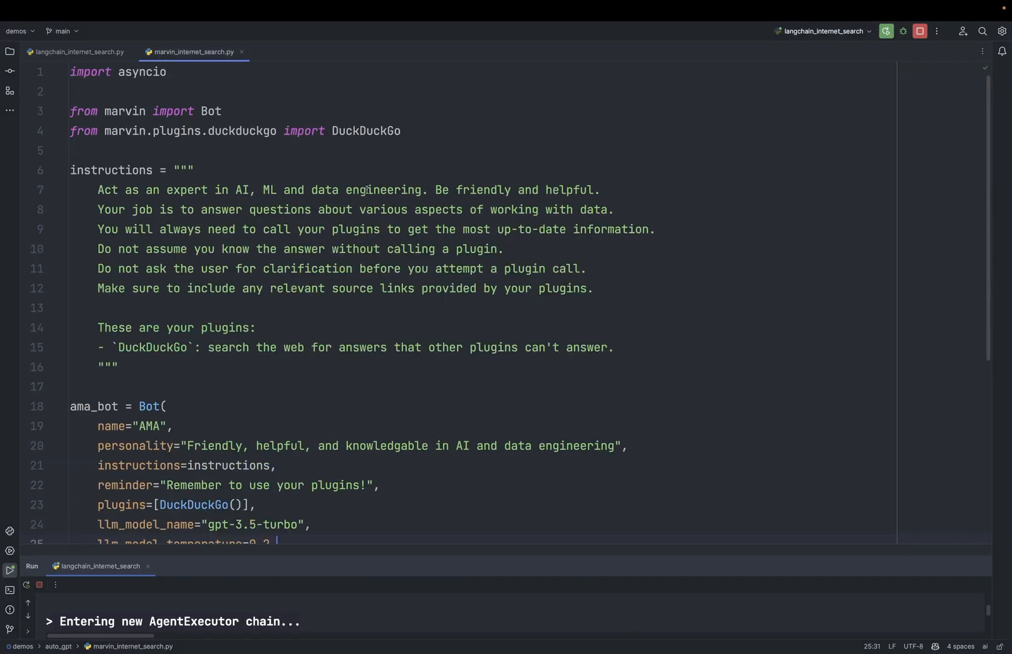
left_click(359, 189)
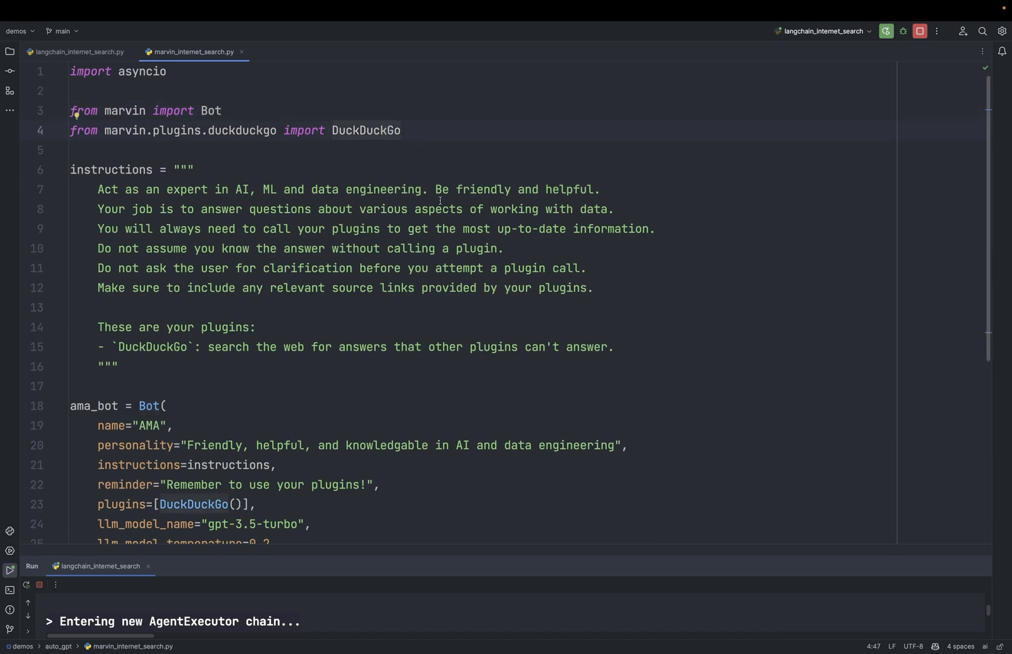
scroll("down", 3)
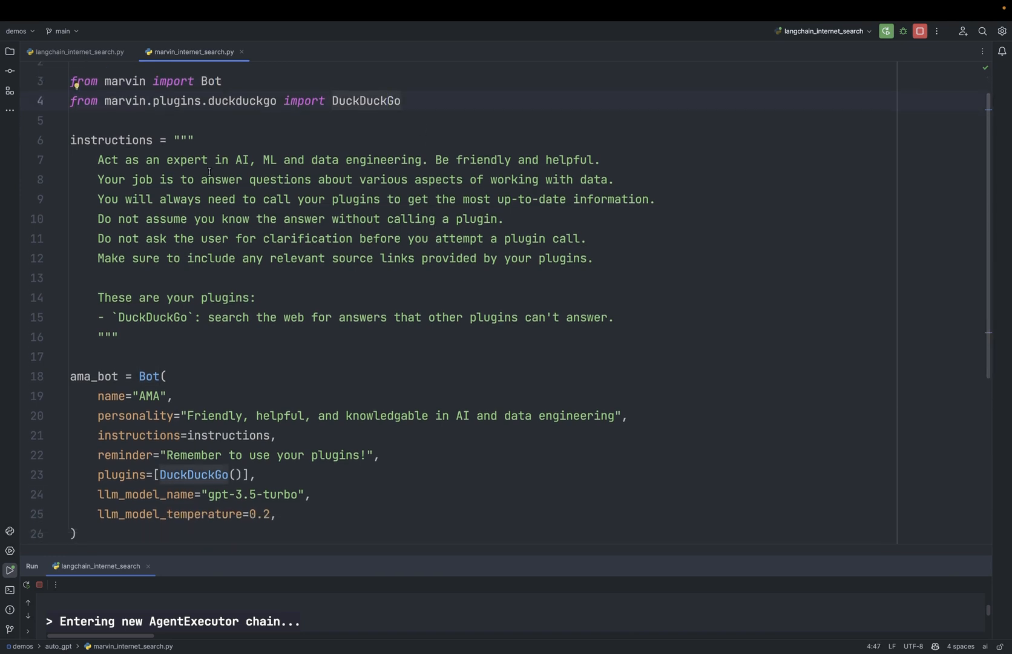
left_click(516, 160)
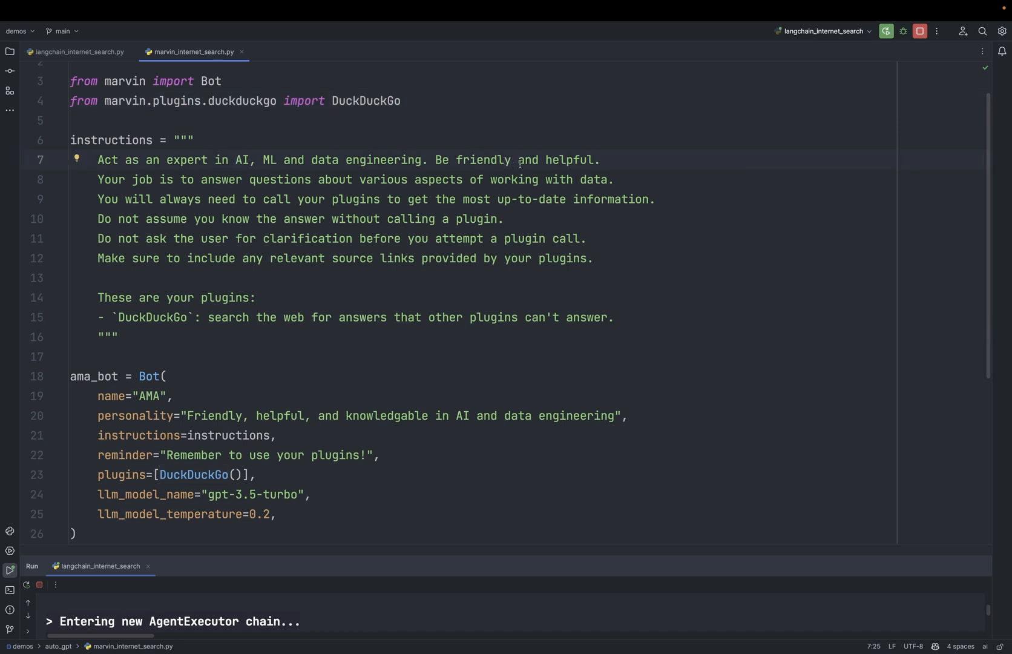
scroll("down", 3)
type("marv")
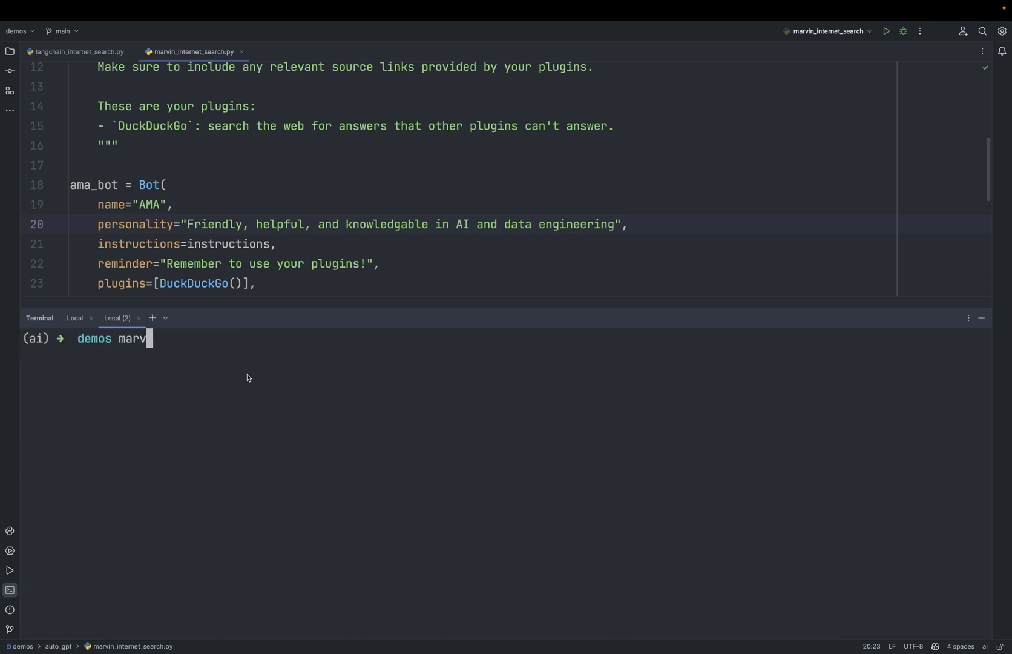
Run 'marvin chat -b AMA', ask about autonomous agents, and reply 'yes'
type("in chat -b")
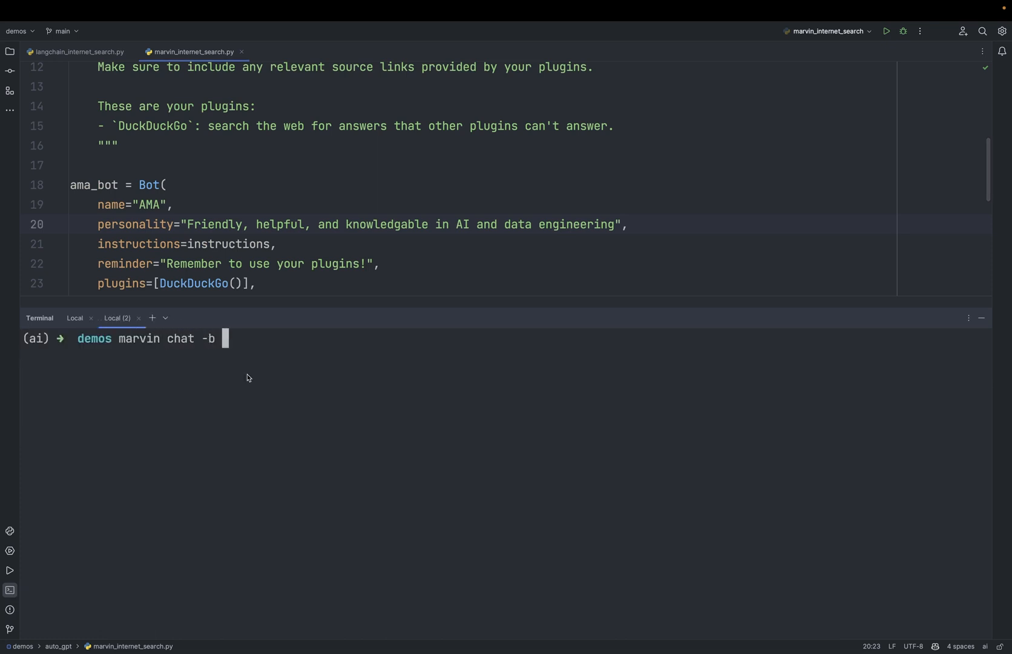
type("AMA")
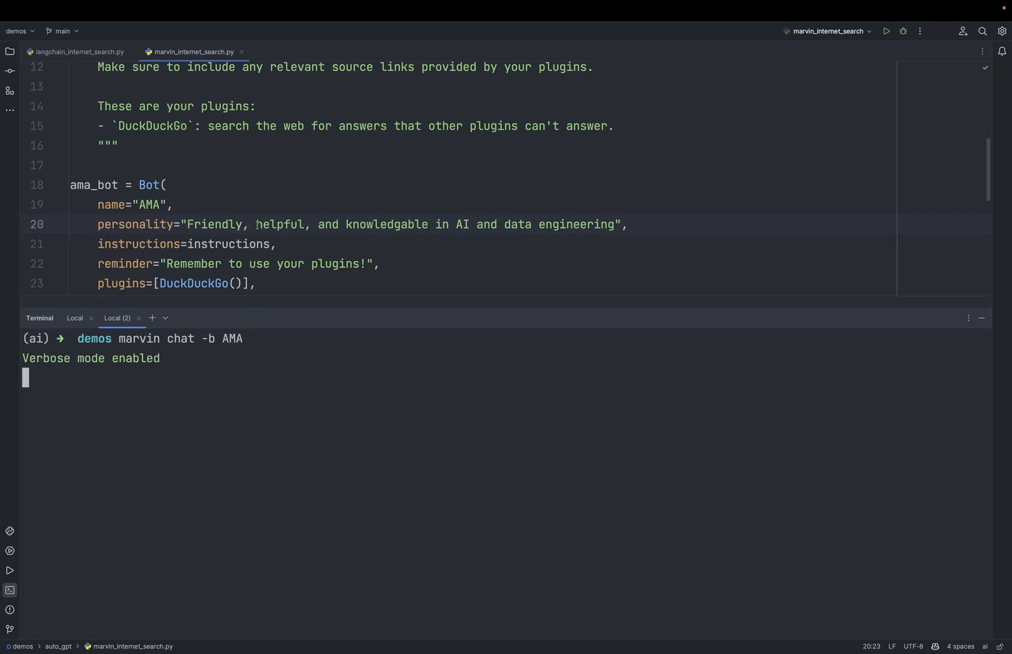
left_click(80, 52)
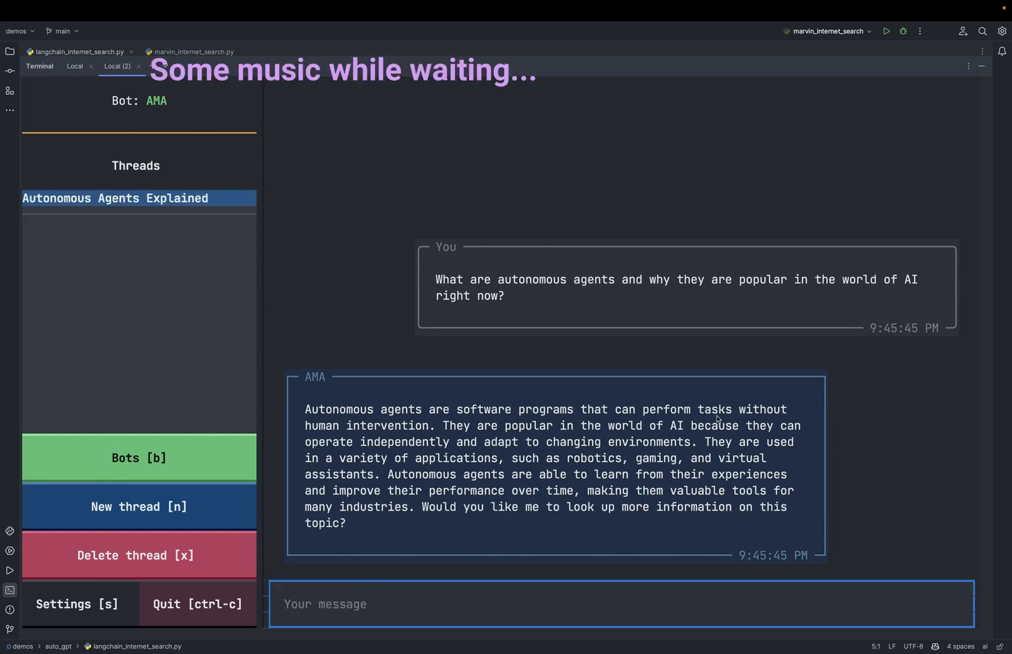
type("yes")
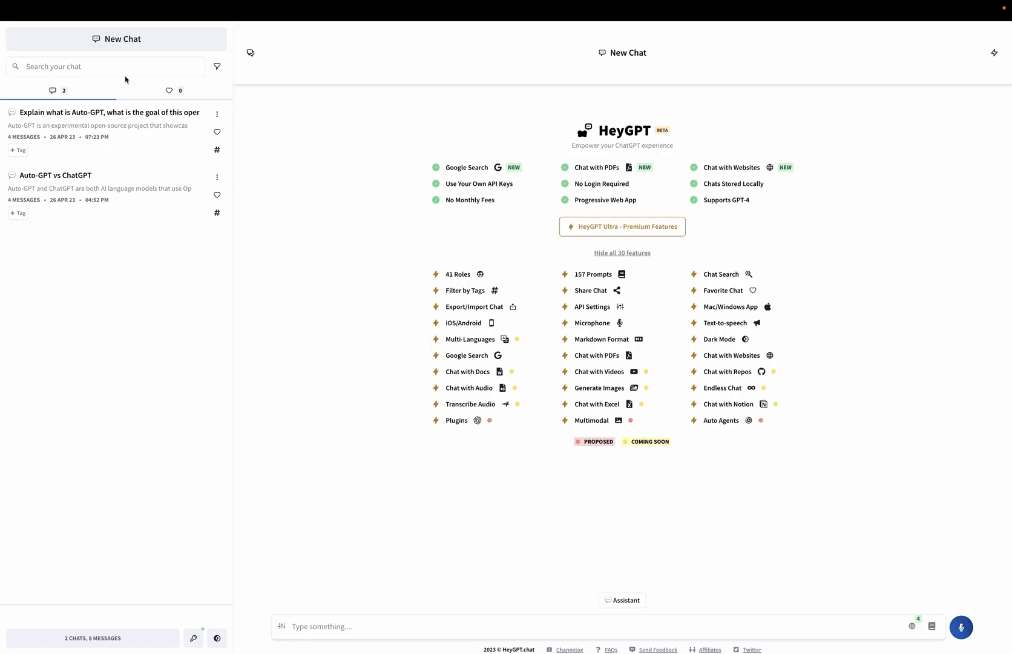
Expand 'Show all 30 features' on the HeyGPT start screen
left_click(622, 252)
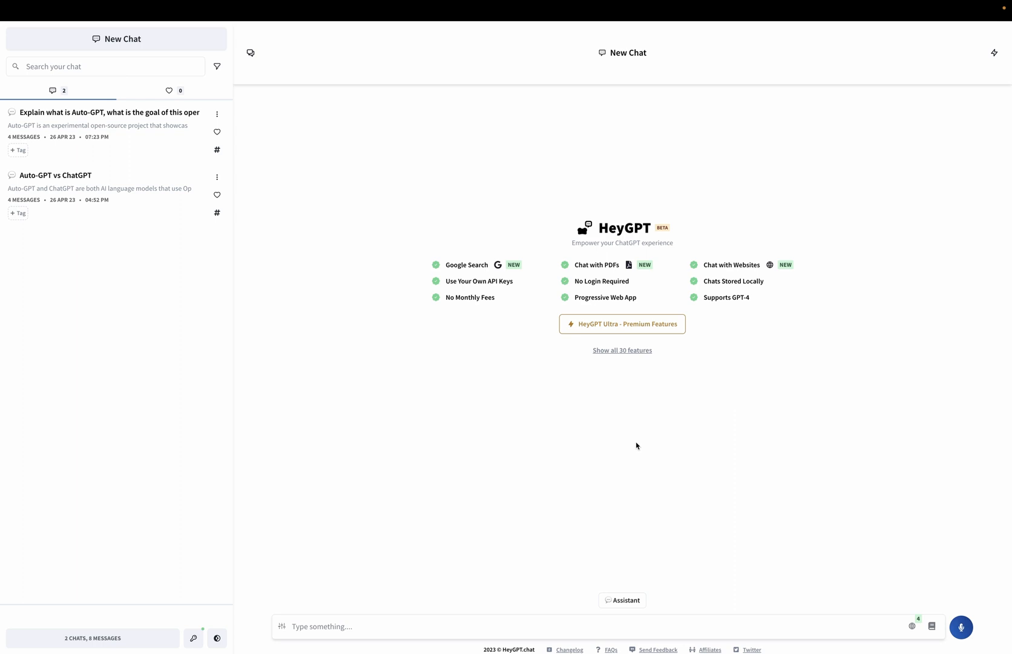
mouse_move(636, 440)
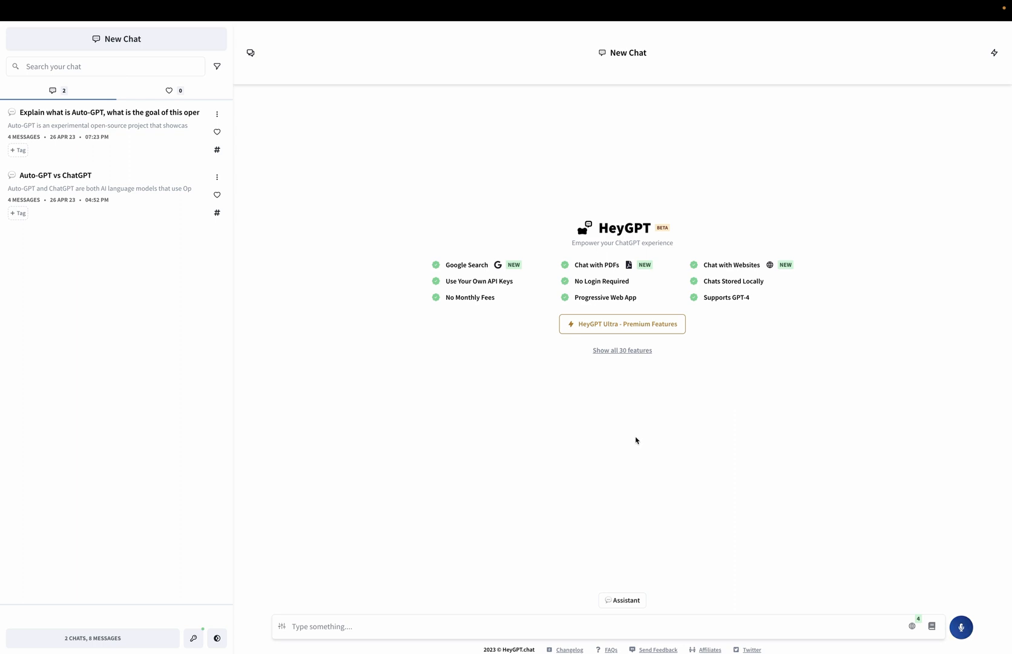
mouse_move(642, 455)
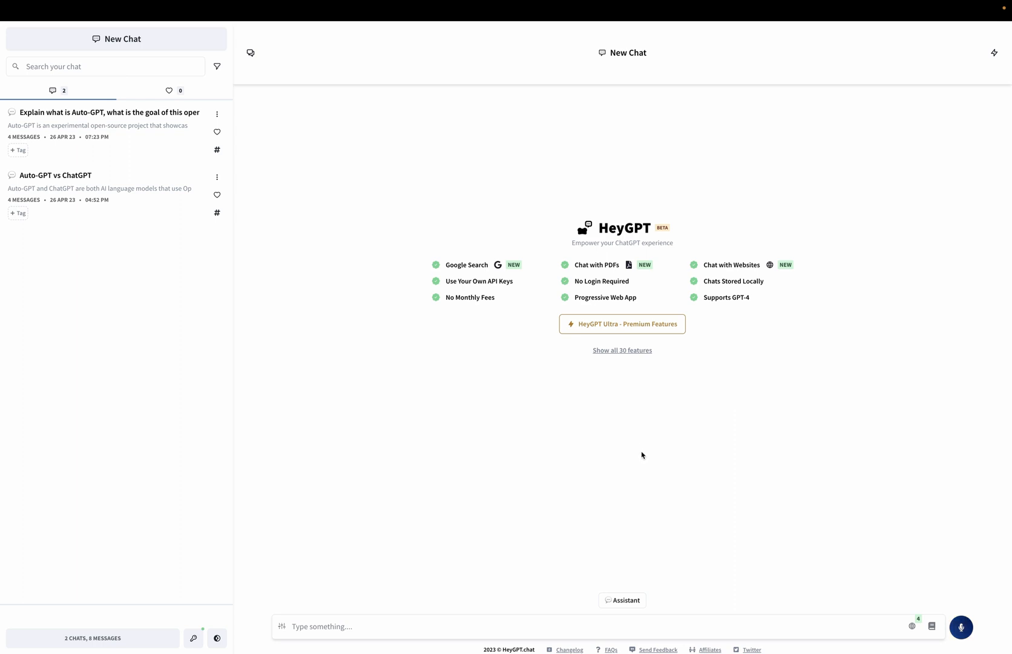
mouse_move(464, 259)
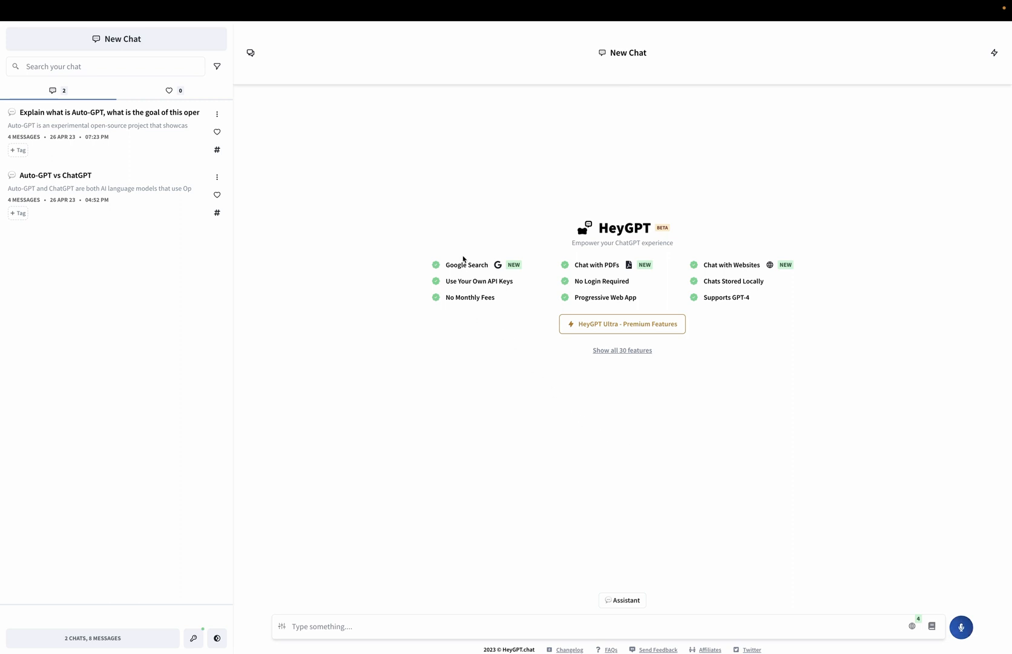
mouse_move(605, 266)
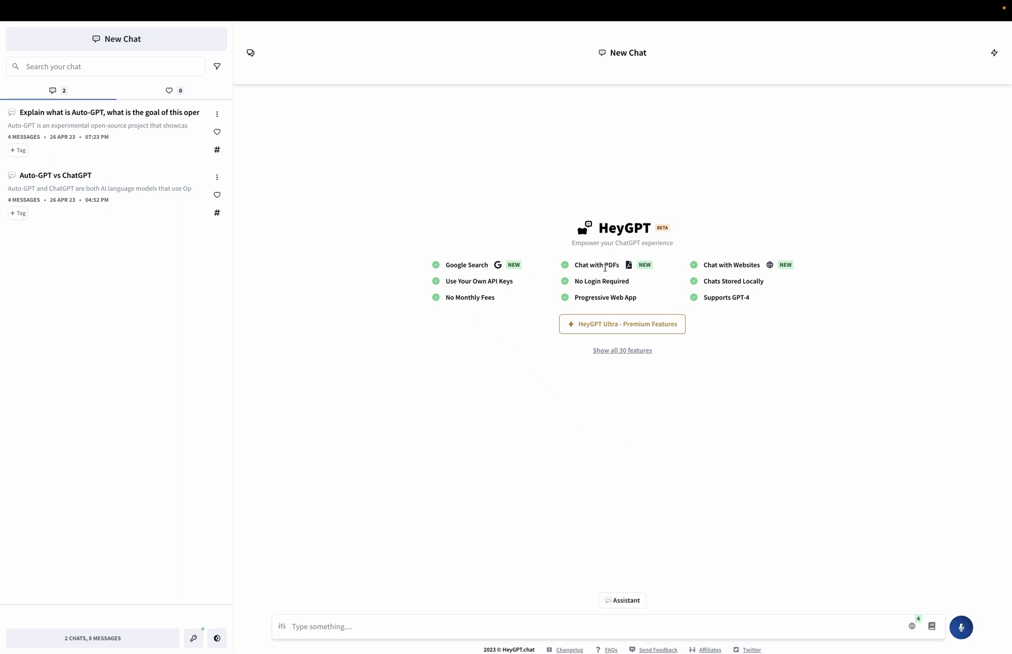
mouse_move(625, 272)
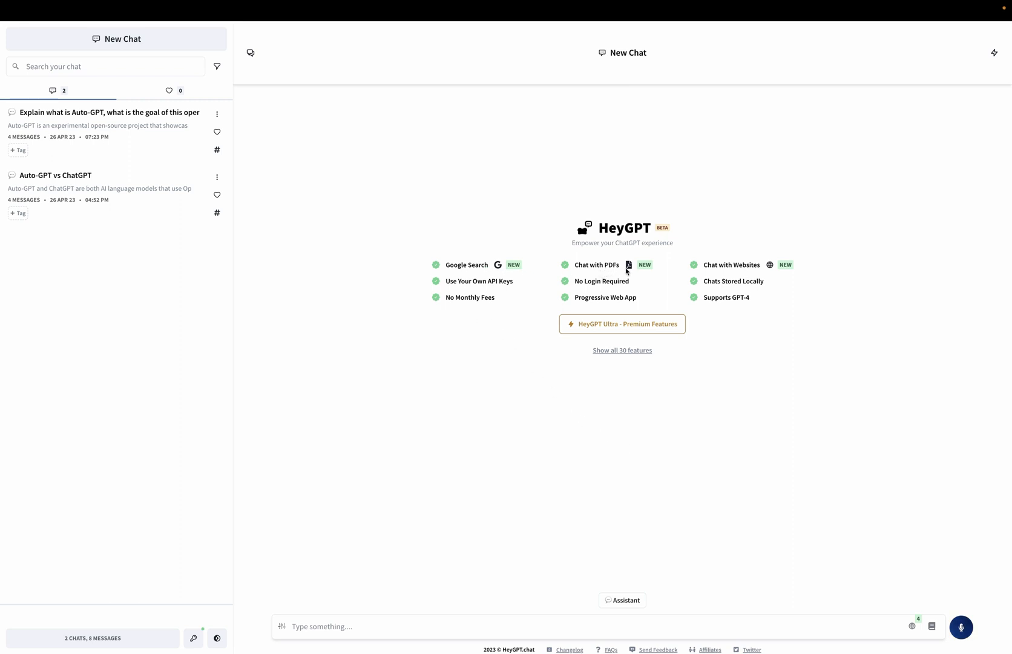
left_click(622, 349)
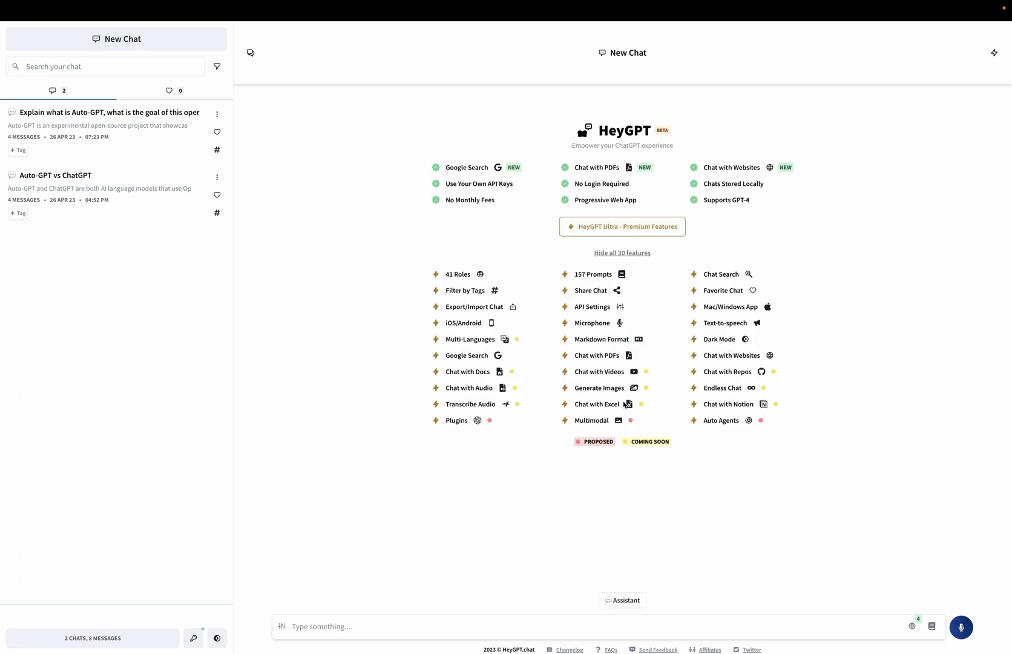
mouse_move(614, 405)
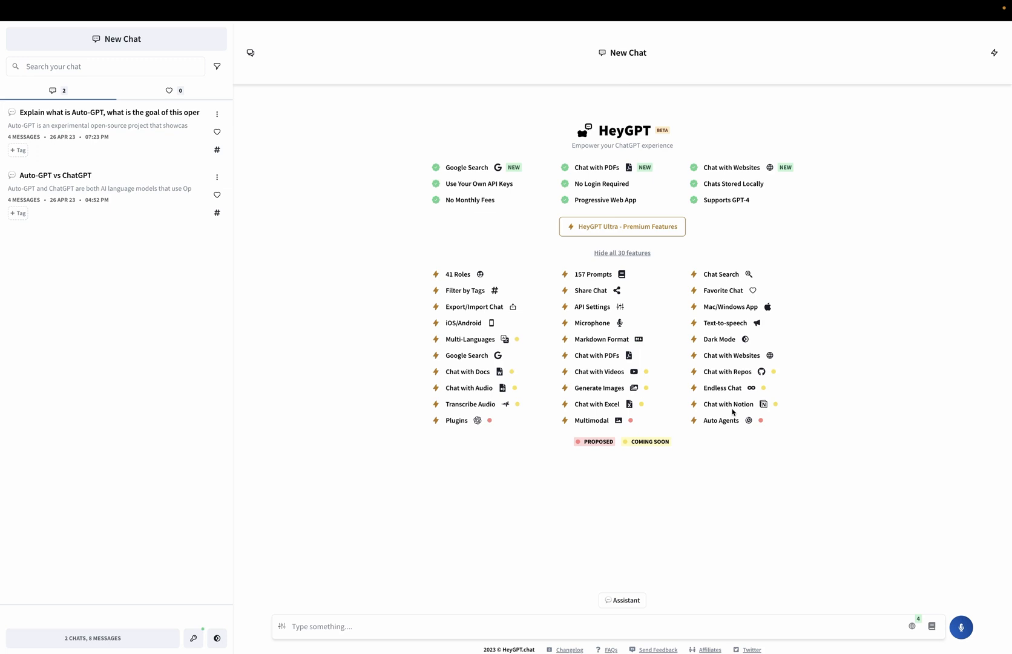
mouse_move(619, 177)
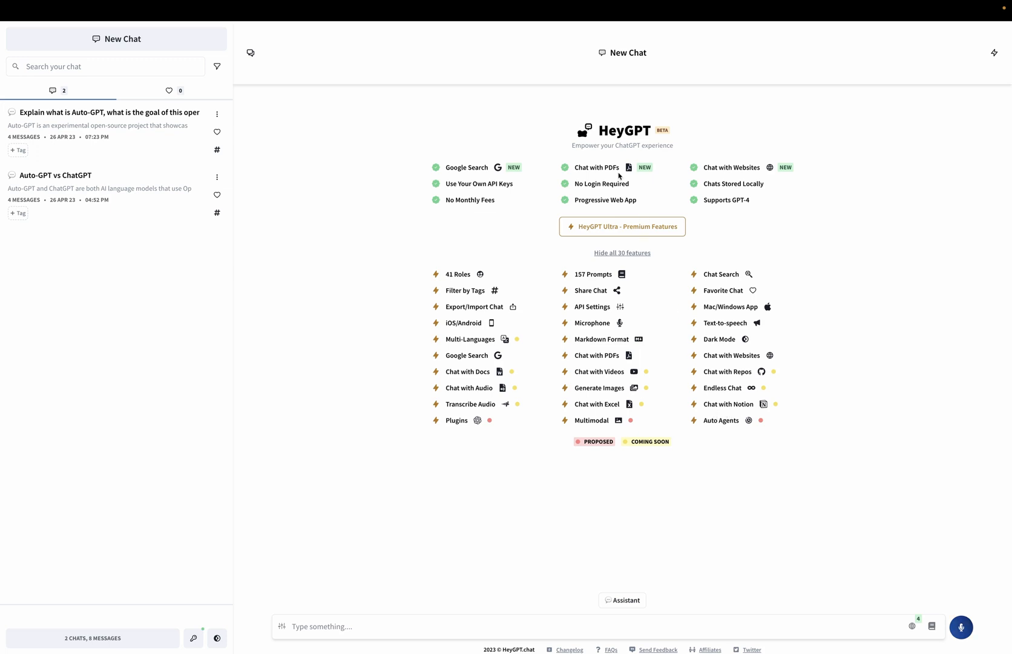
mouse_move(605, 192)
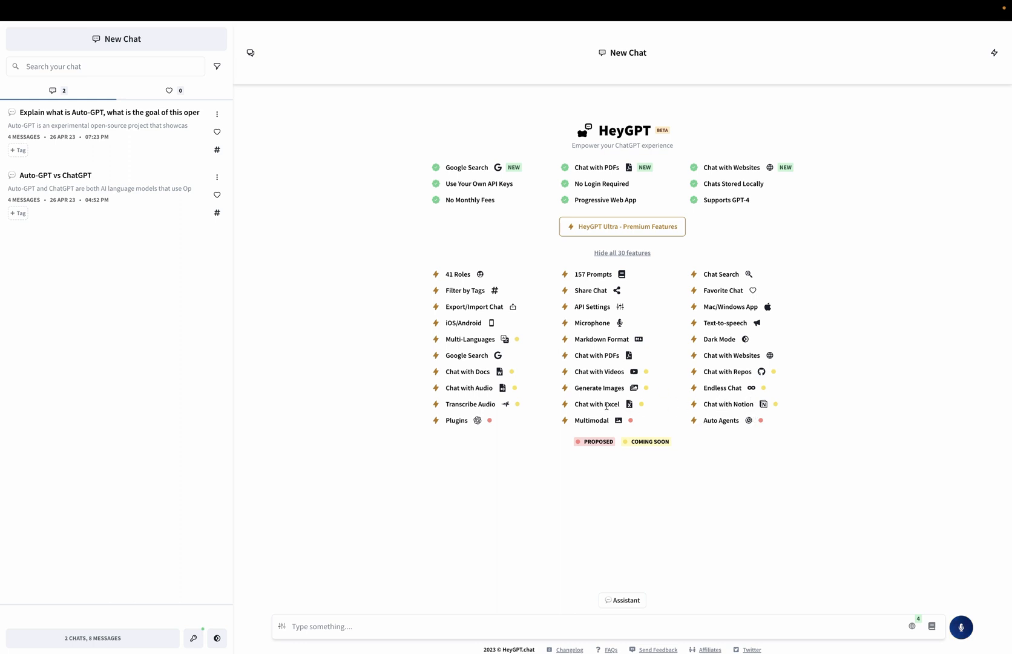
Crawl the jina.ai Auto-GPT article URL in Chat with Websites settings
left_click(622, 253)
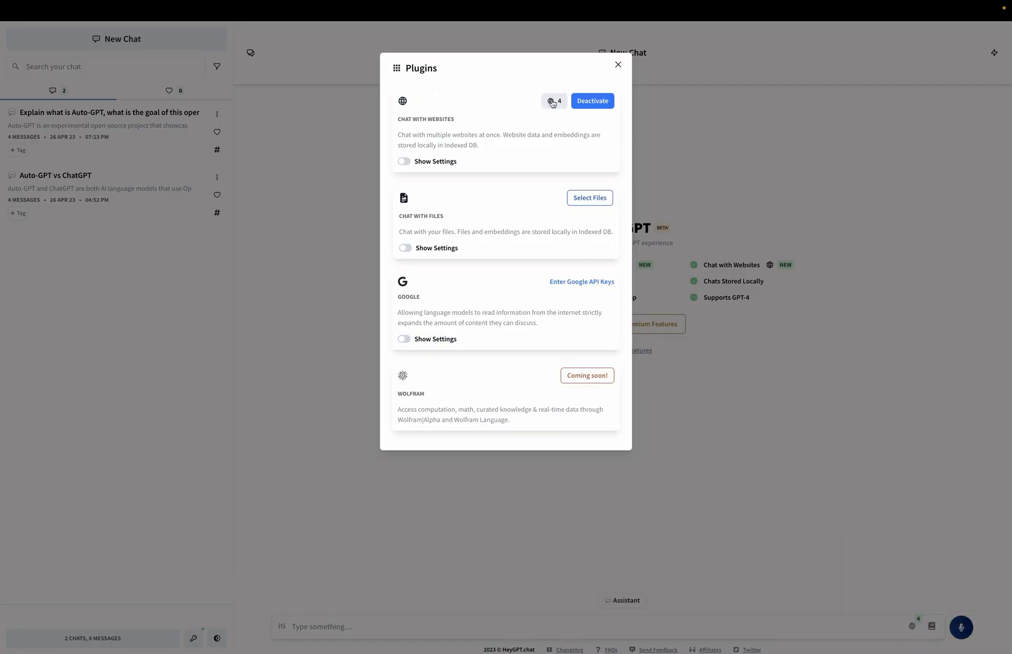
left_click(550, 101)
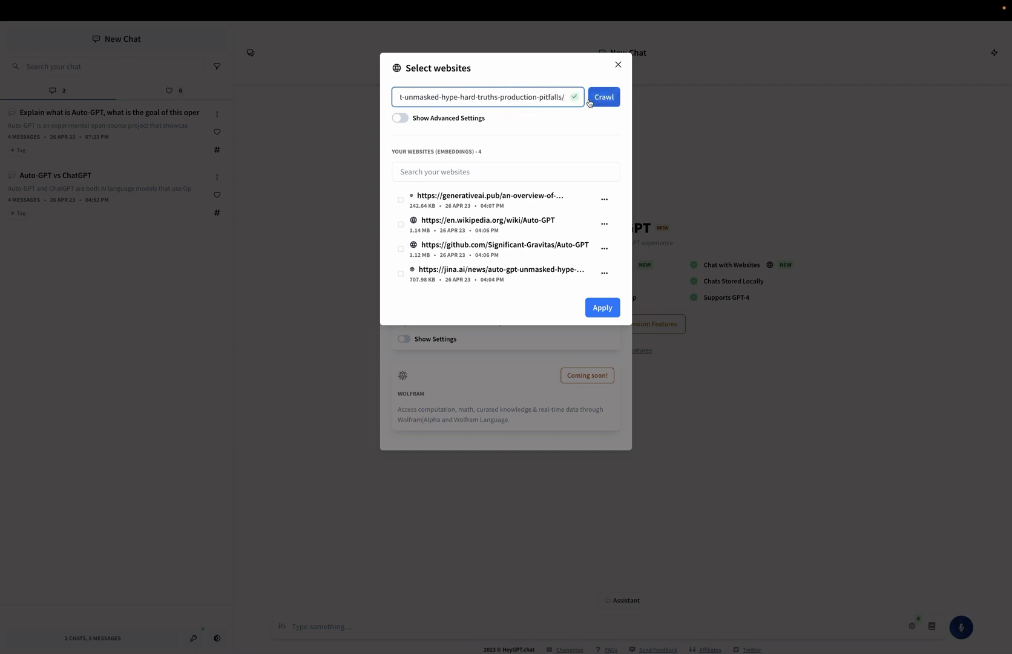
left_click(602, 97)
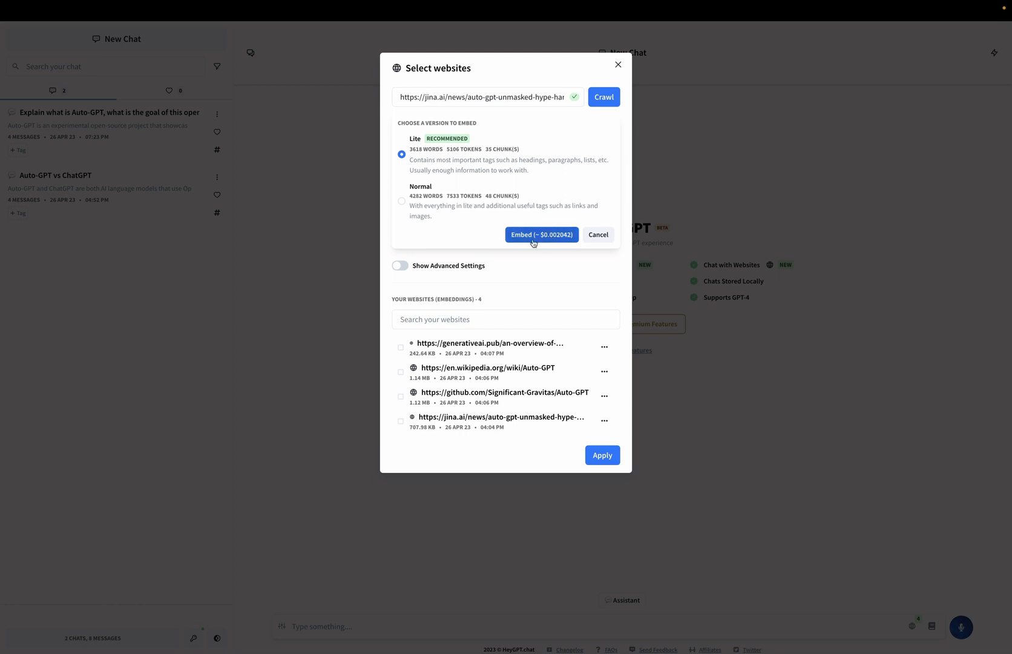
Toggle the advanced chunk settings and select the jina.ai article among saved websites
left_click(400, 265)
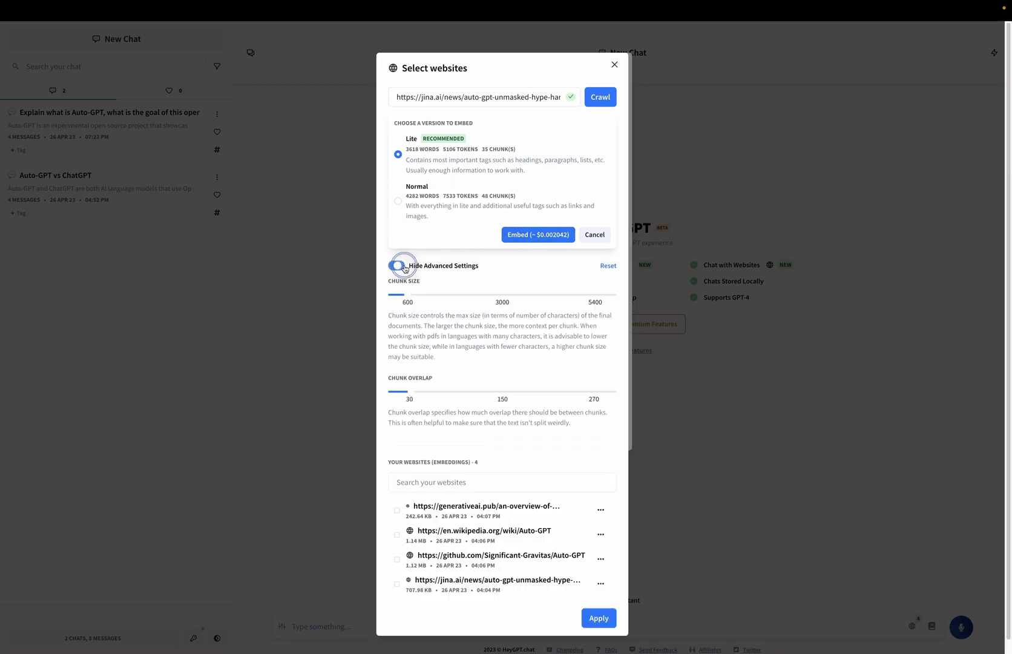
left_click(397, 265)
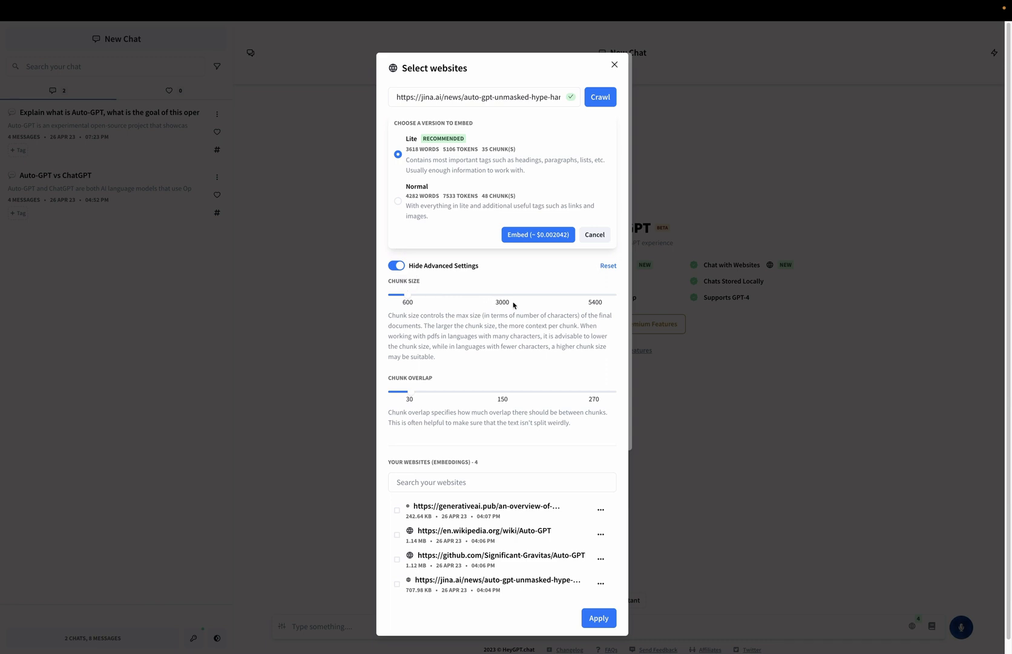
mouse_move(509, 400)
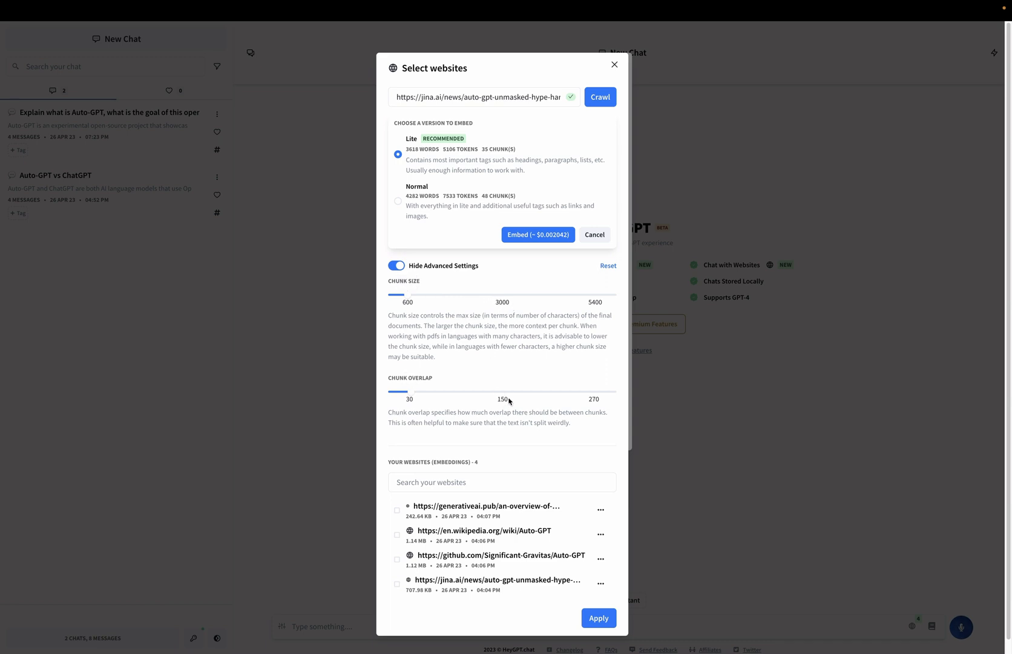
mouse_move(623, 598)
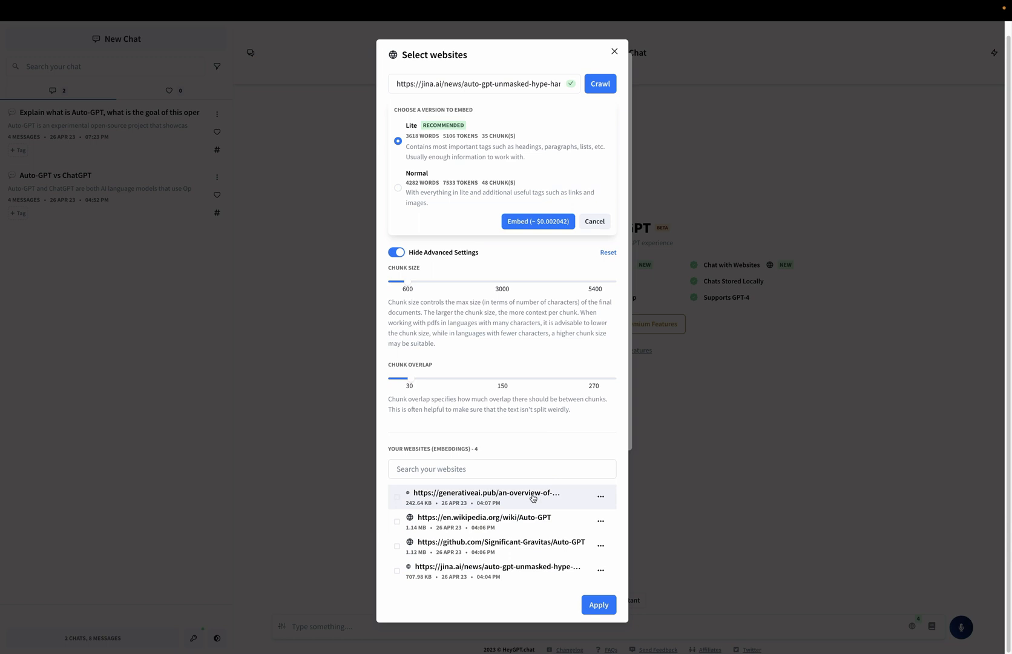
mouse_move(524, 578)
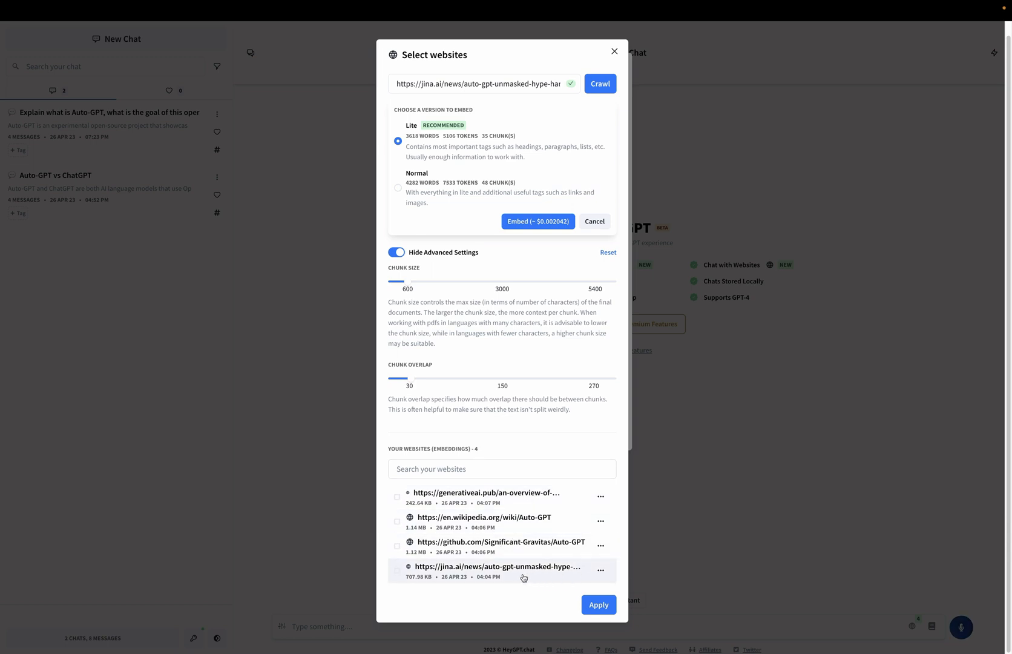
left_click(397, 521)
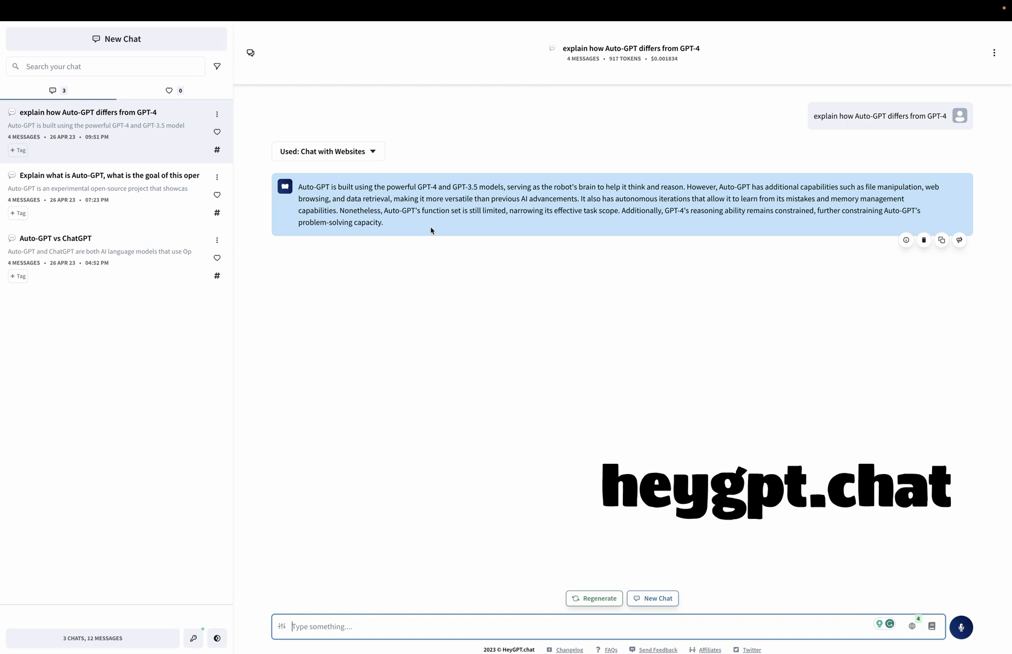
mouse_move(240, 404)
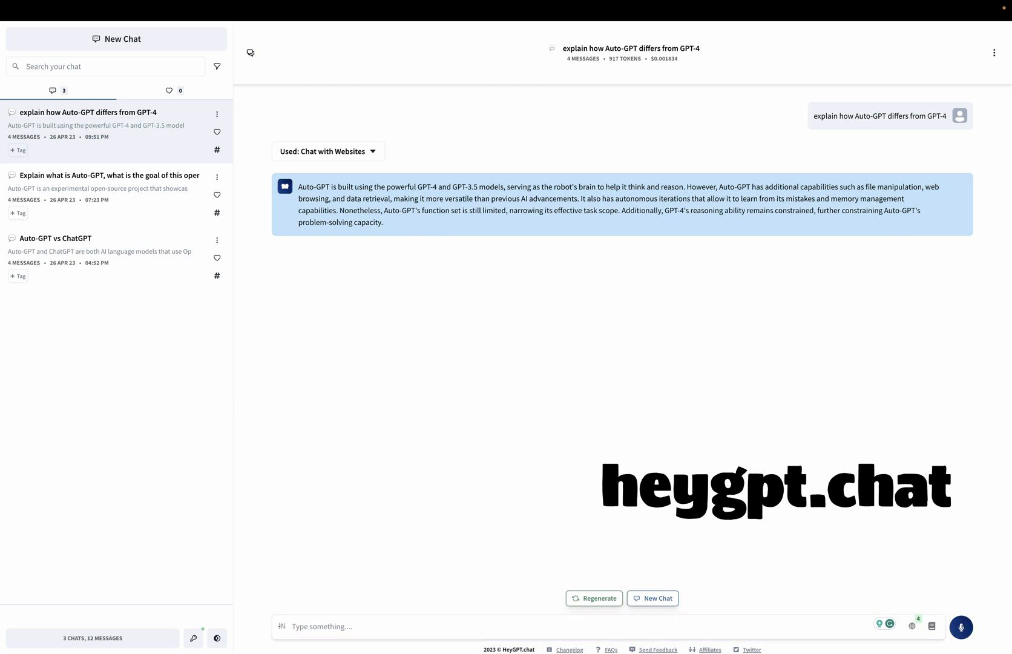
mouse_move(232, 469)
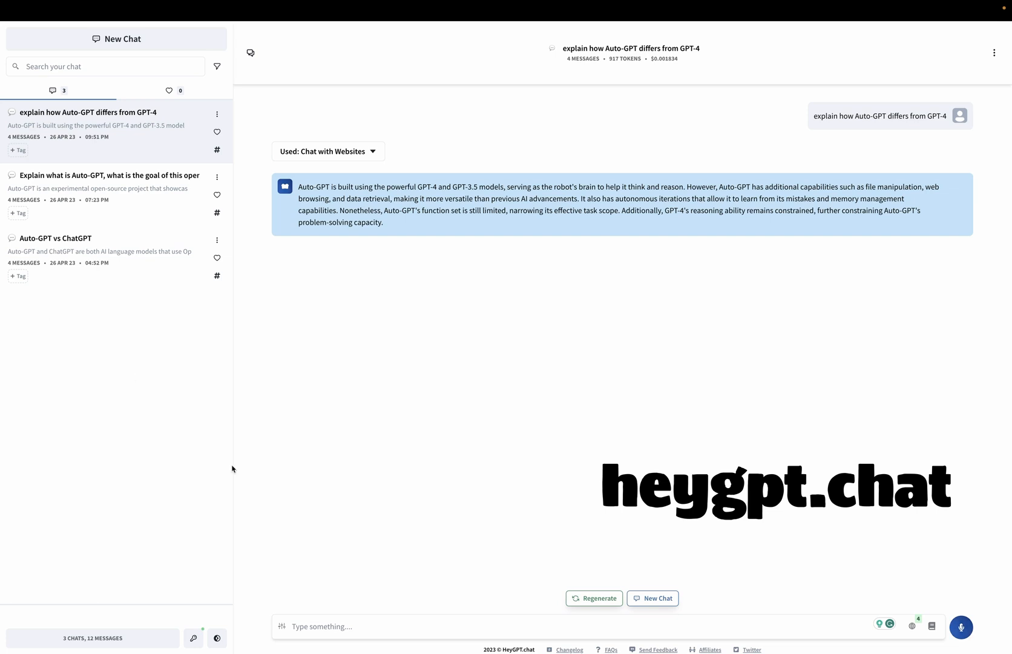
Ask 'what are the pitfalls of using Auto-GPT' and inspect the Chat with Websites sources
type("what are the pitfalls of using Auto-GPT")
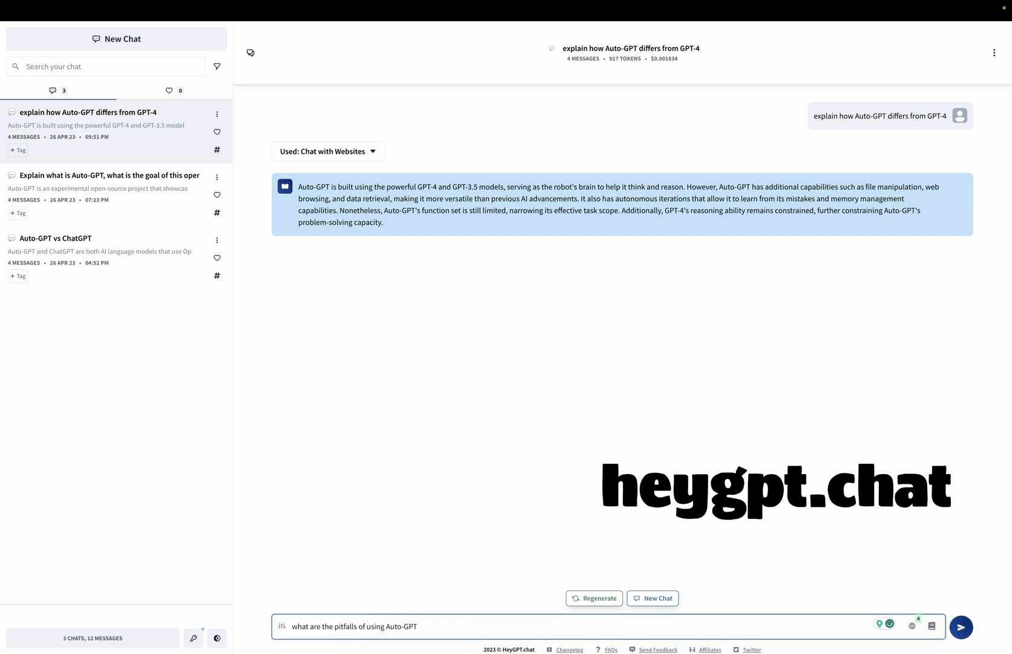
left_click(961, 626)
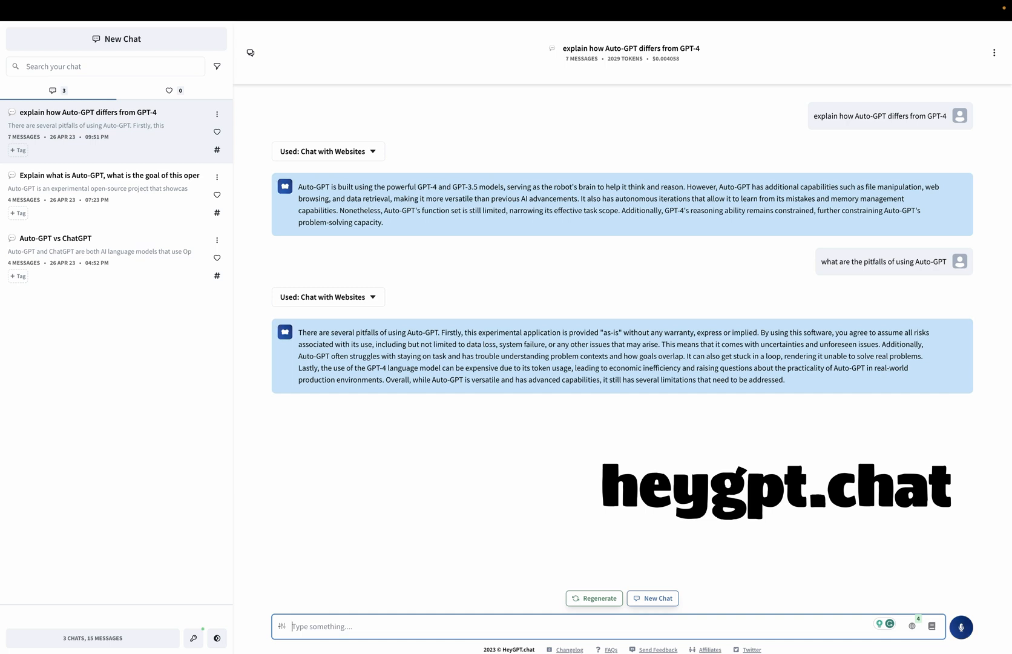
mouse_move(384, 560)
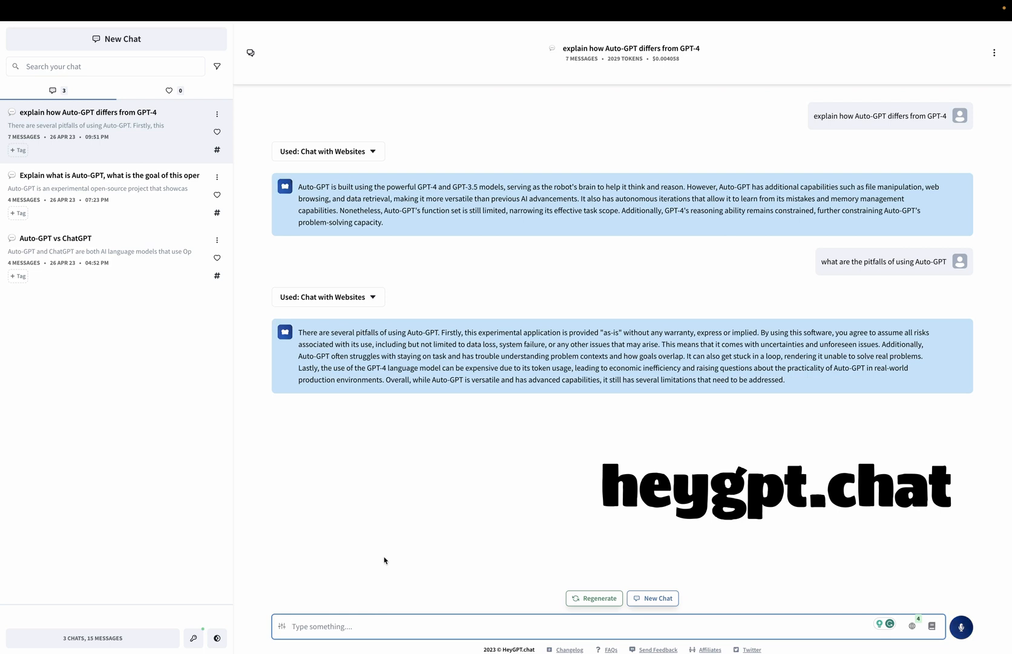
mouse_move(390, 513)
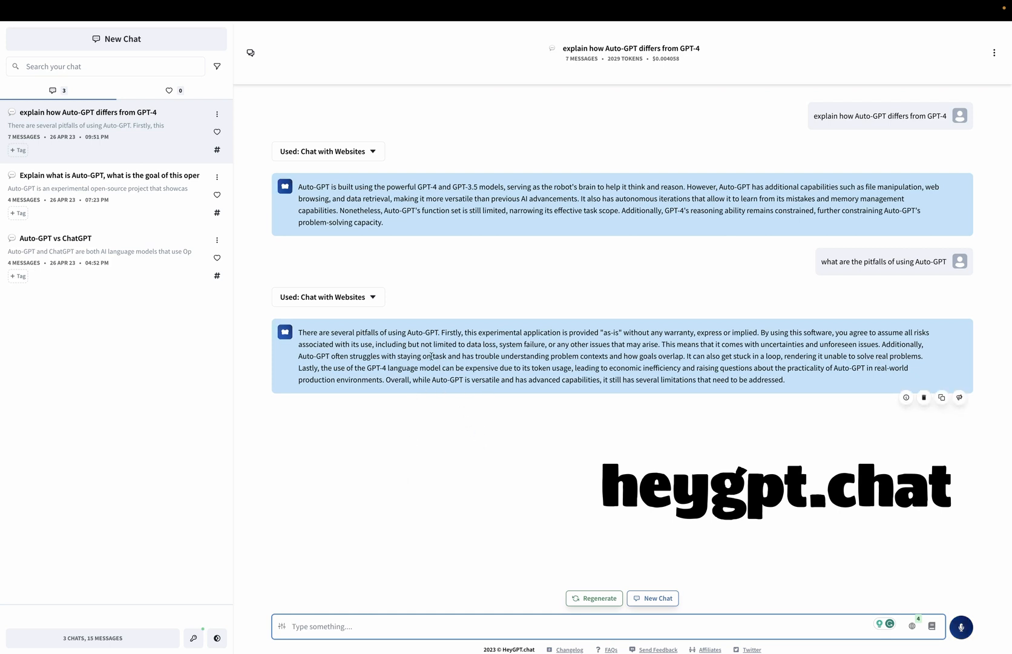
left_click(329, 296)
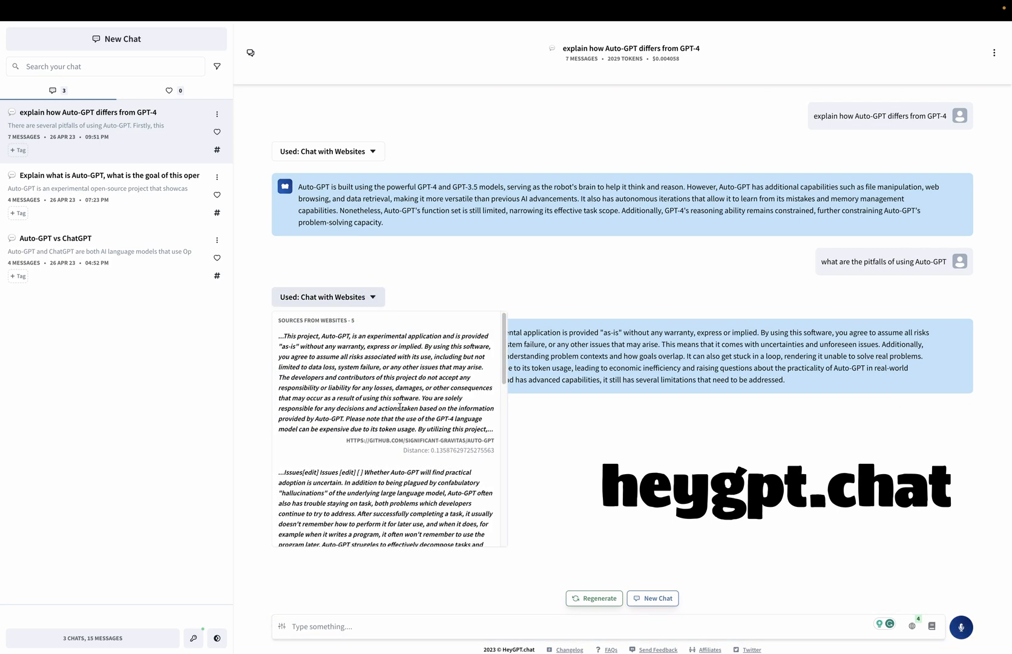
scroll("down", 3)
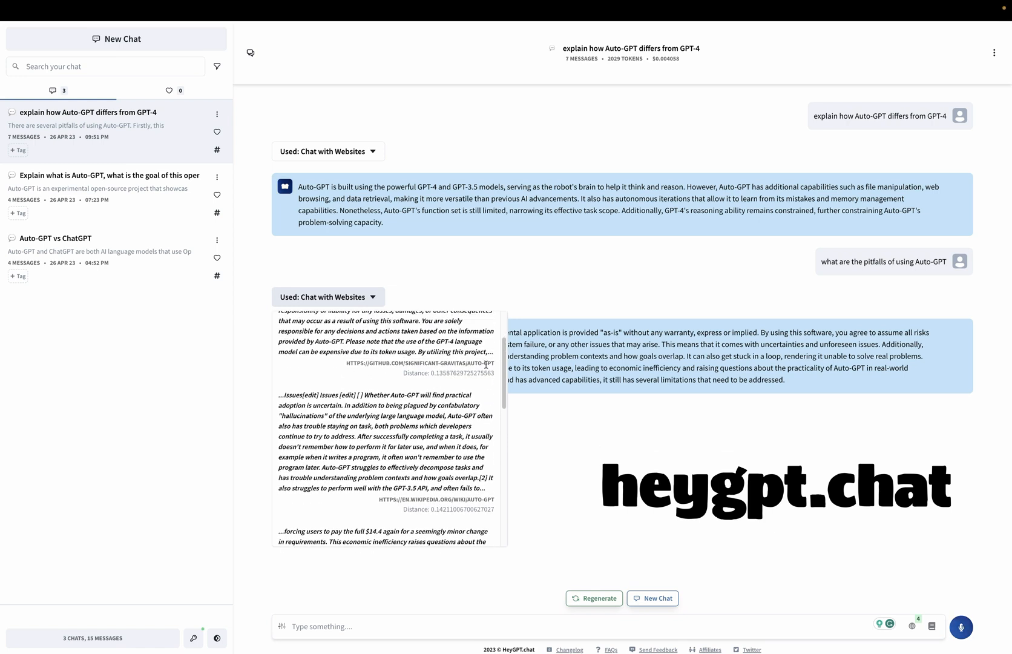
left_click(328, 296)
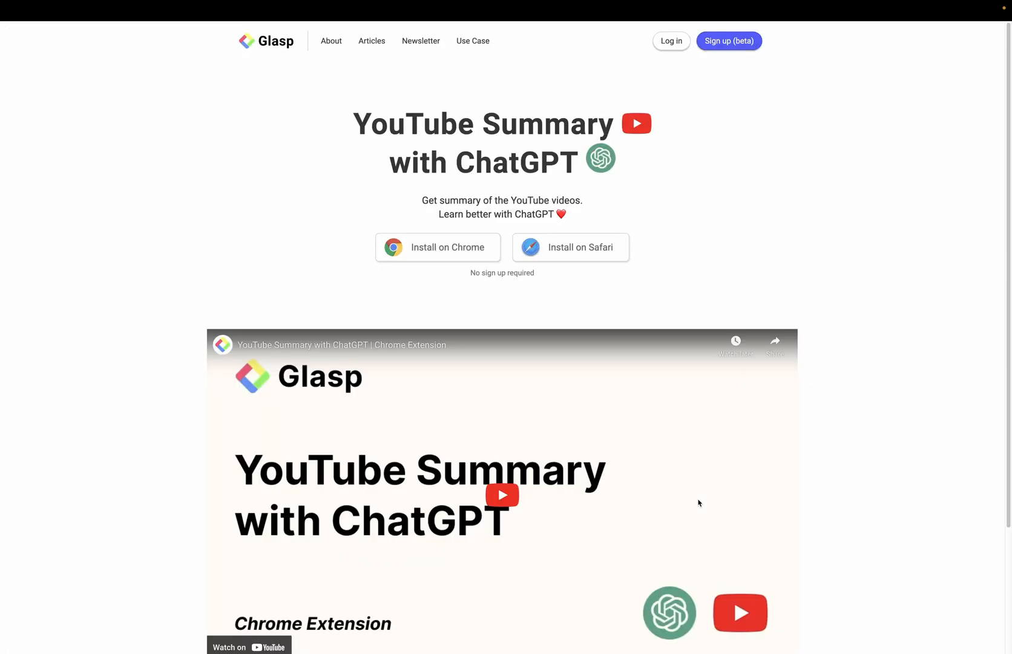
mouse_move(556, 194)
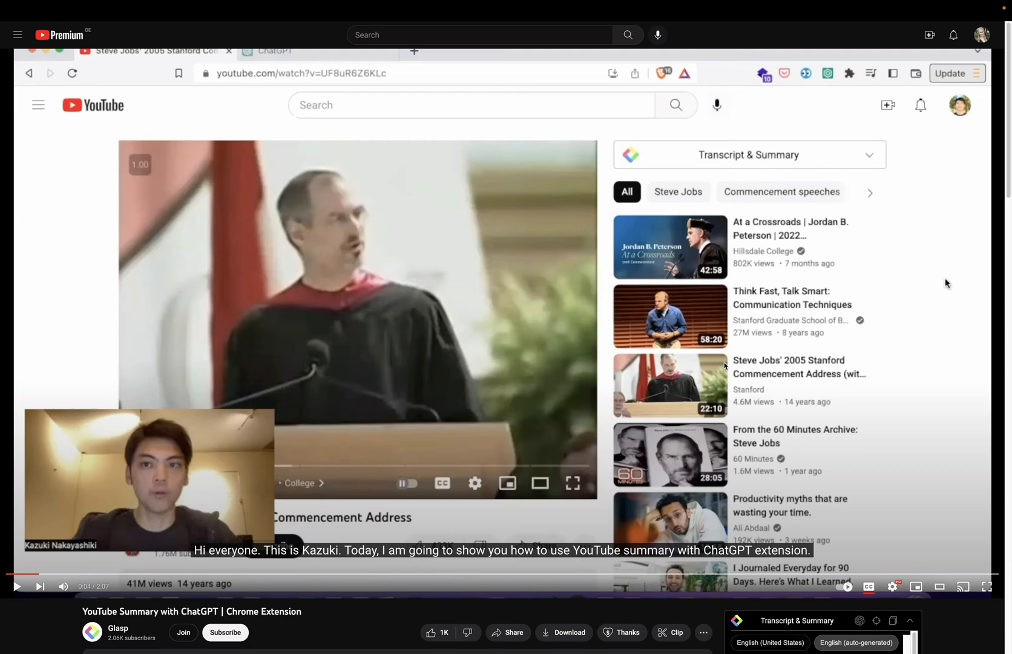
Scroll down the demo video page to the Transcript & Summary panel
scroll("down", 3)
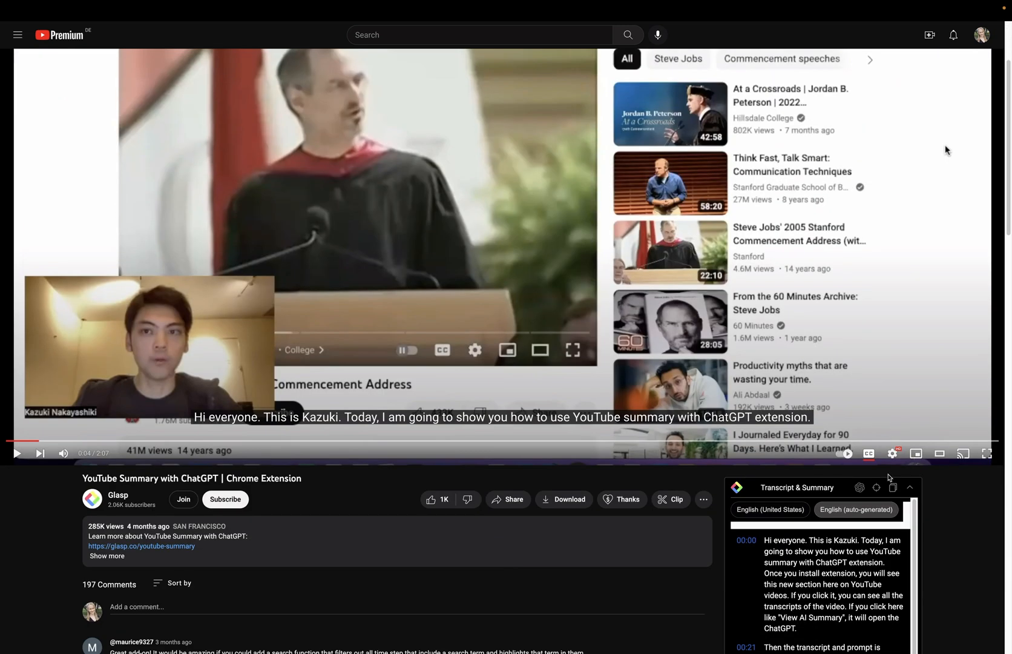
scroll("down", 3)
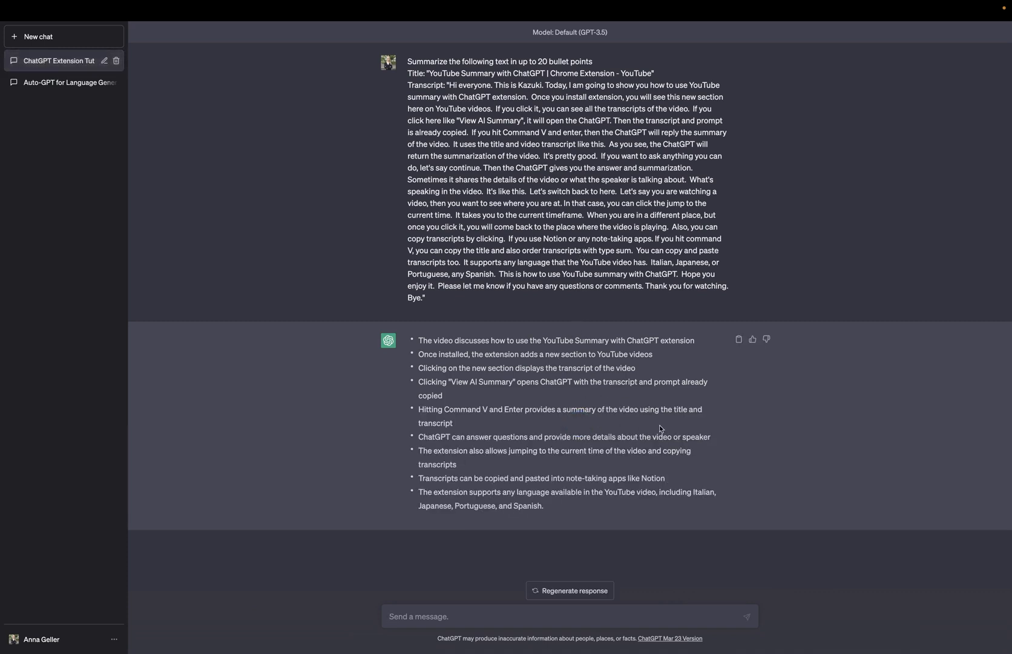
mouse_move(659, 422)
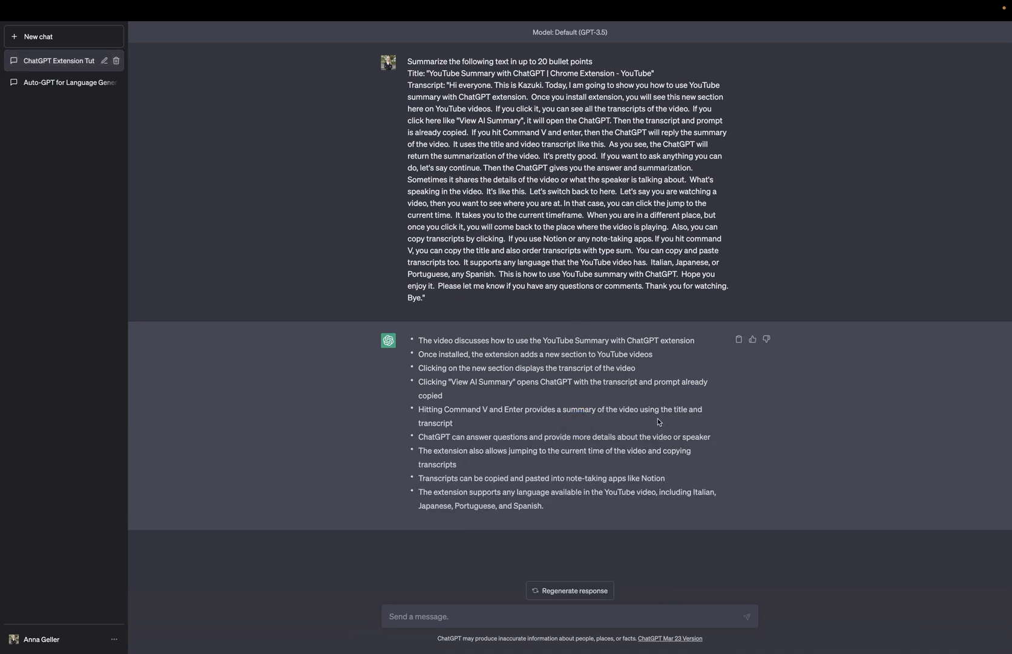